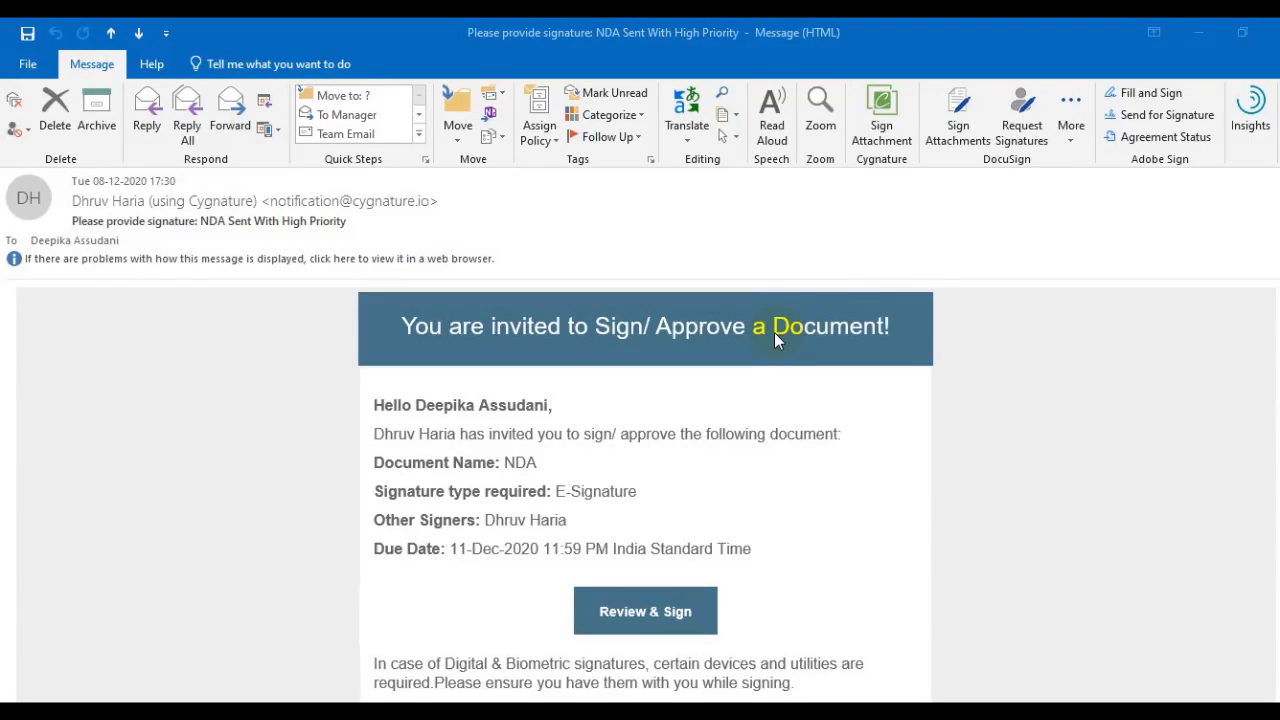
mouse_move(800, 350)
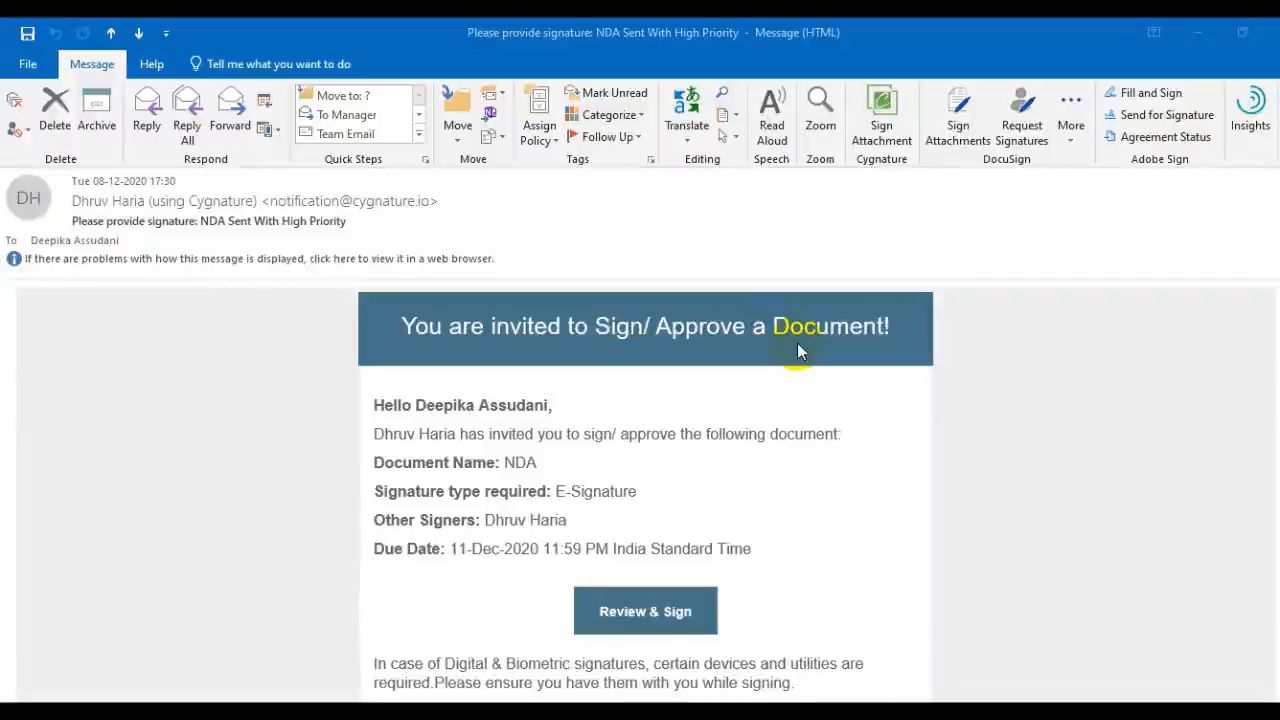
mouse_move(948, 356)
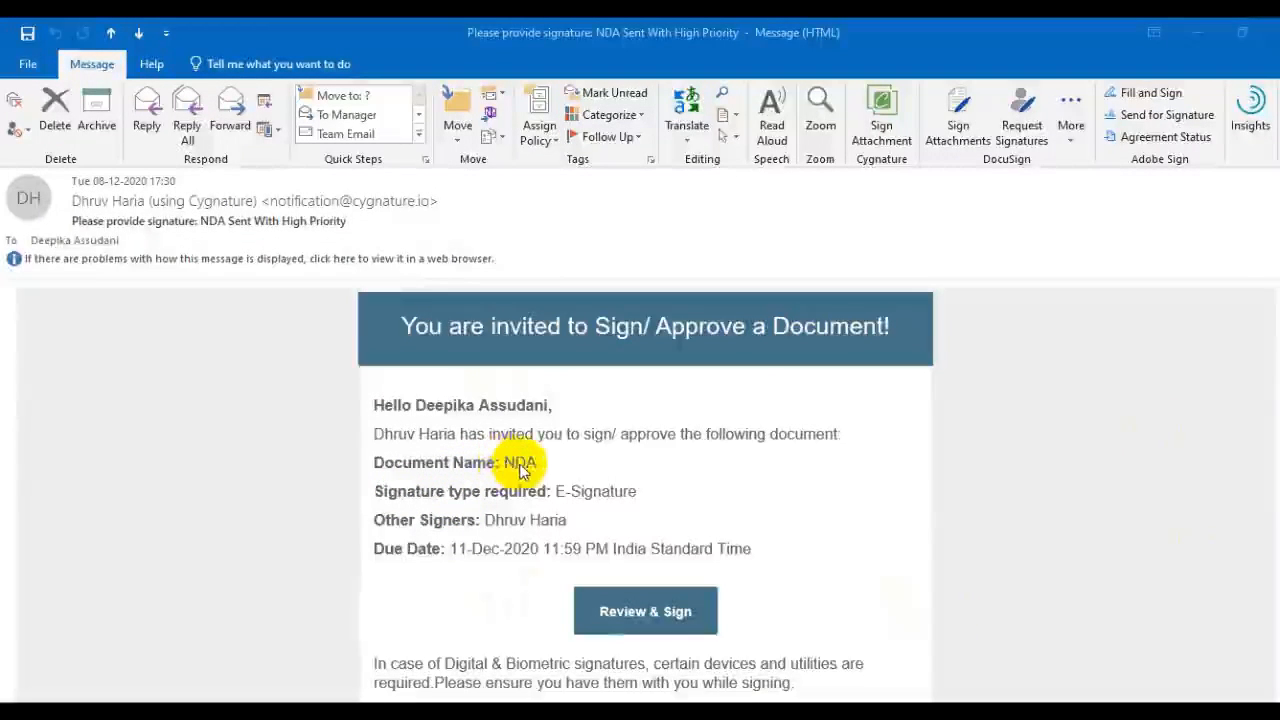
- Follow the email's Review & Sign link to the NDA signing invitation page
left_click_drag(488, 432, 544, 476)
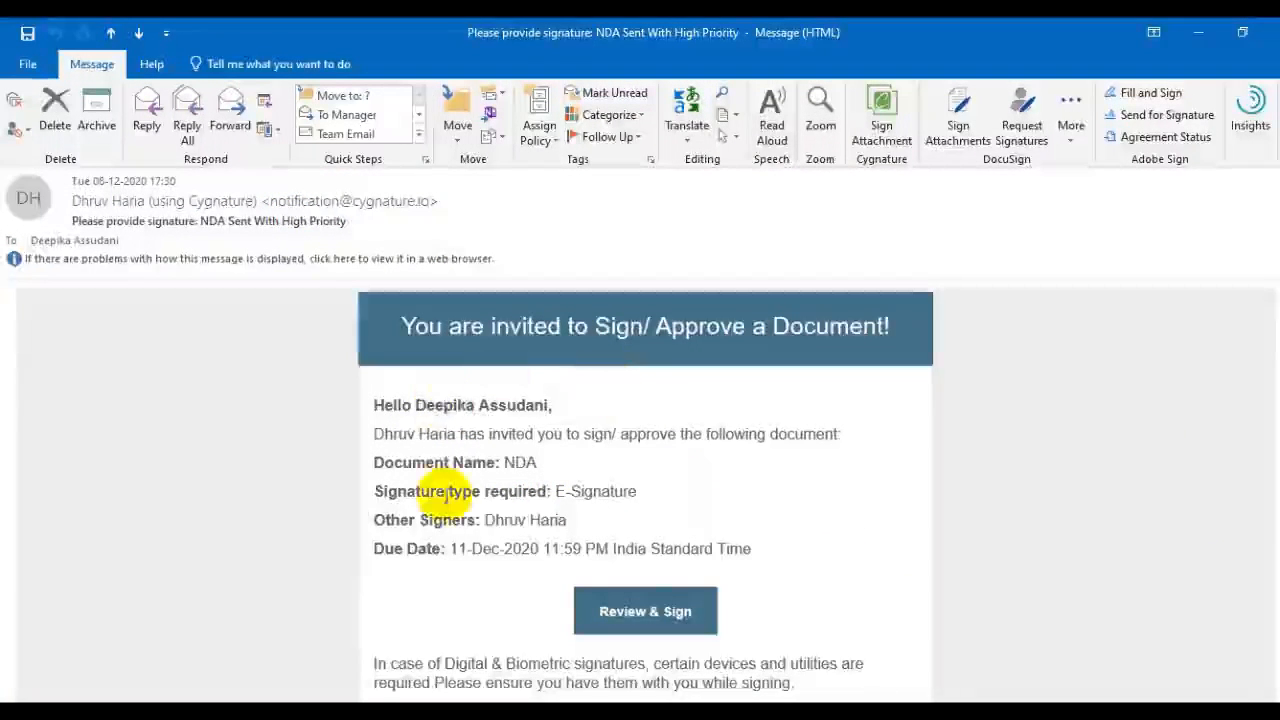
mouse_move(644, 612)
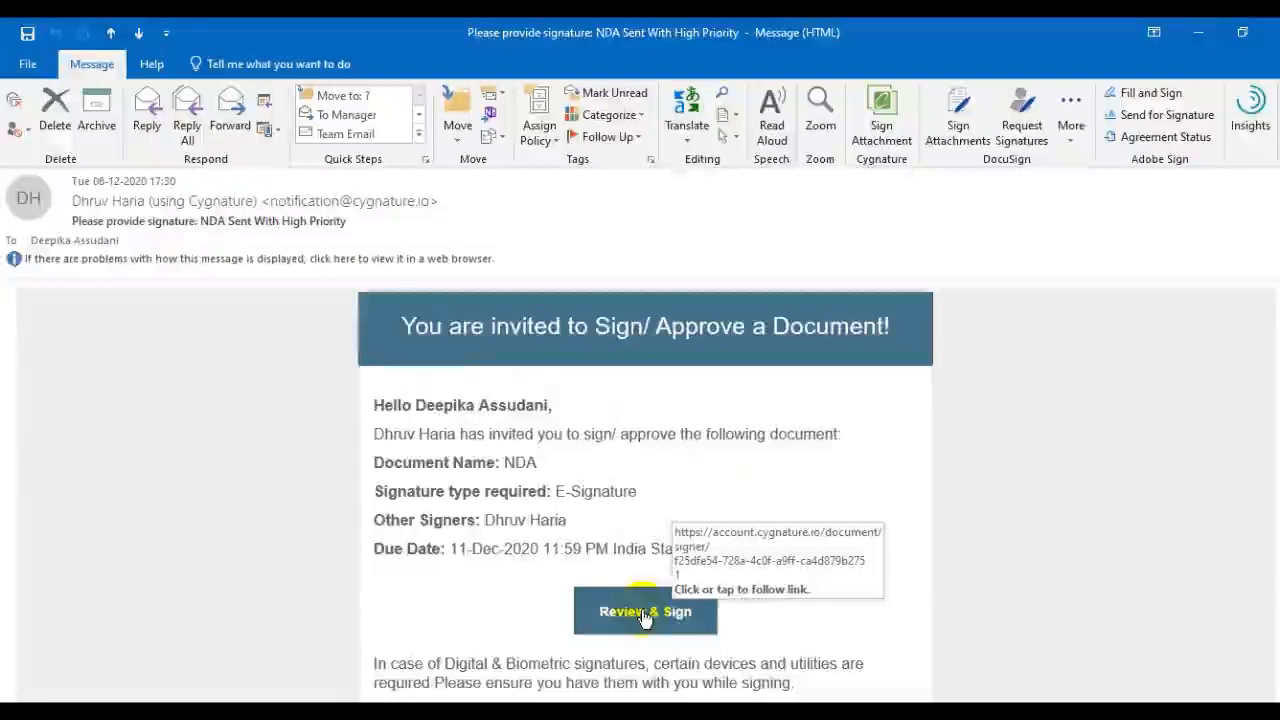
left_click(644, 612)
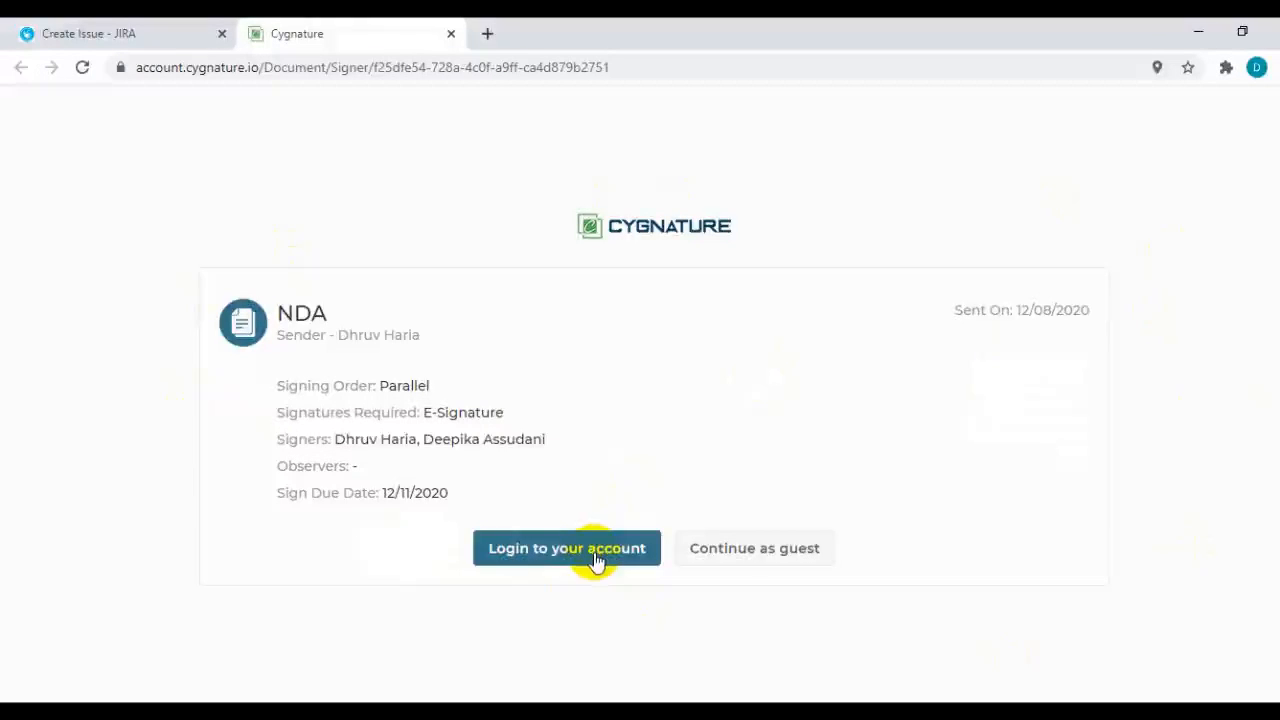
mouse_move(754, 548)
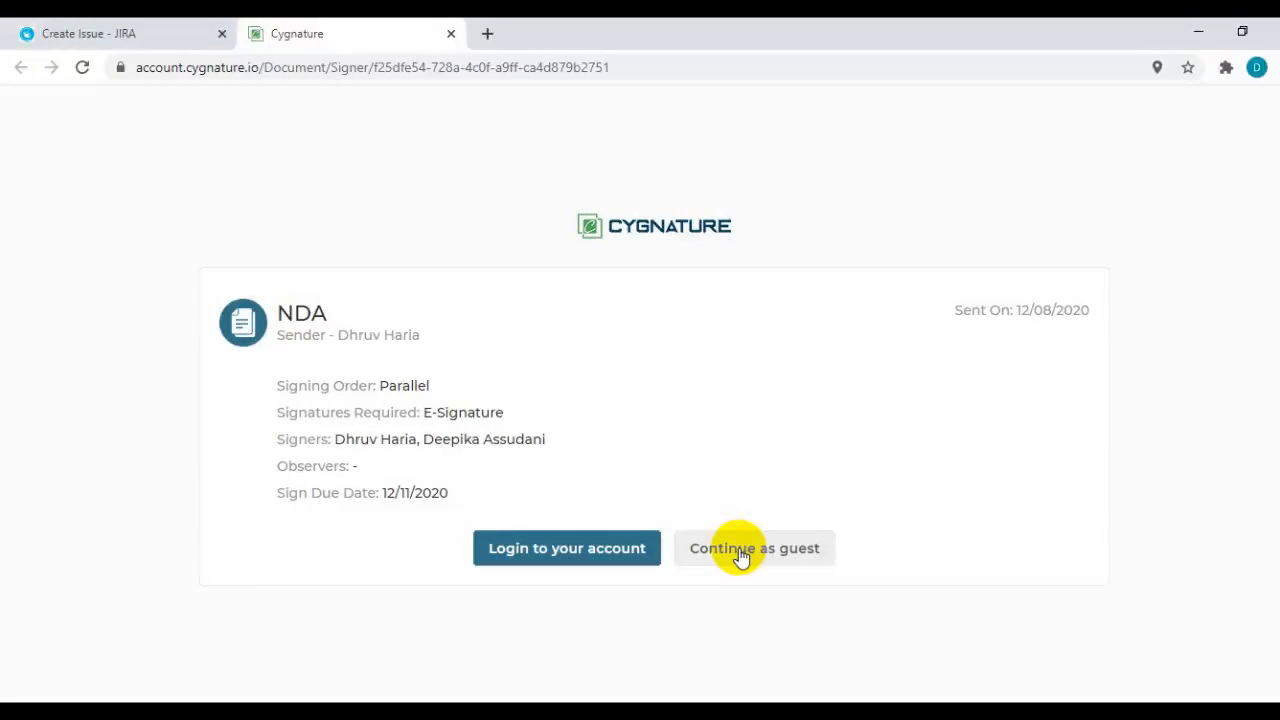
mouse_move(728, 510)
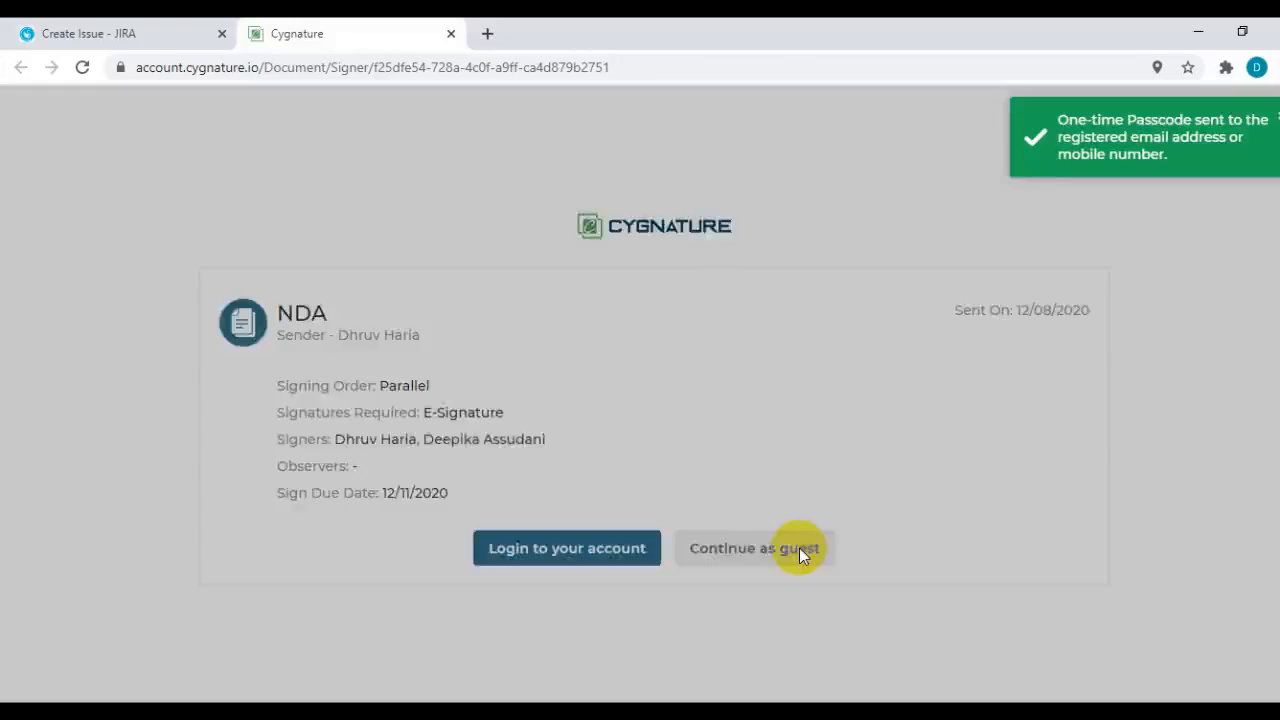
left_click(752, 548)
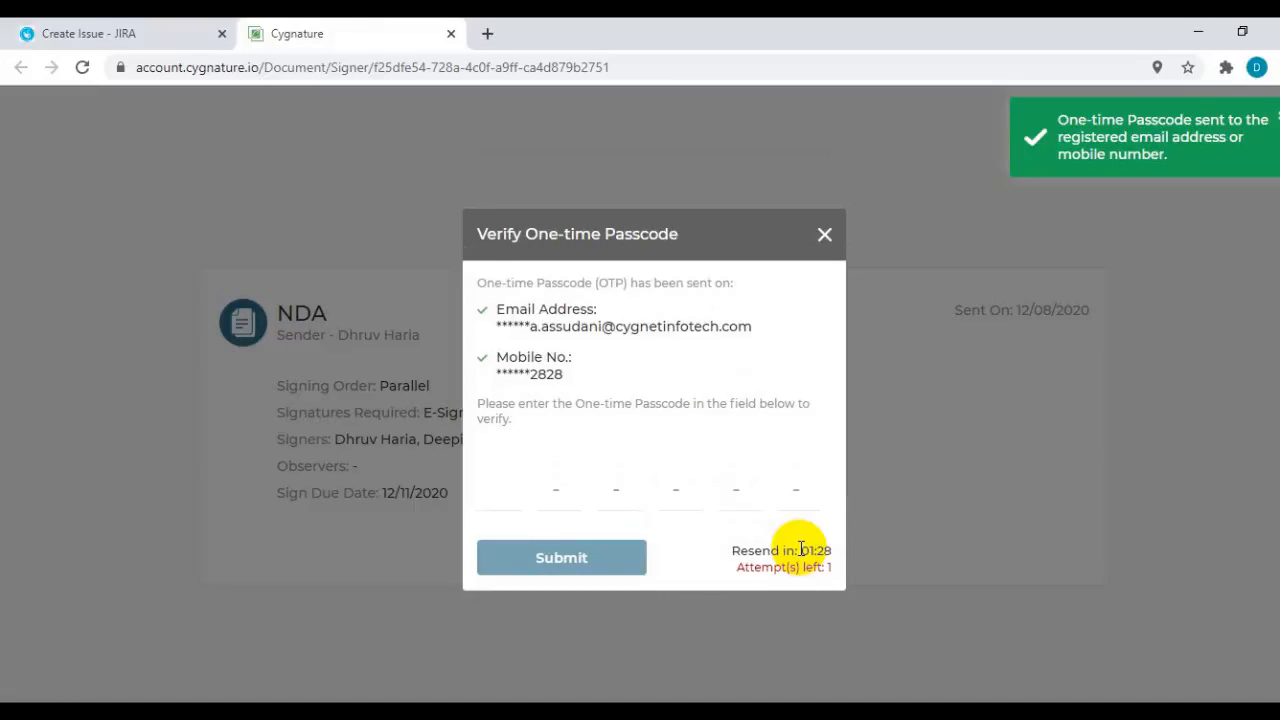
left_click(498, 488)
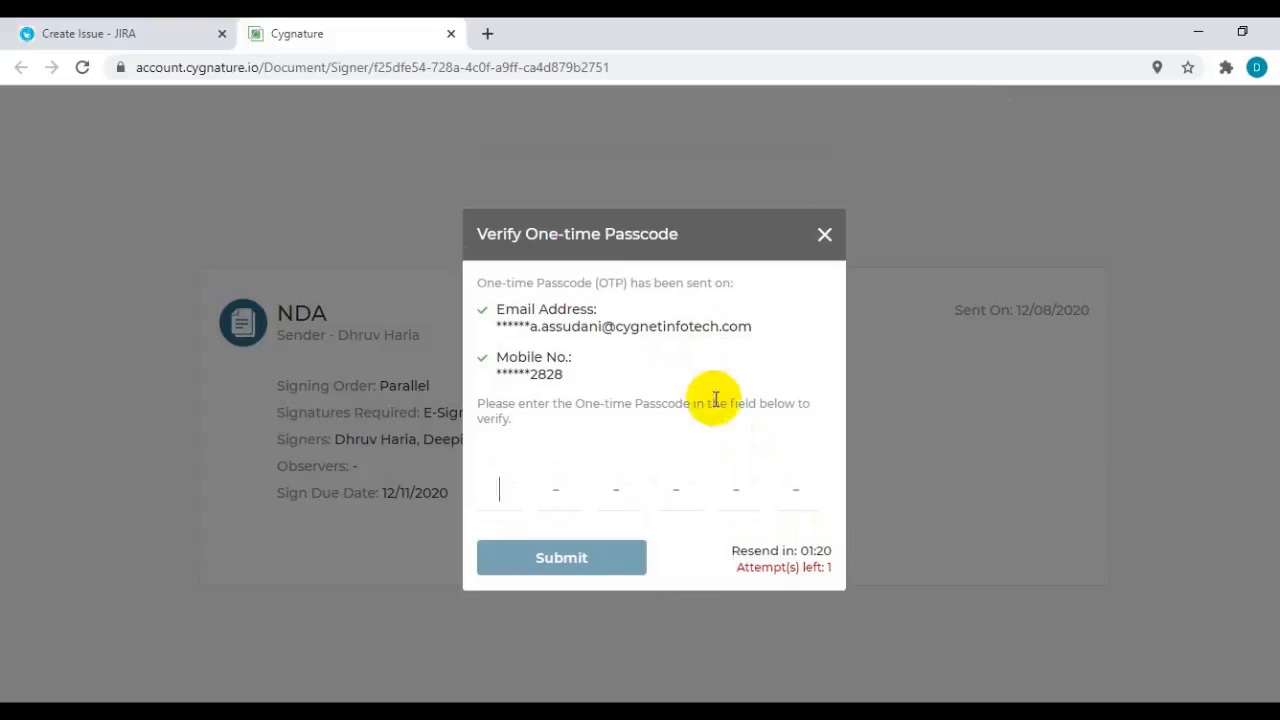
mouse_move(630, 440)
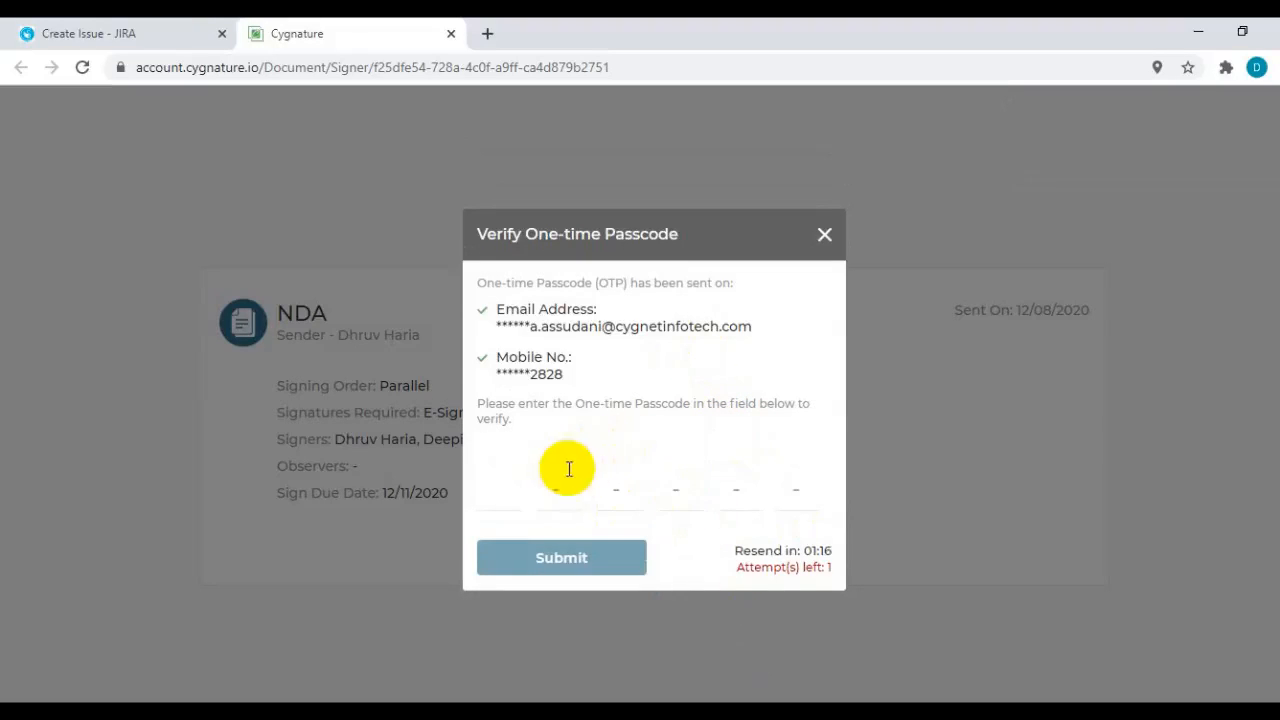
mouse_move(664, 484)
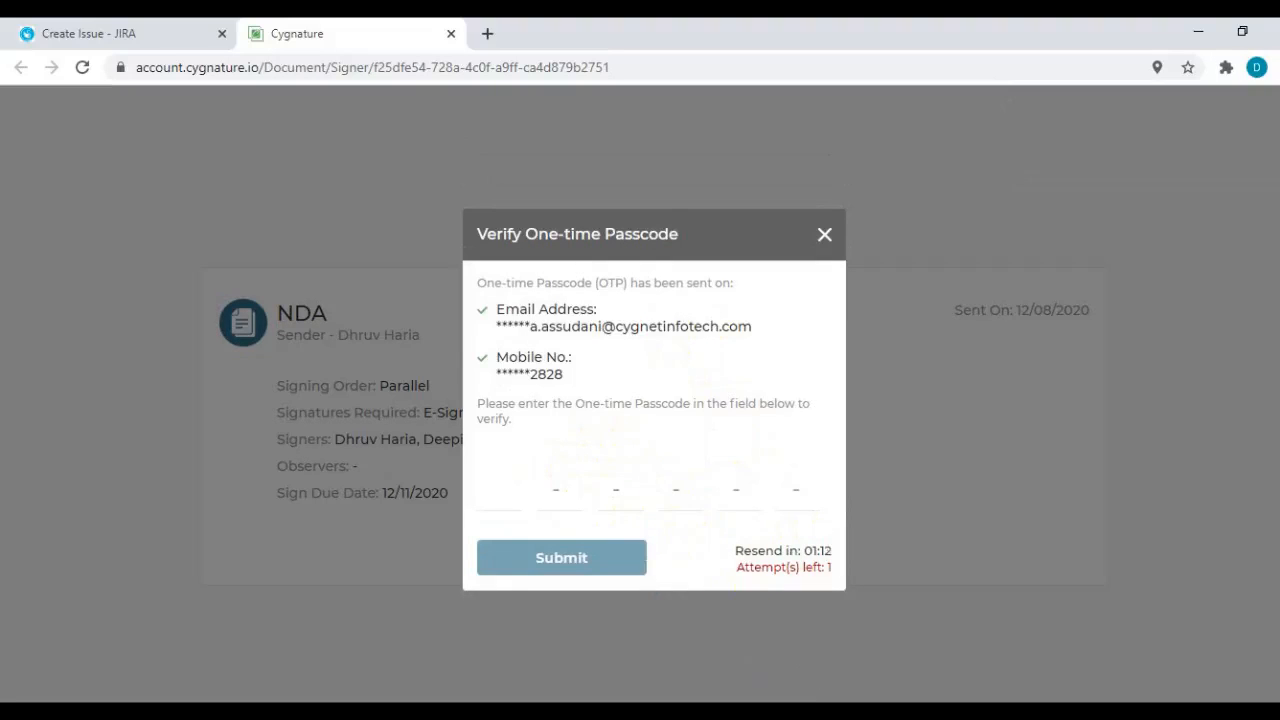
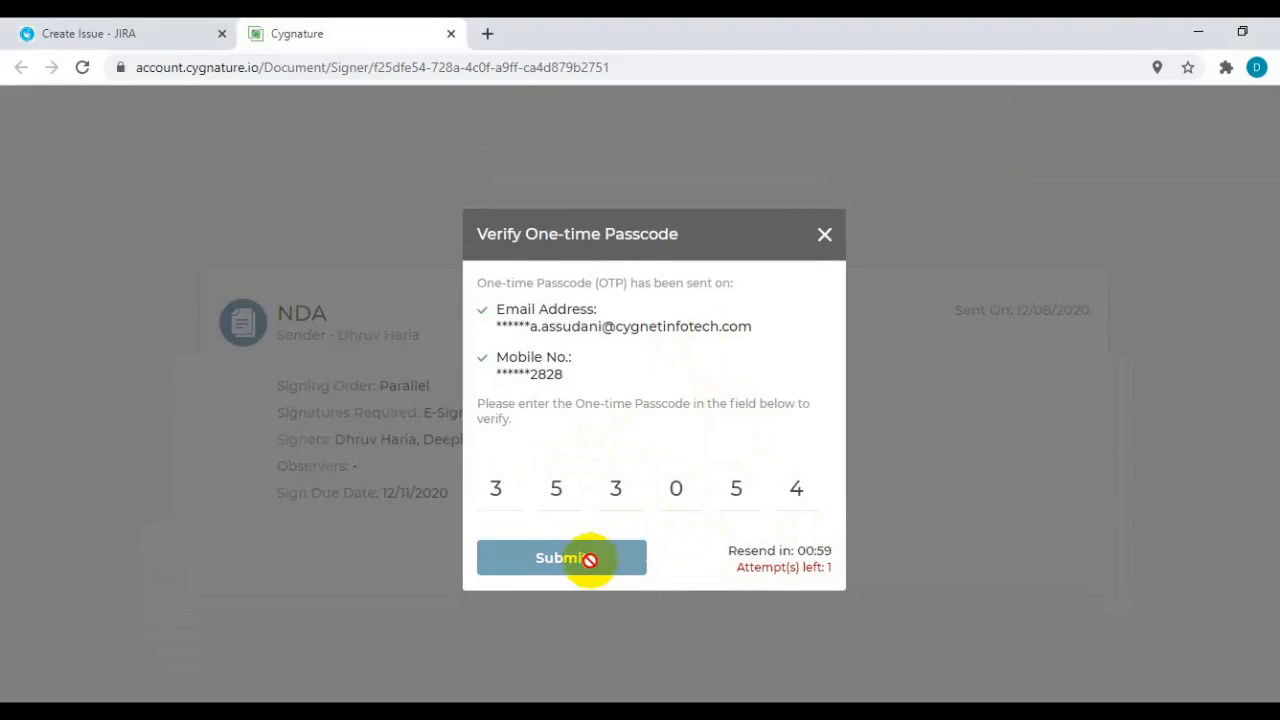
left_click(560, 556)
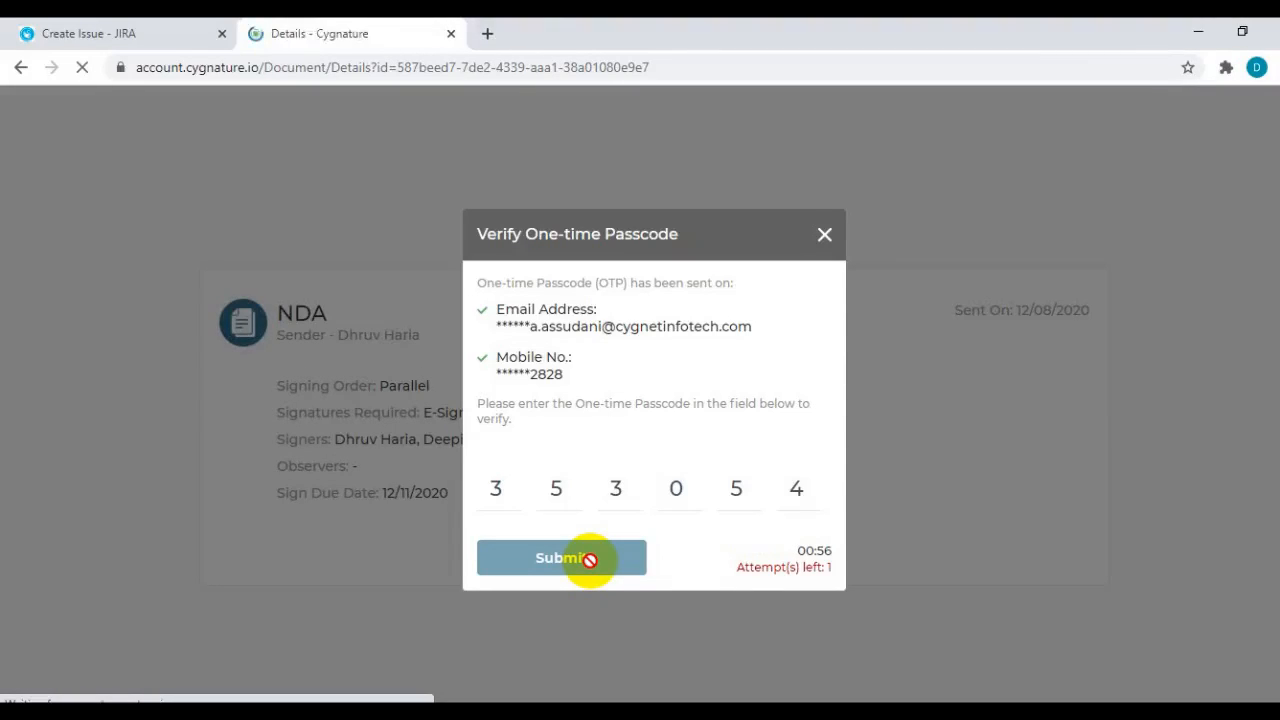
- Load the NDA document details showing the creator signed and the second signer pending
left_click(560, 556)
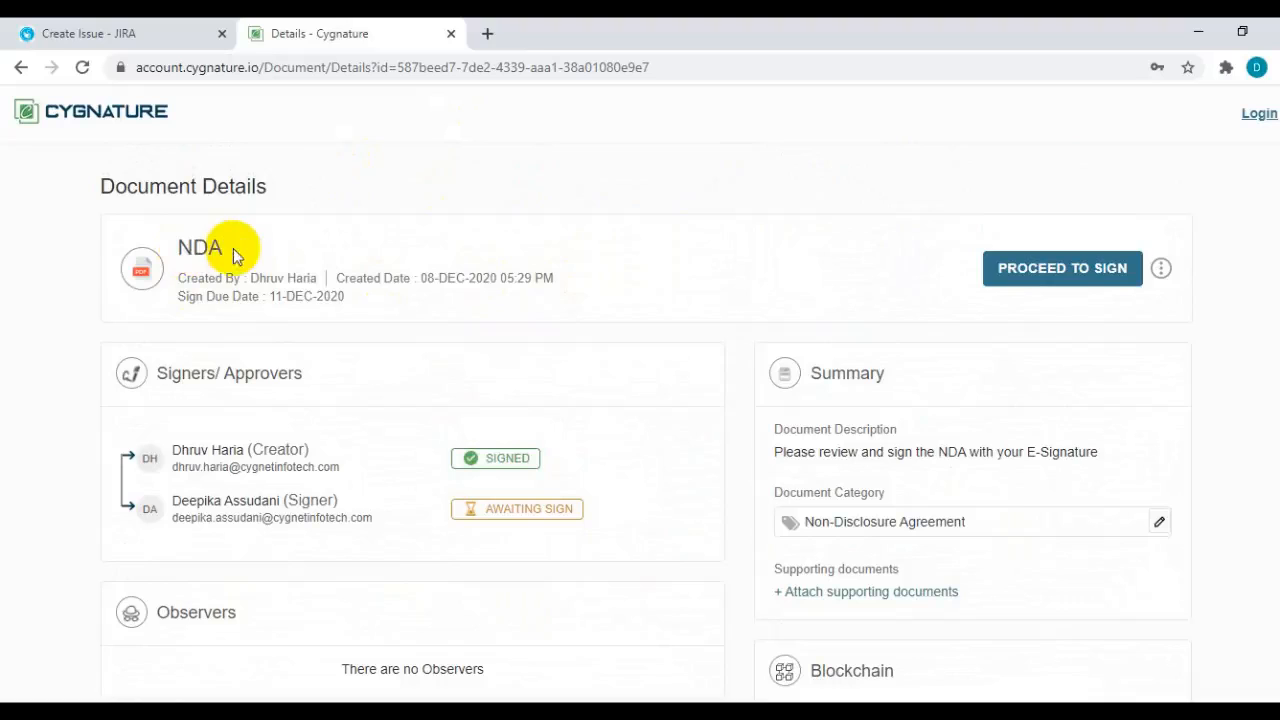
mouse_move(300, 296)
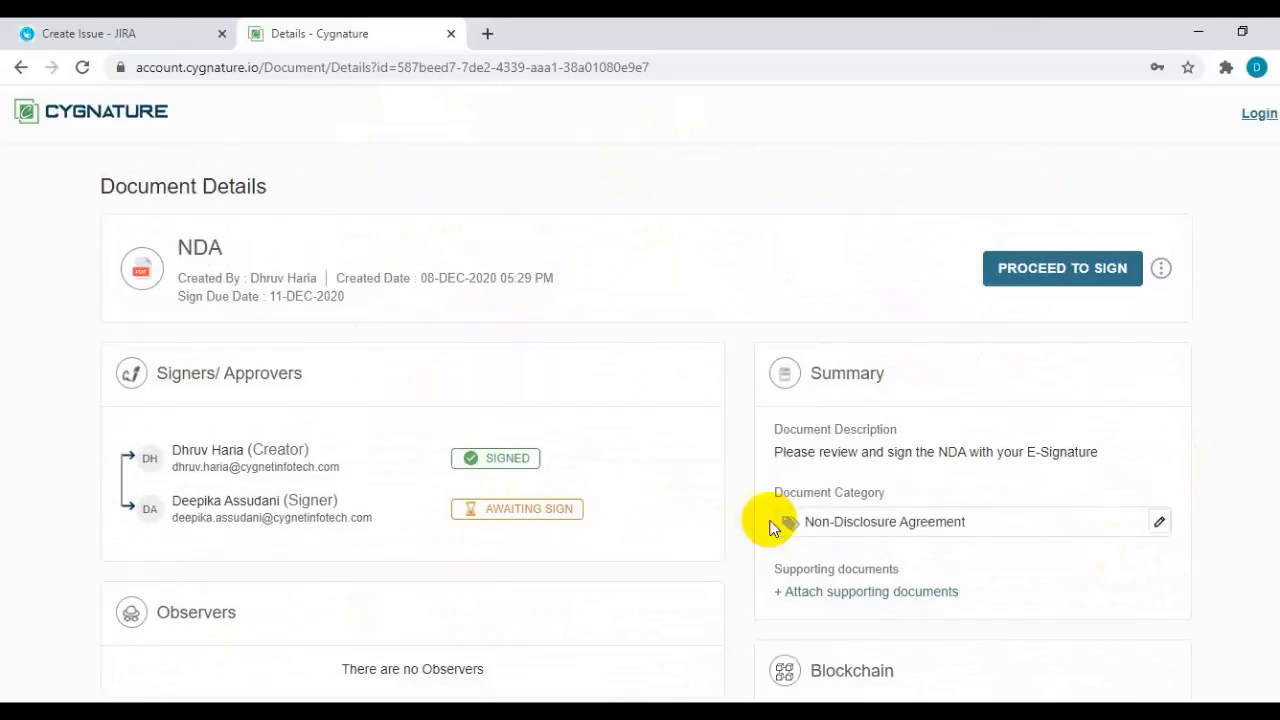
mouse_move(1004, 276)
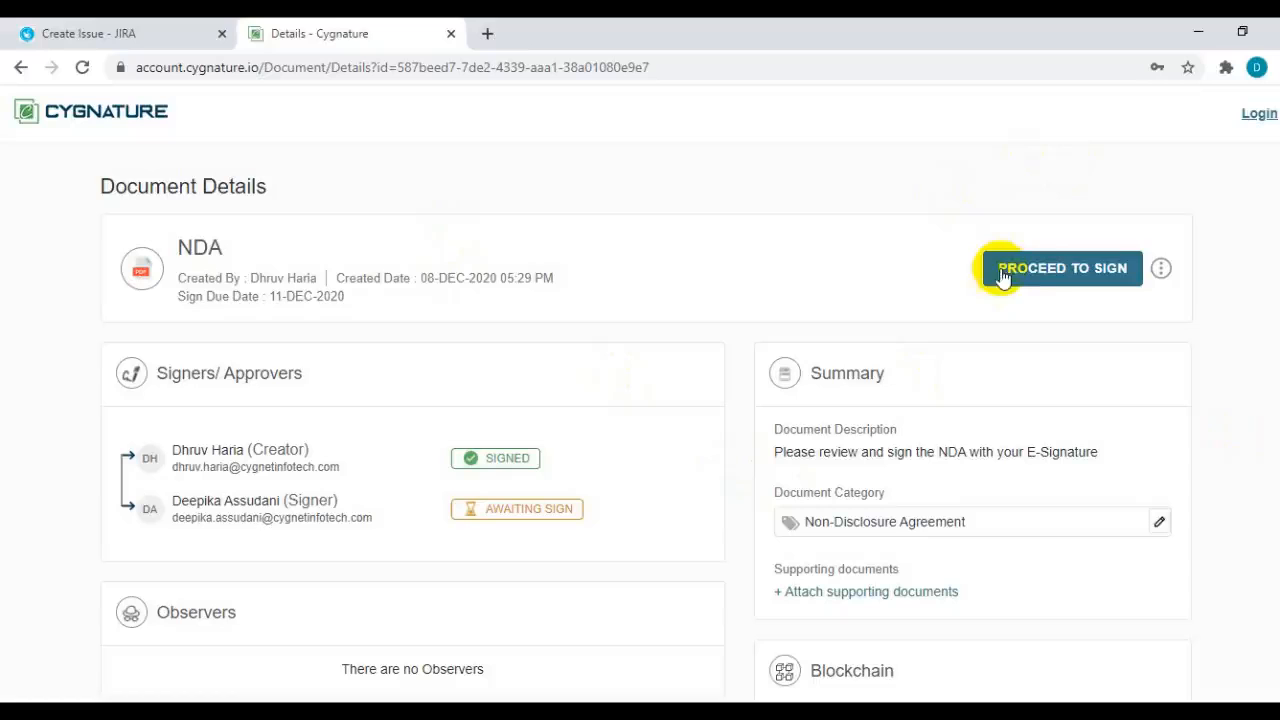
- Proceed to sign and look through the two-page confidentiality agreement
left_click(1062, 268)
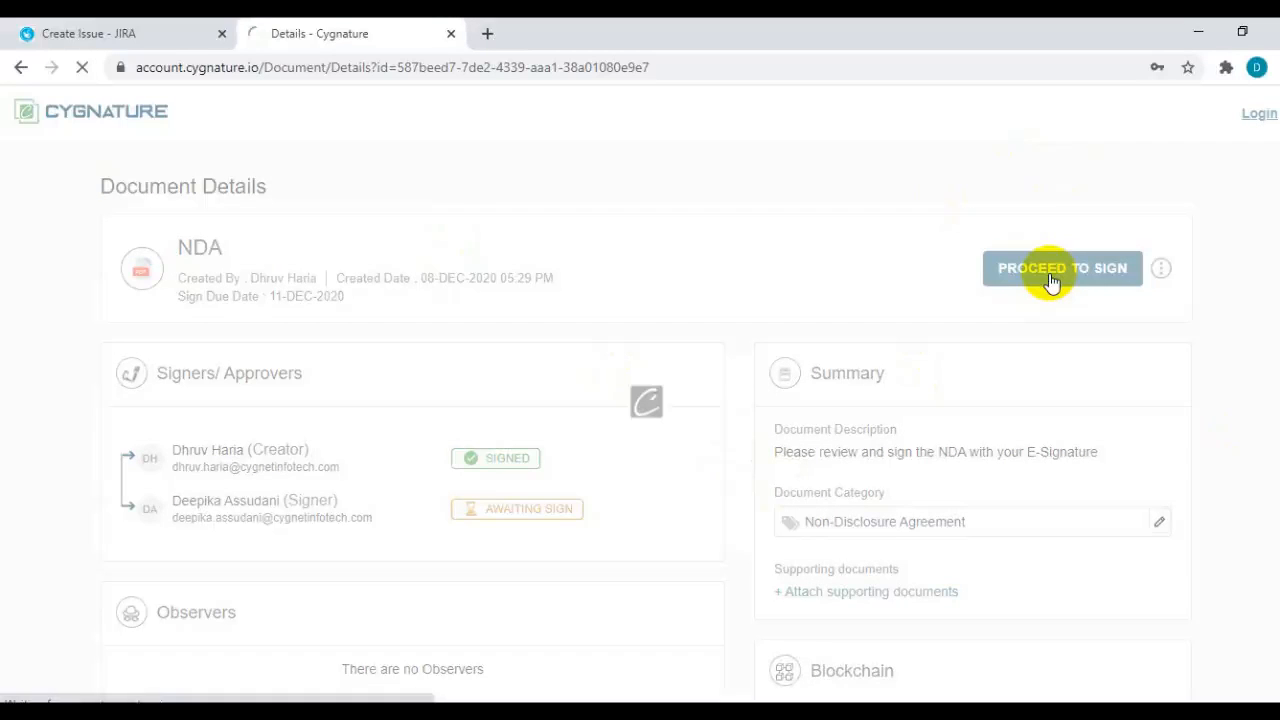
left_click(1062, 268)
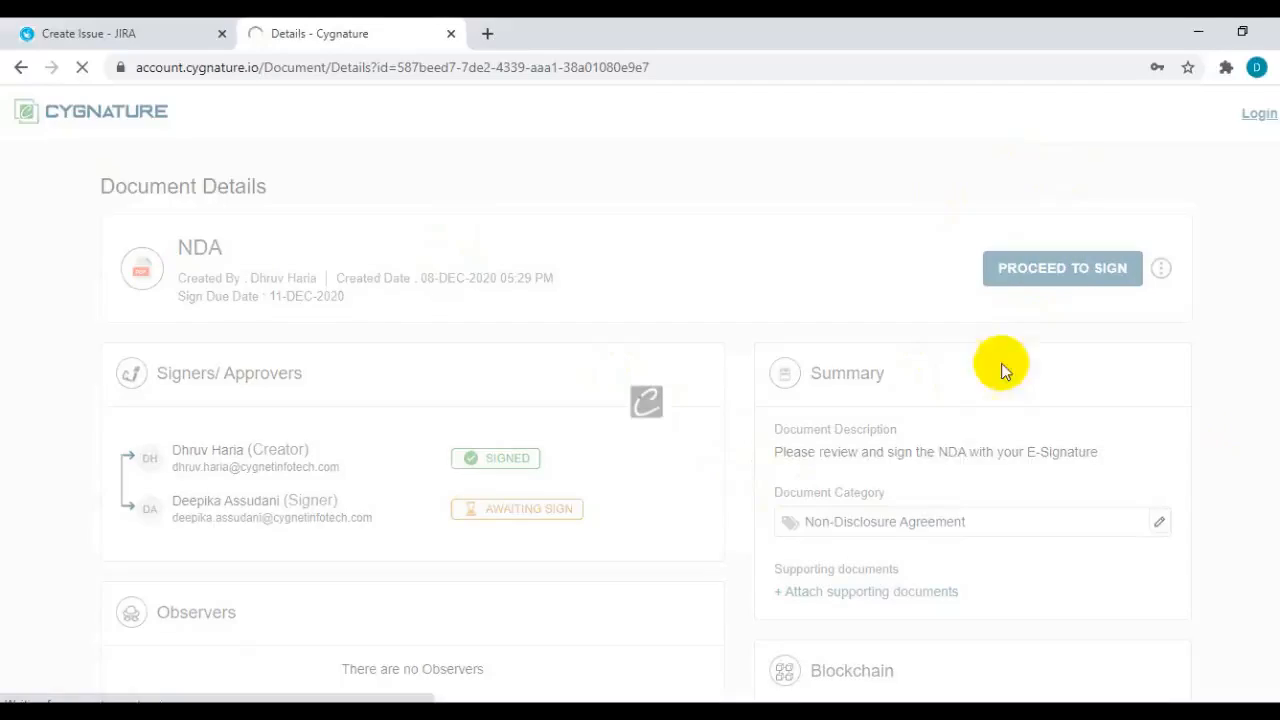
left_click(1062, 268)
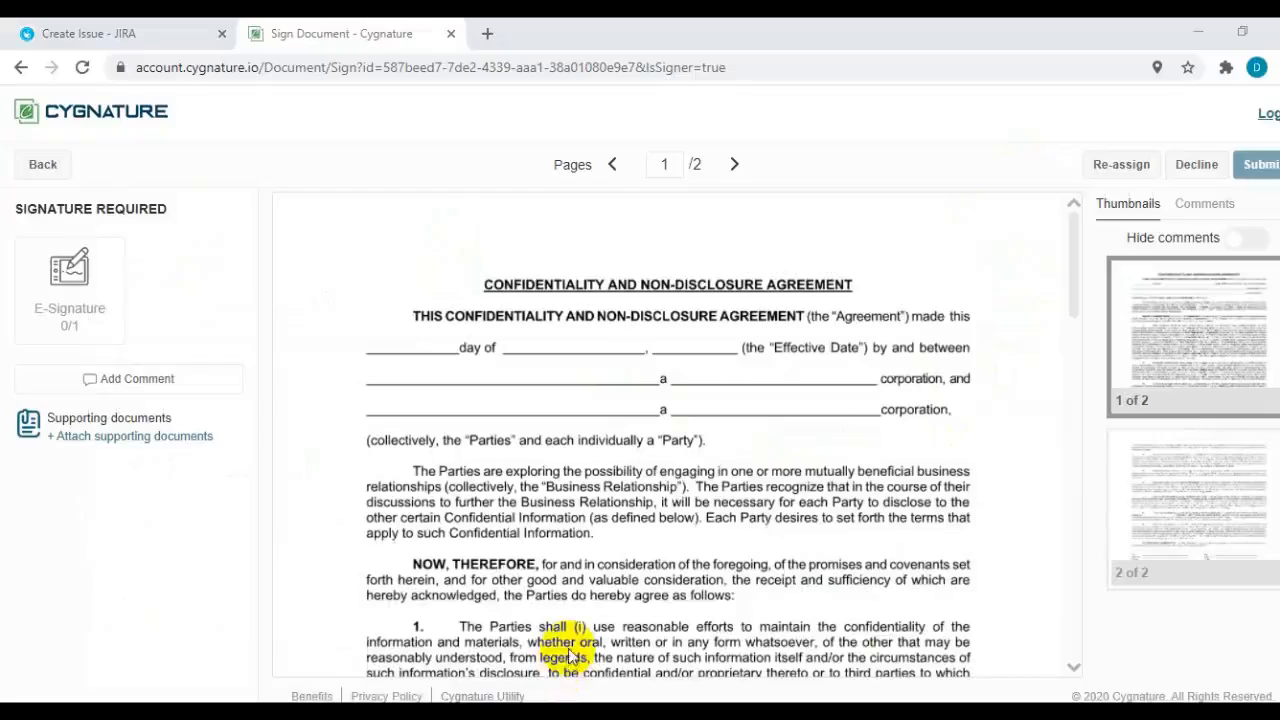
scroll("down", 3)
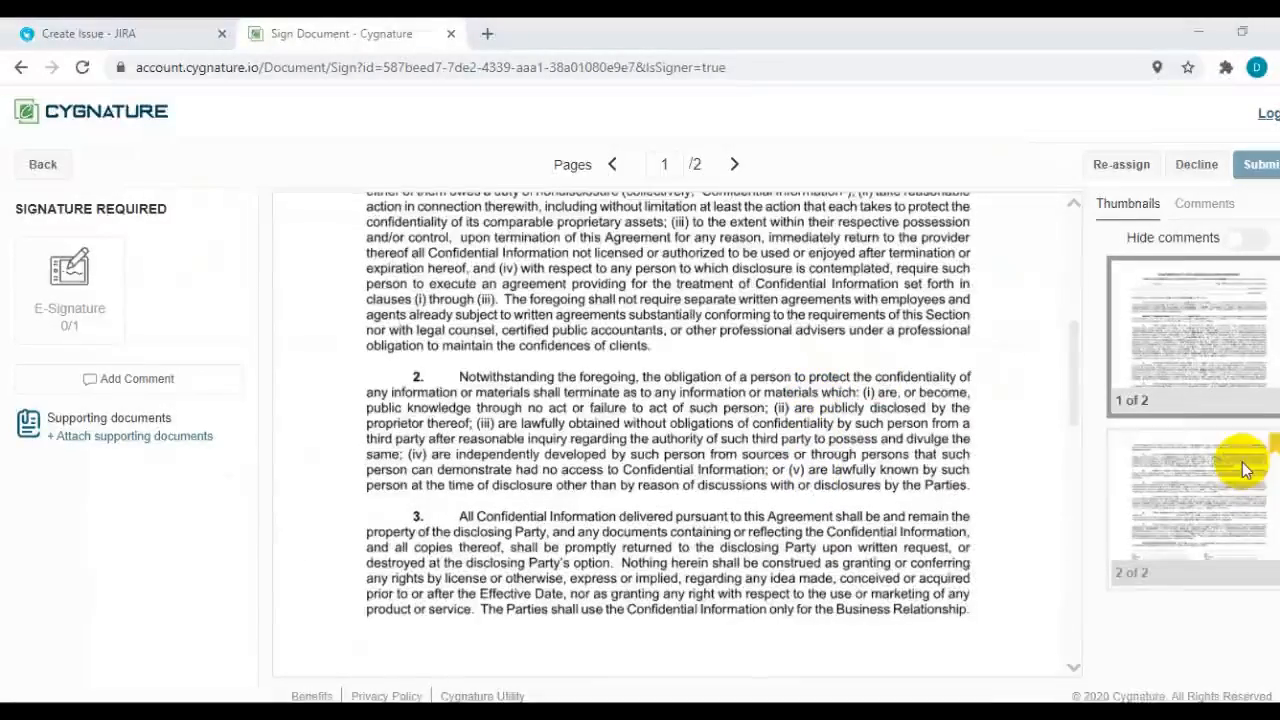
mouse_move(1250, 450)
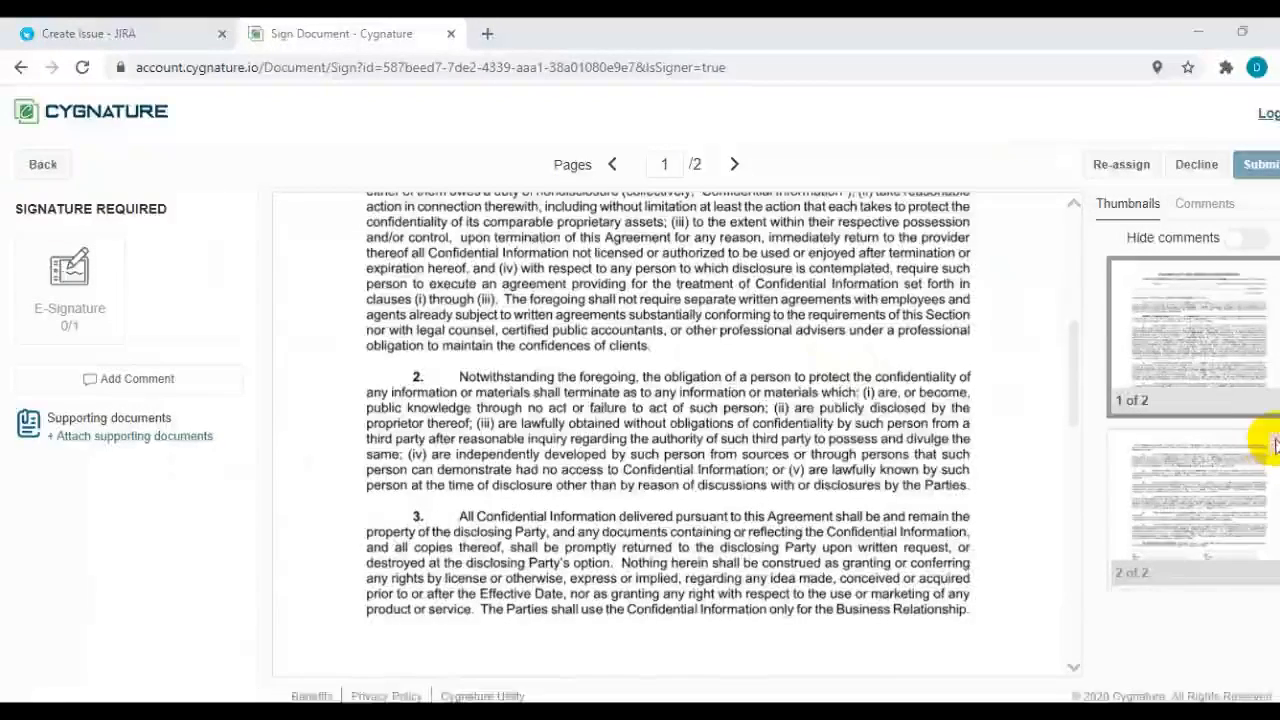
mouse_move(1262, 448)
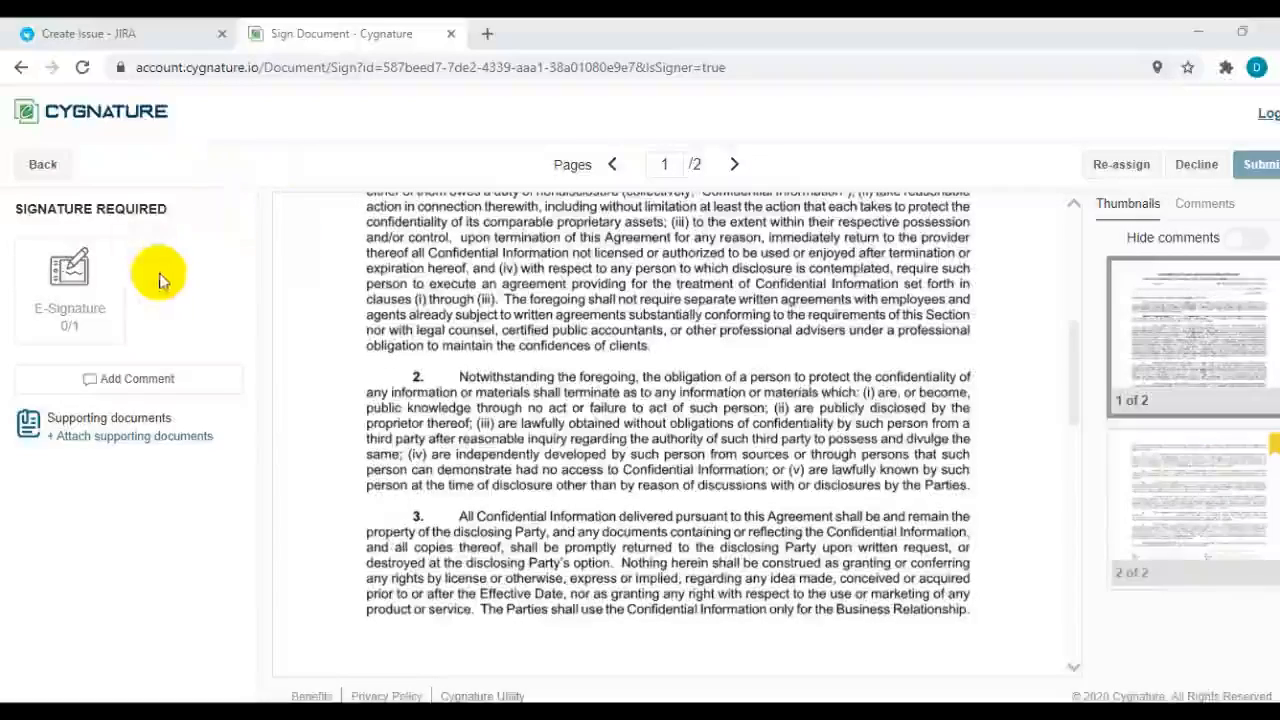
mouse_move(78, 292)
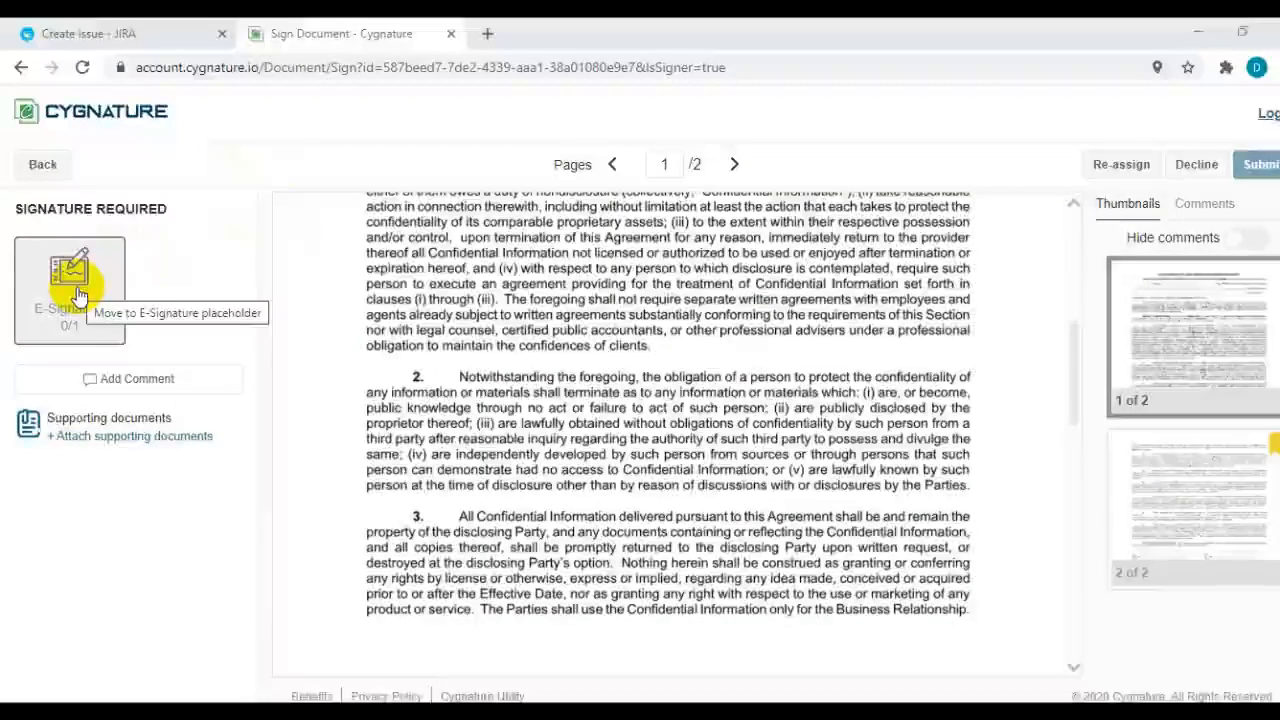
- Place the second signer's e-signature in the right-hand signature block on page 2
left_click(734, 164)
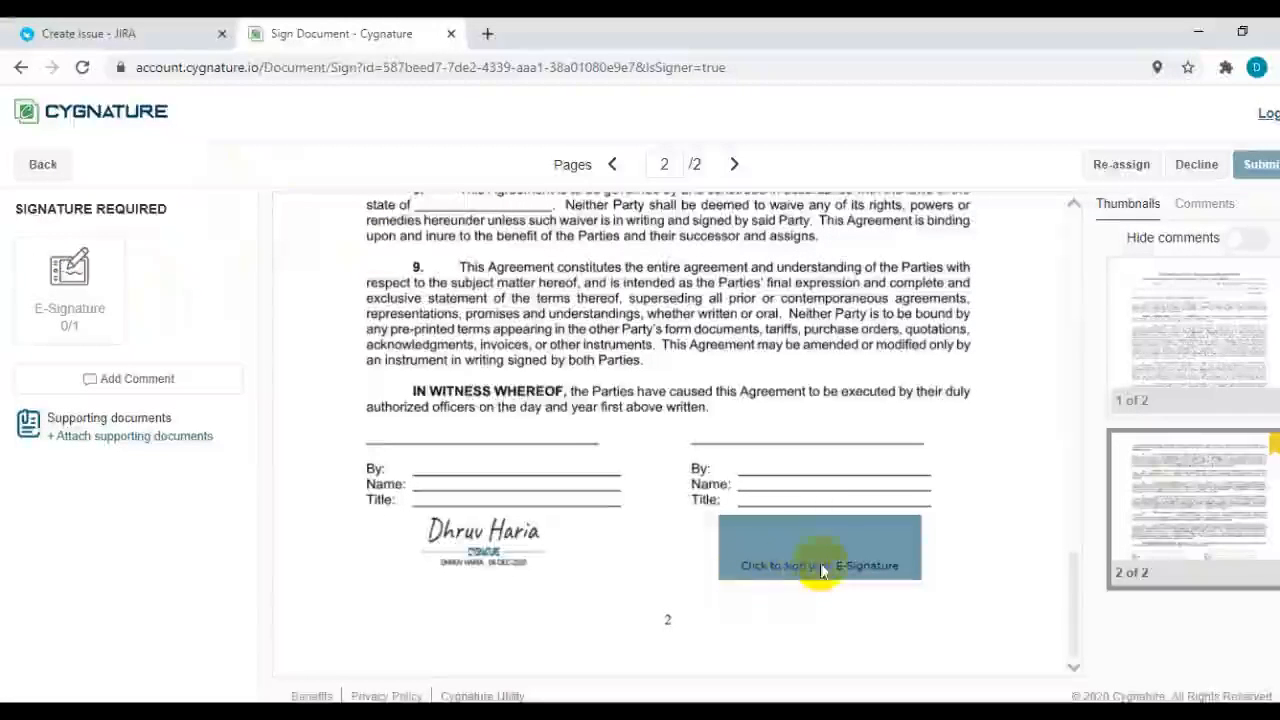
left_click(820, 564)
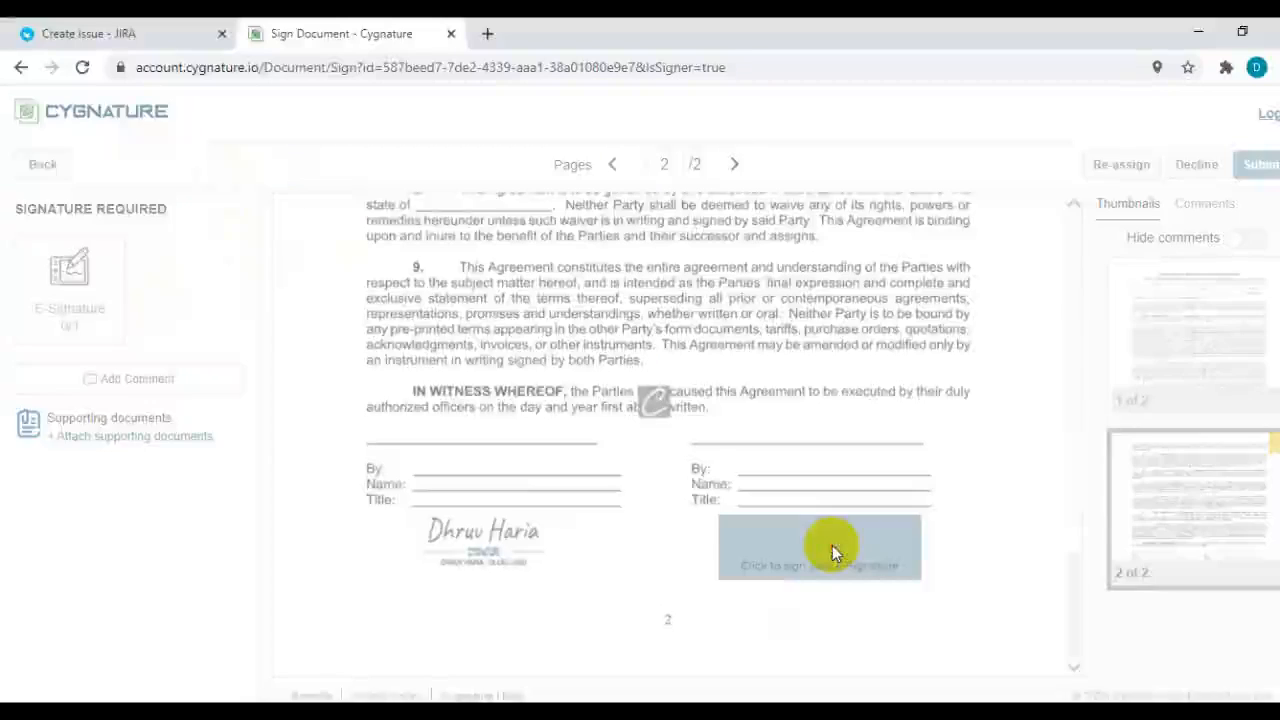
left_click(820, 548)
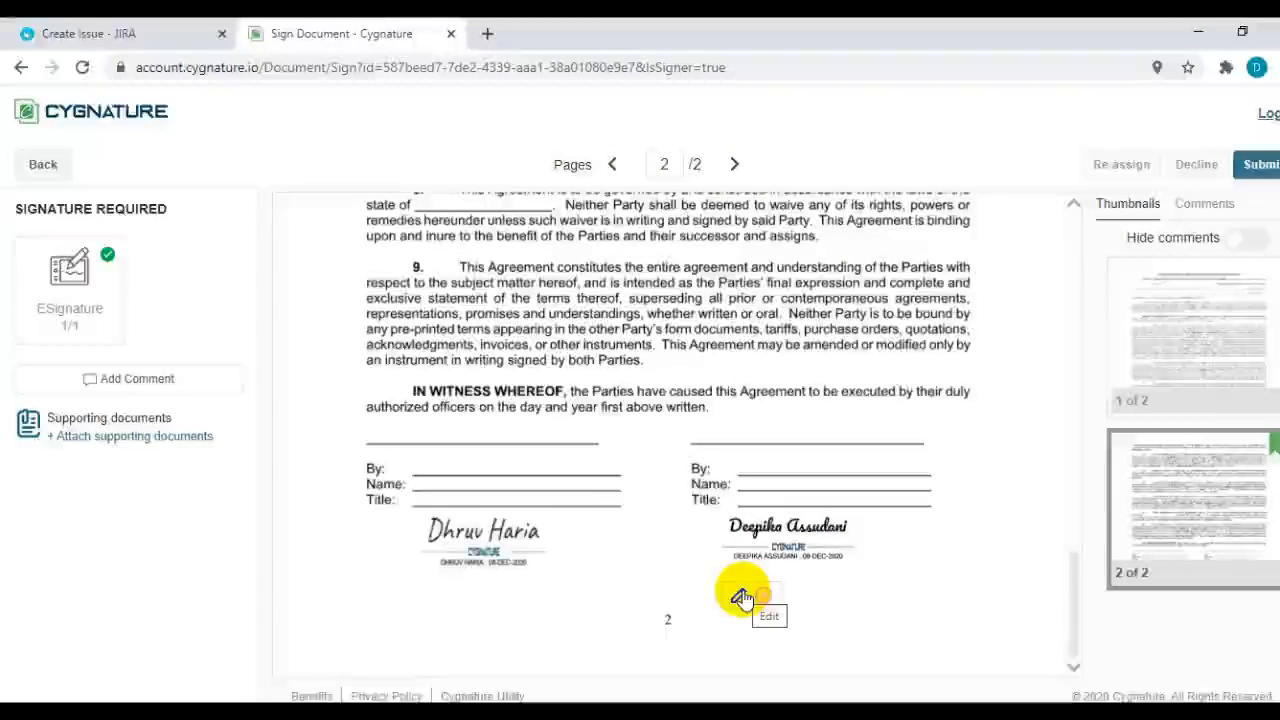
left_click(744, 596)
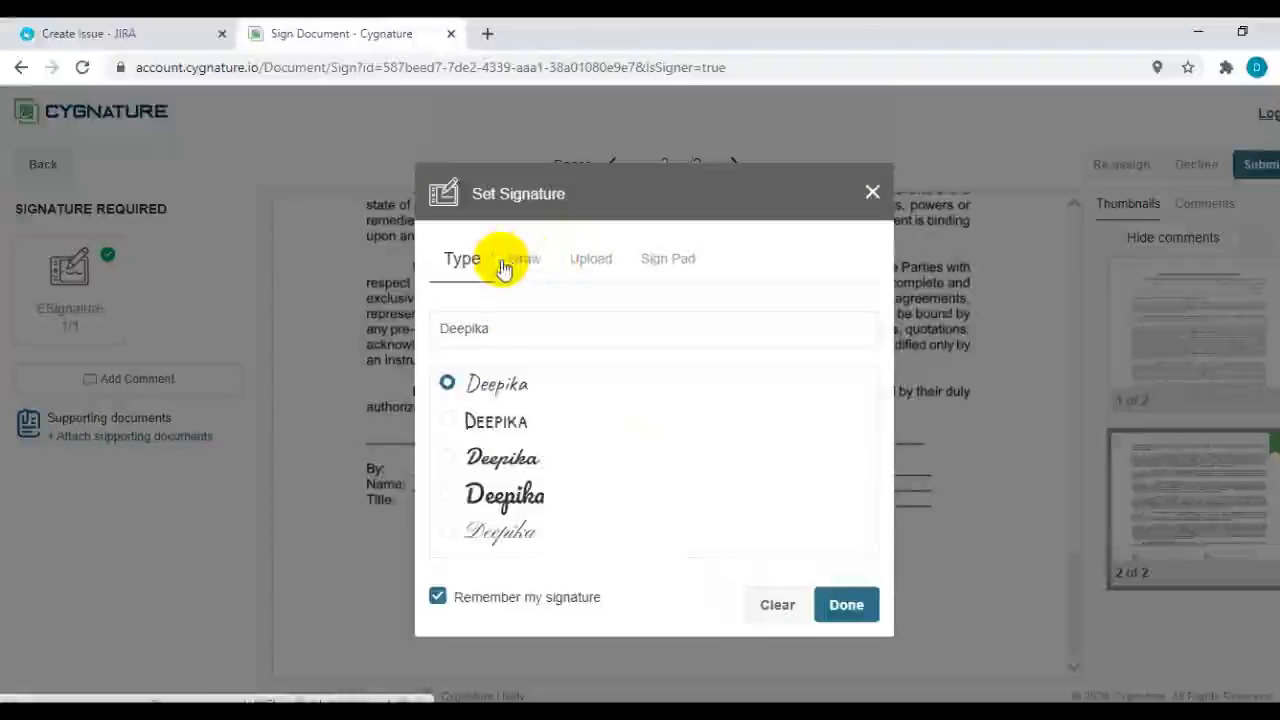
left_click(520, 258)
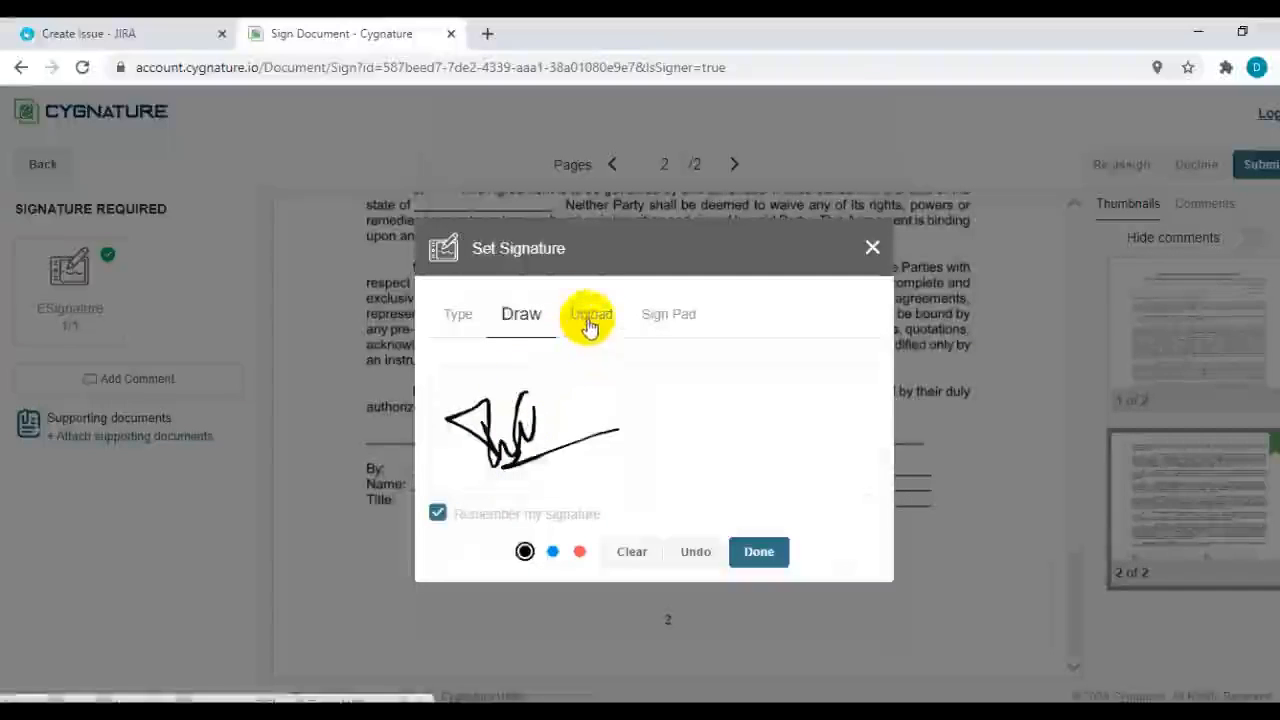
left_click(588, 314)
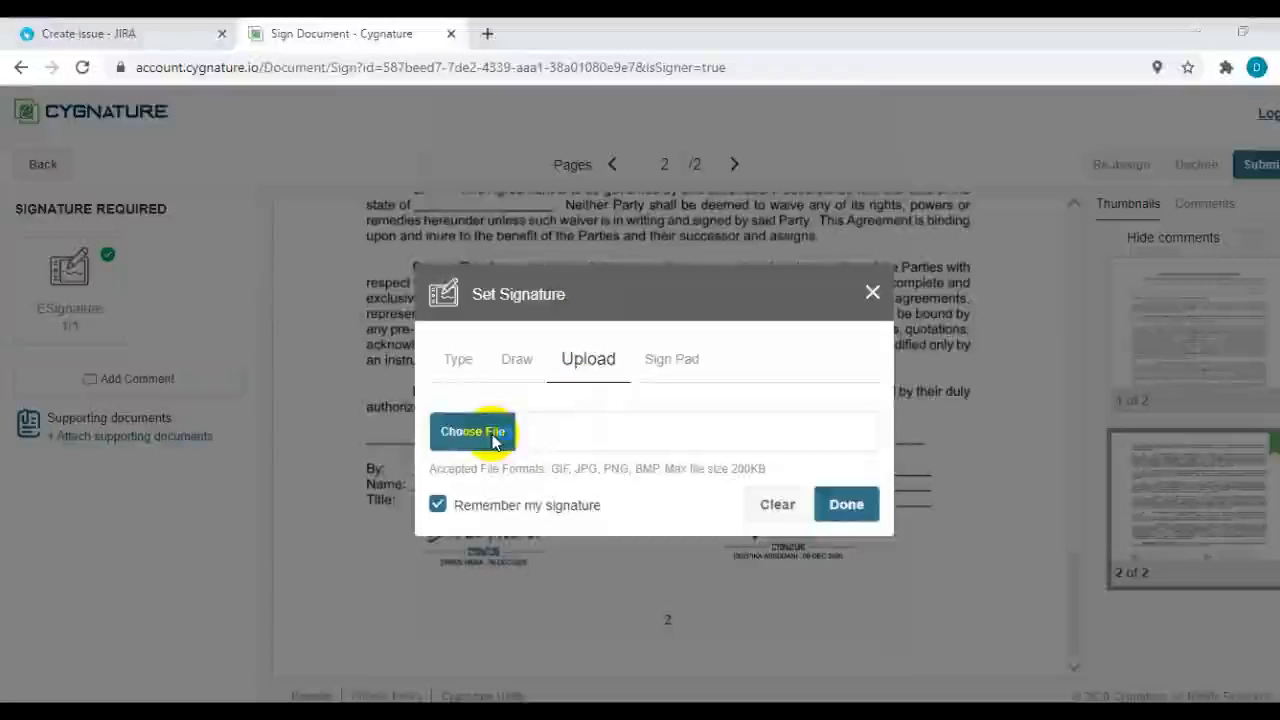
left_click(472, 432)
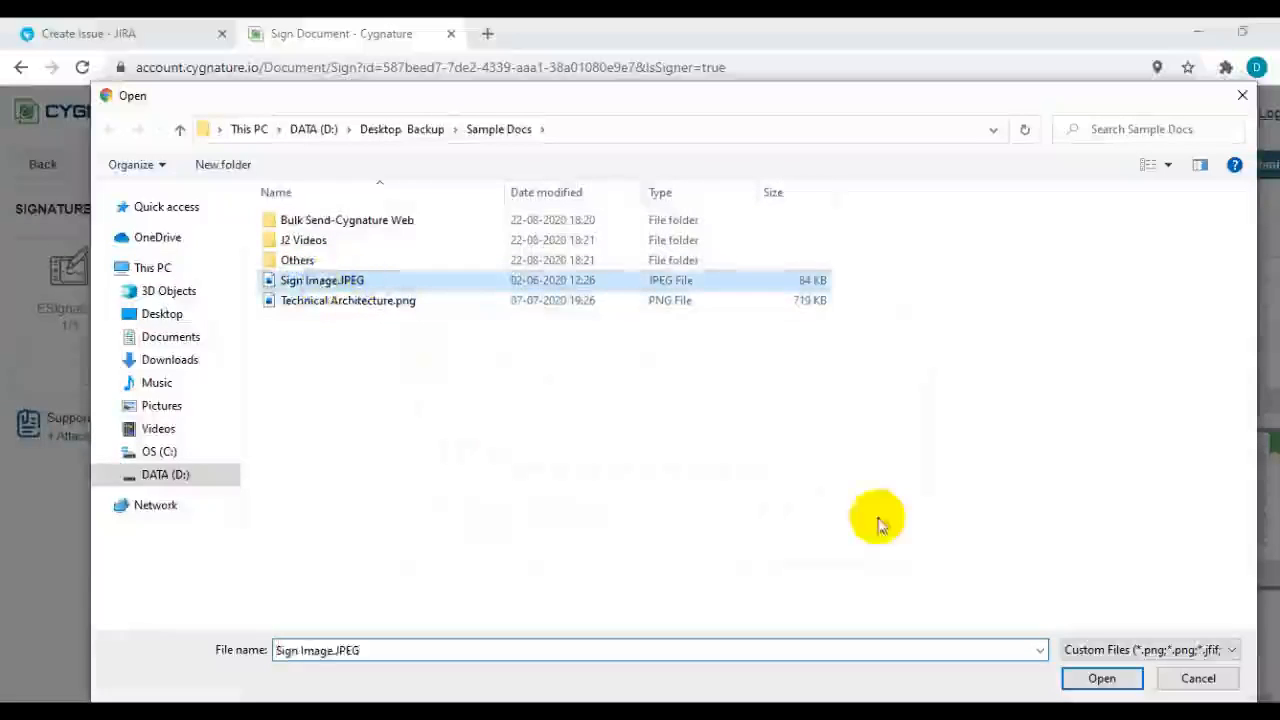
left_click(1100, 678)
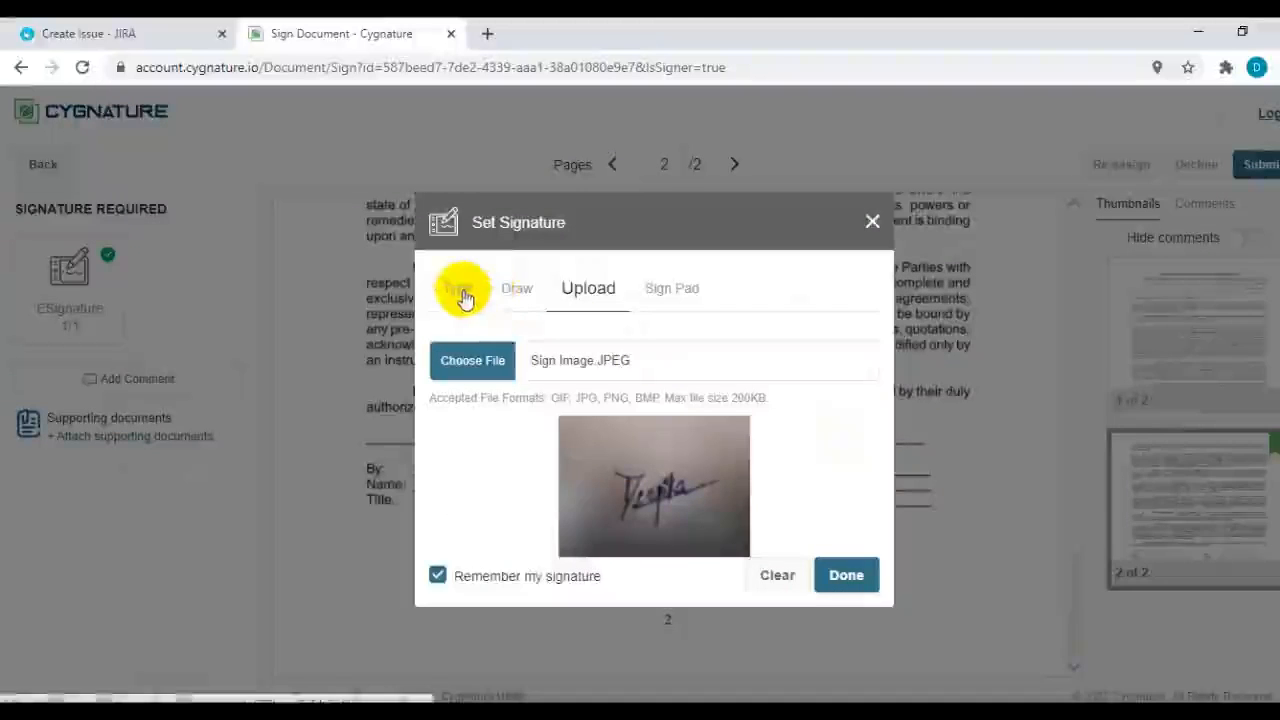
left_click(460, 288)
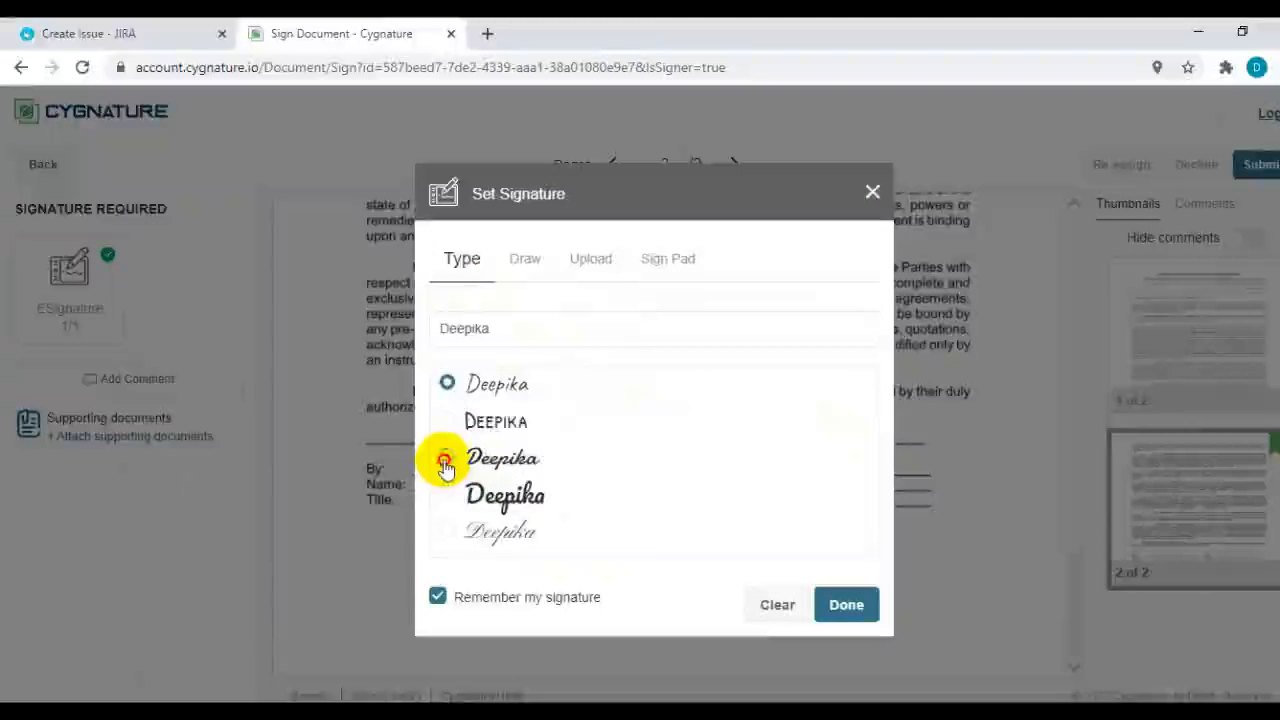
left_click(520, 312)
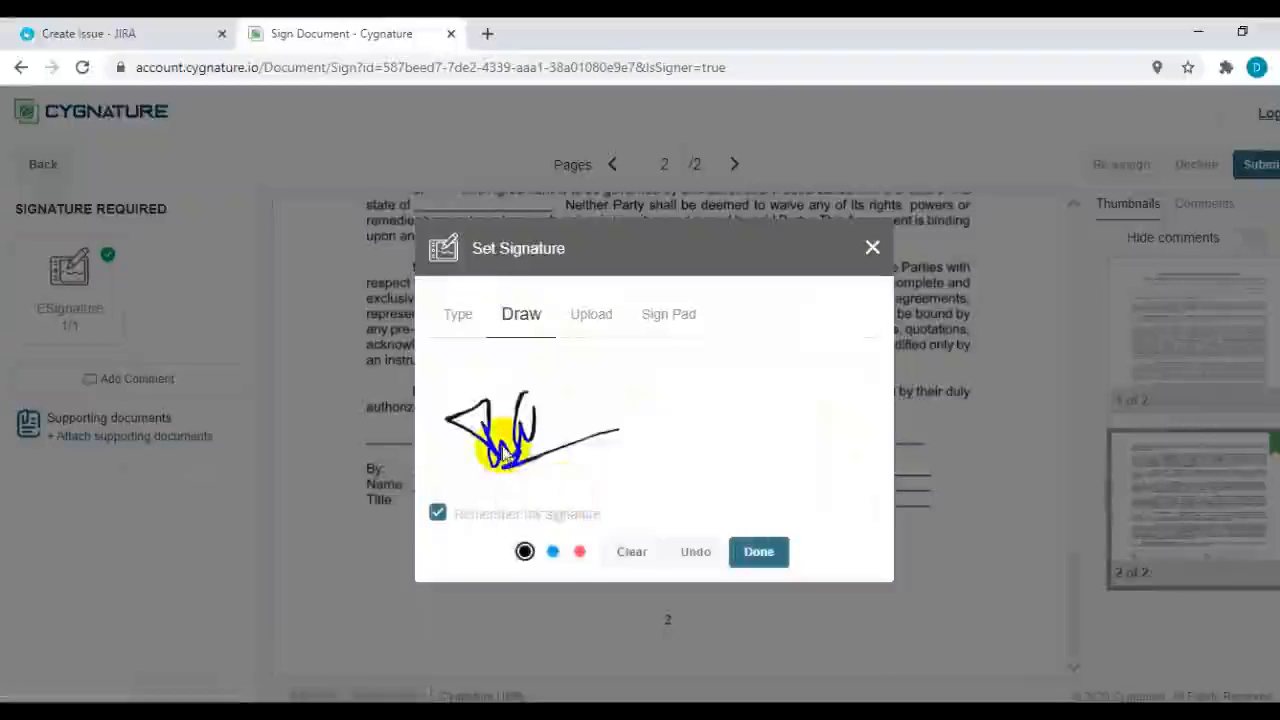
left_click(758, 552)
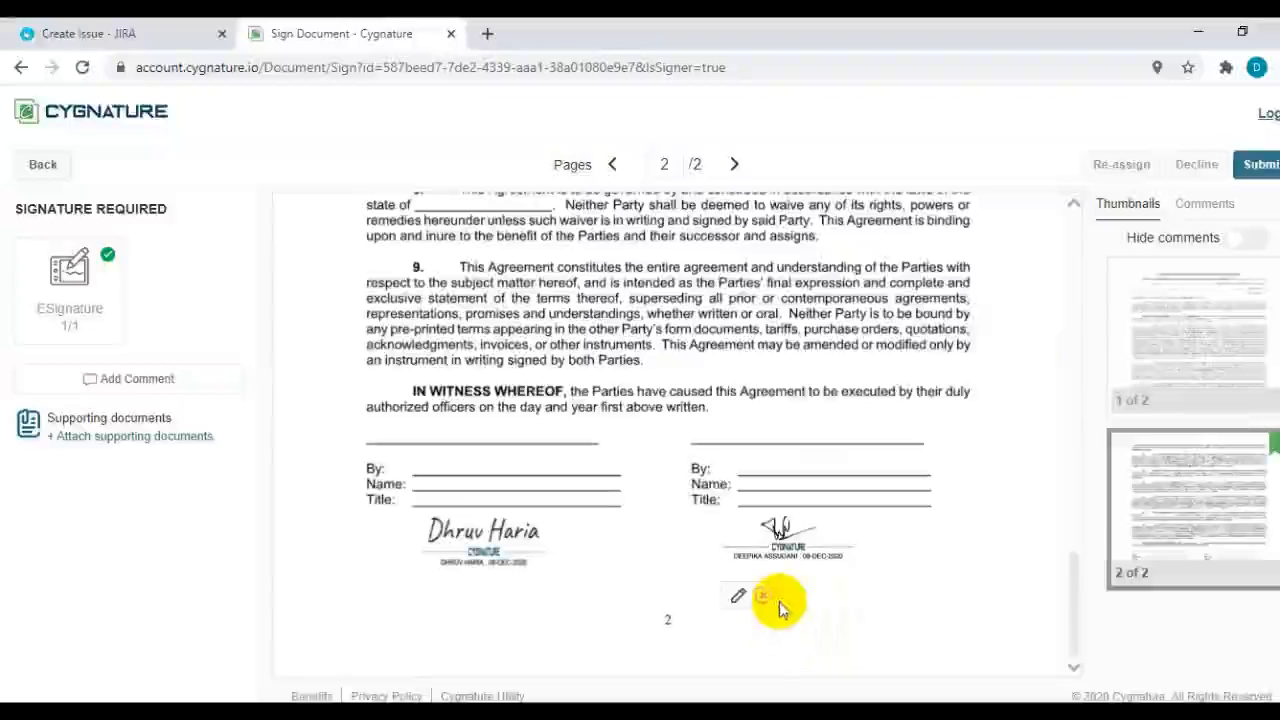
left_click(764, 596)
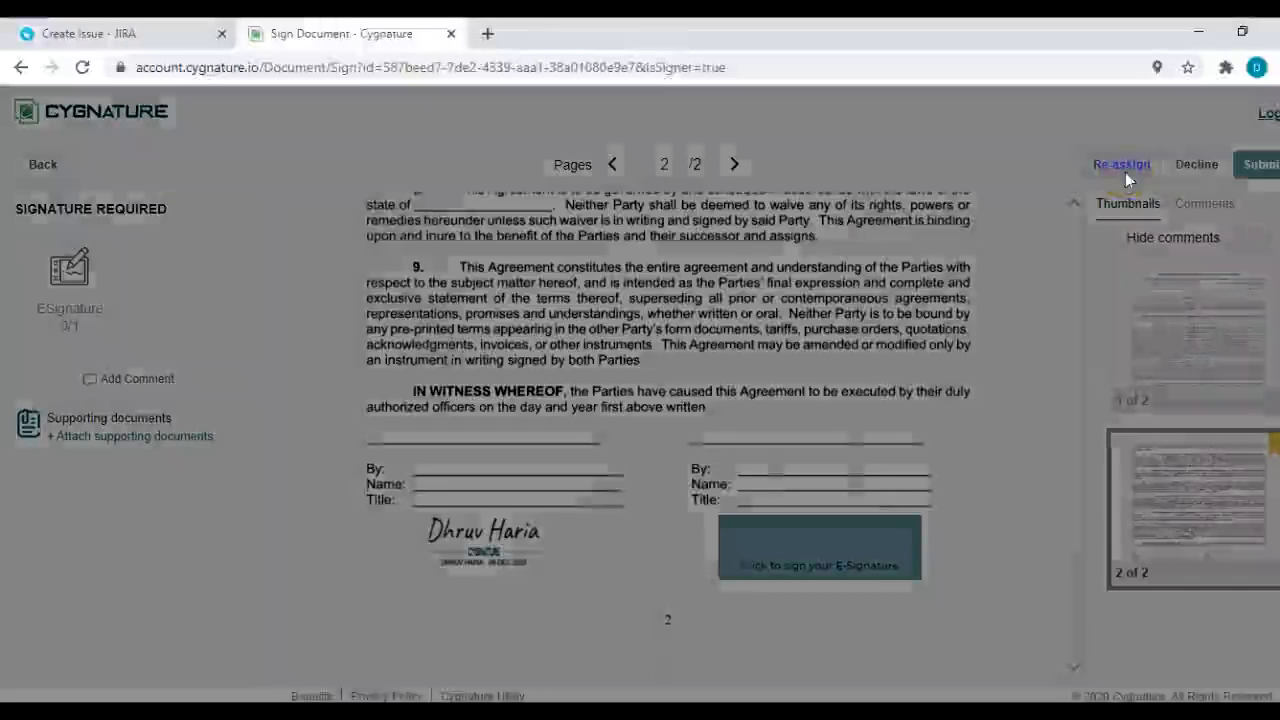
left_click(1120, 164)
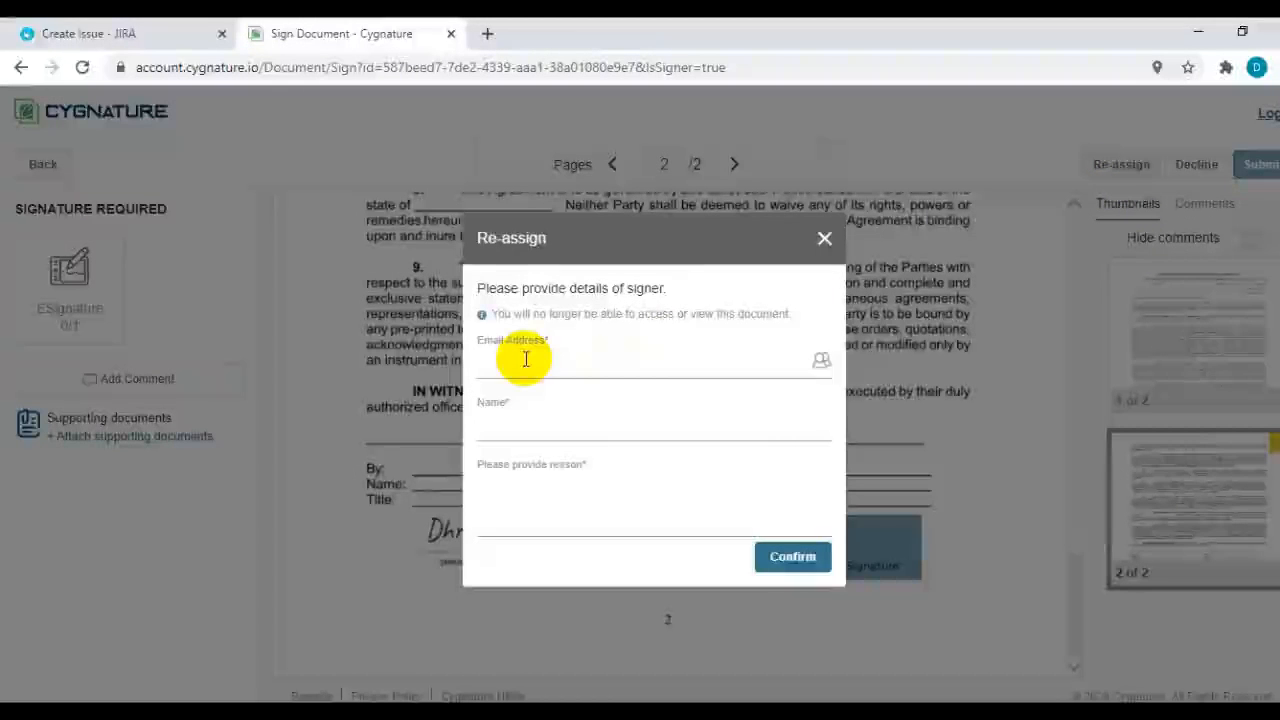
left_click(792, 556)
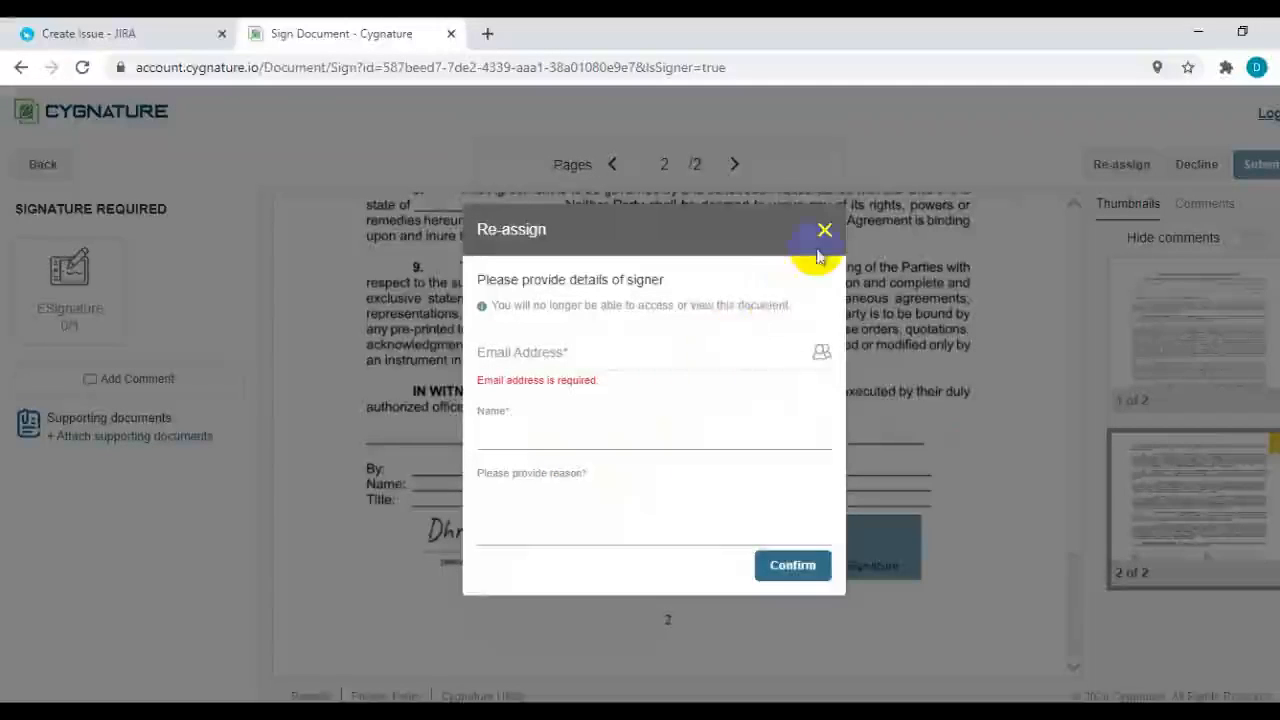
left_click(824, 228)
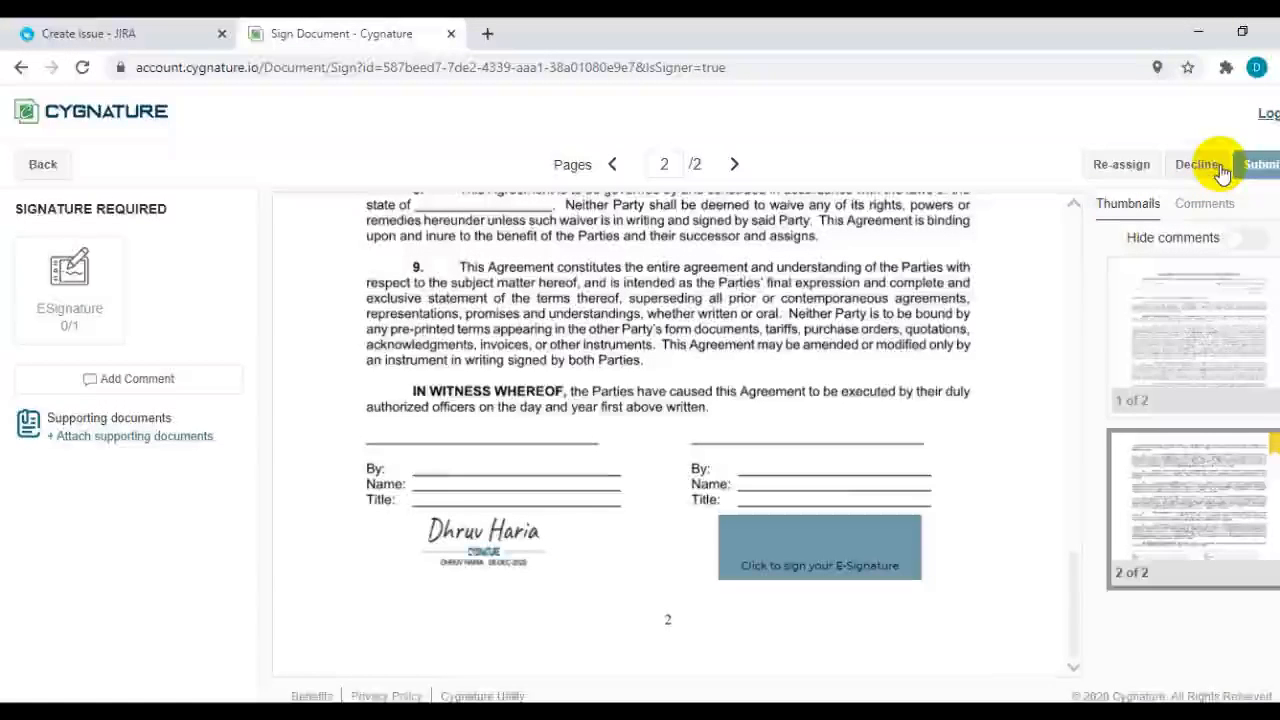
left_click(1196, 164)
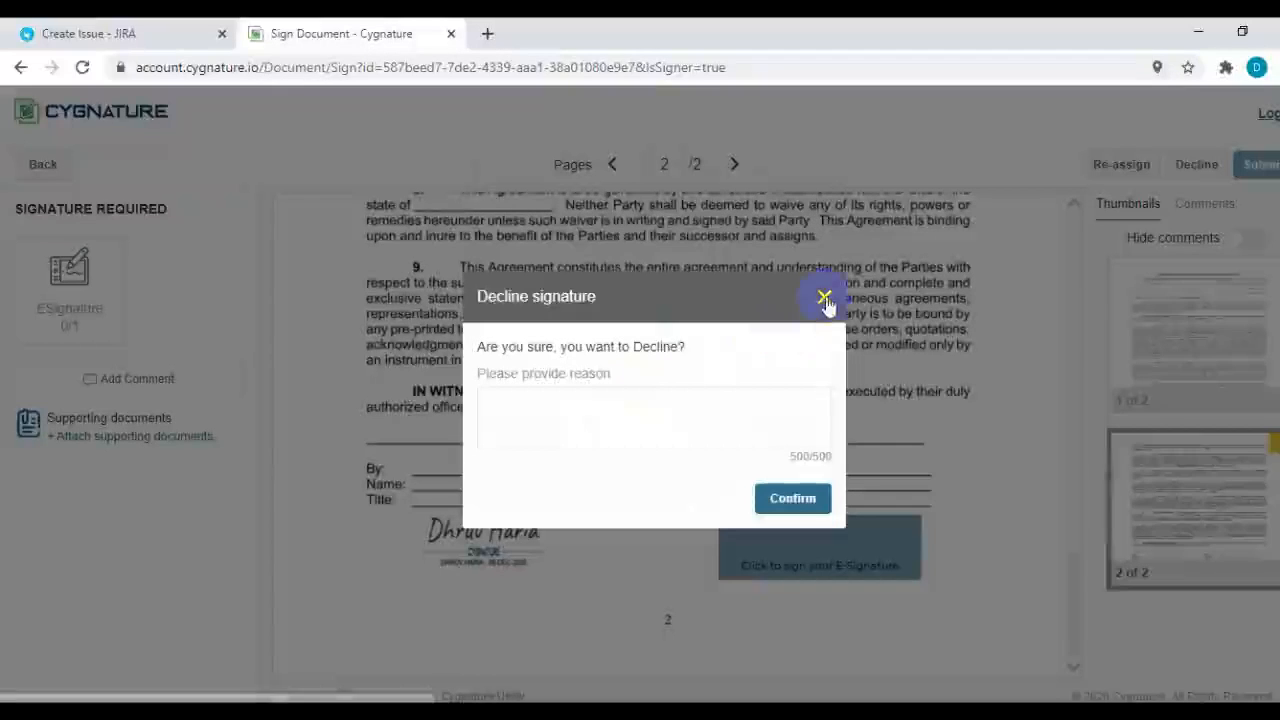
left_click(824, 298)
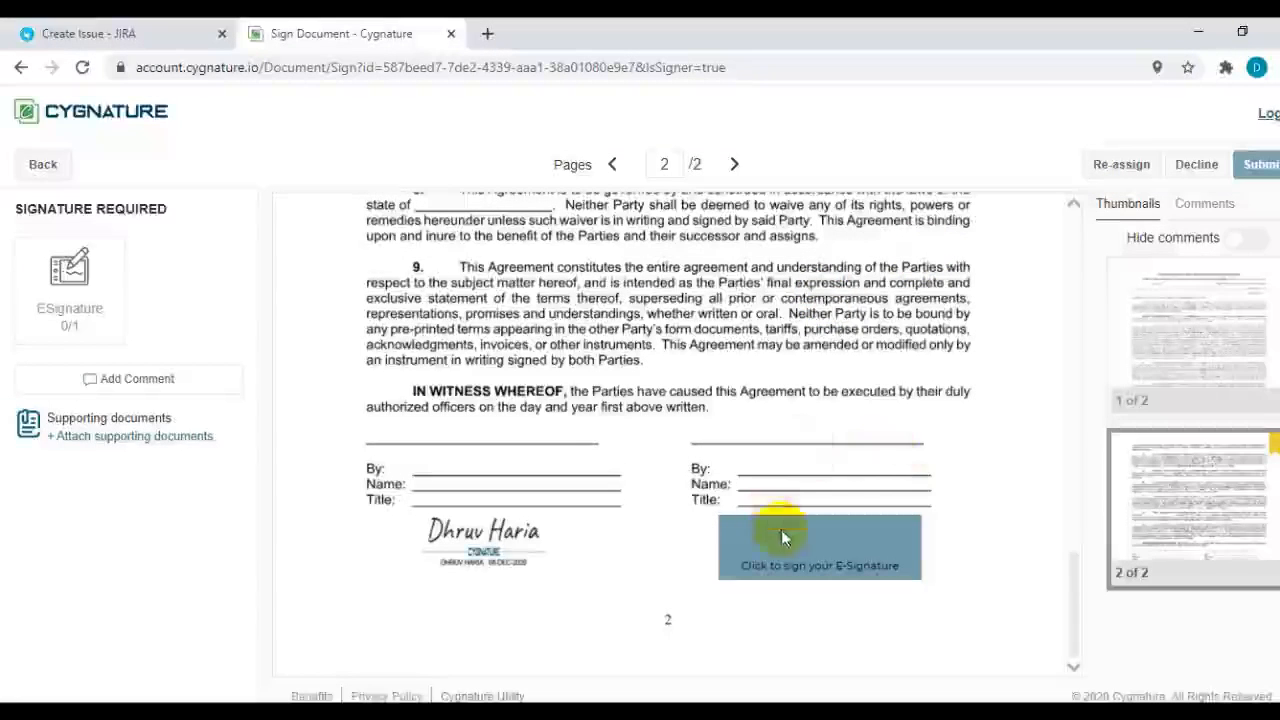
left_click(818, 548)
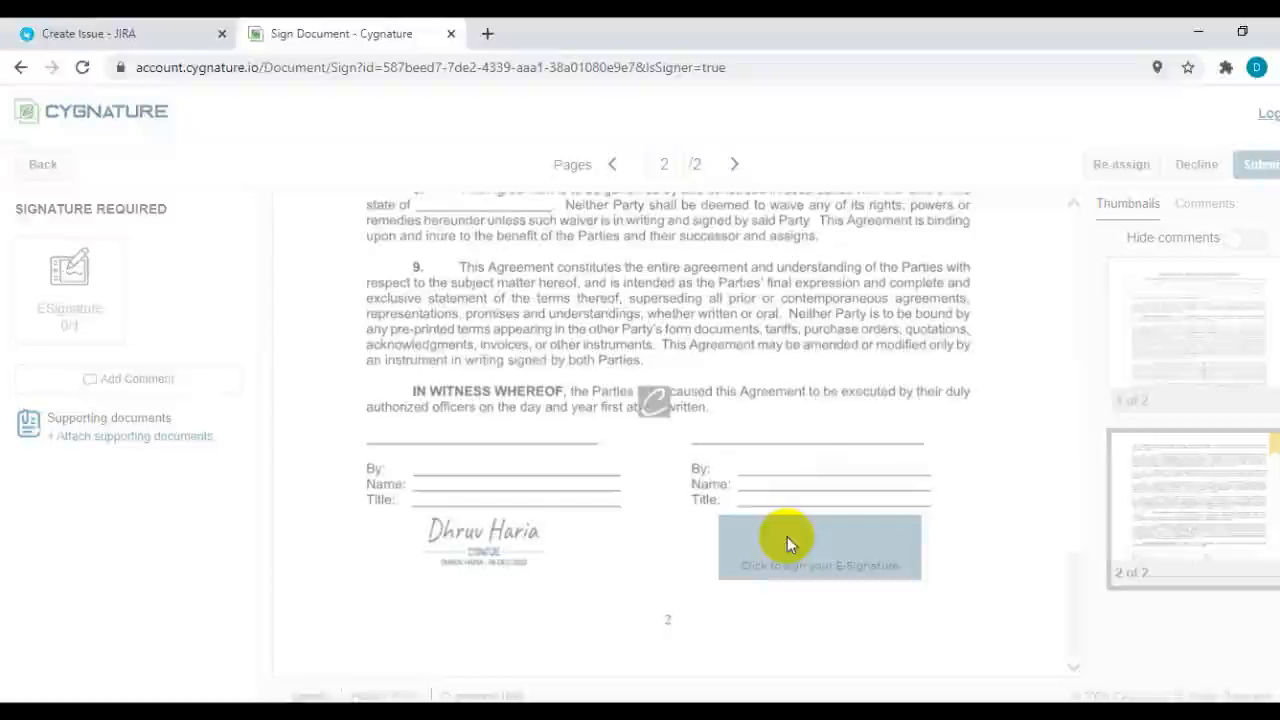
left_click(820, 548)
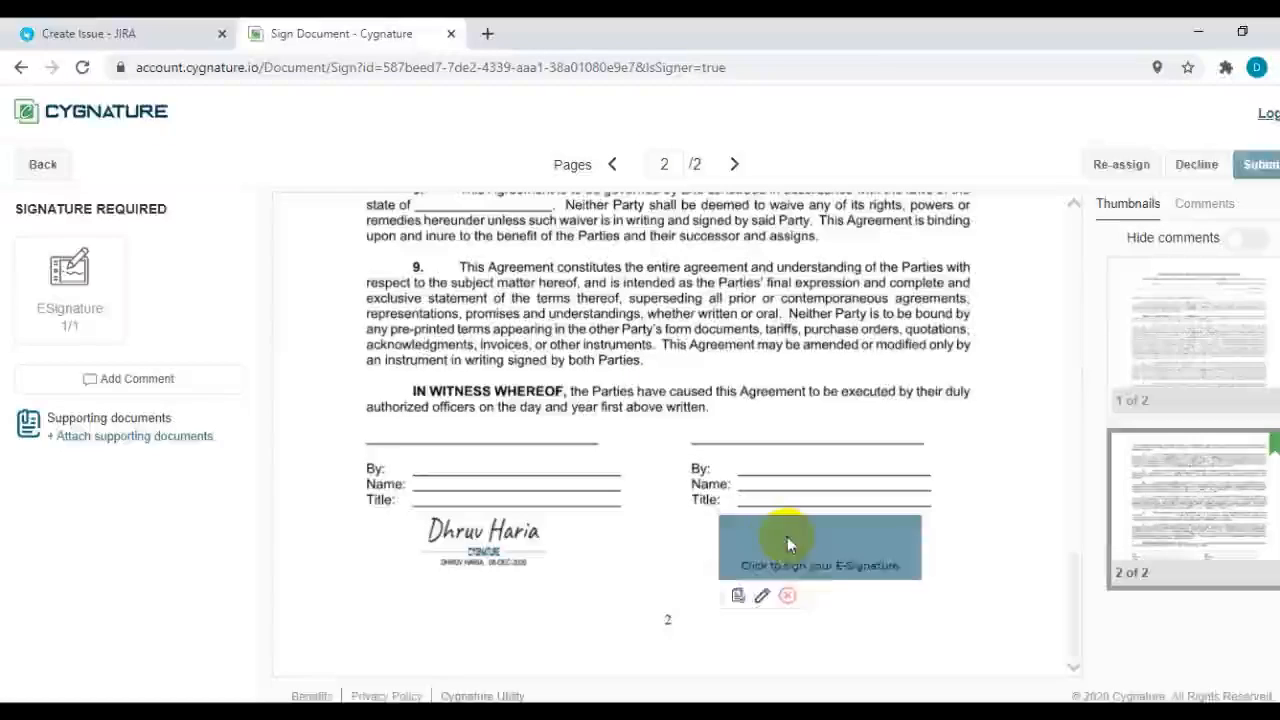
left_click(820, 546)
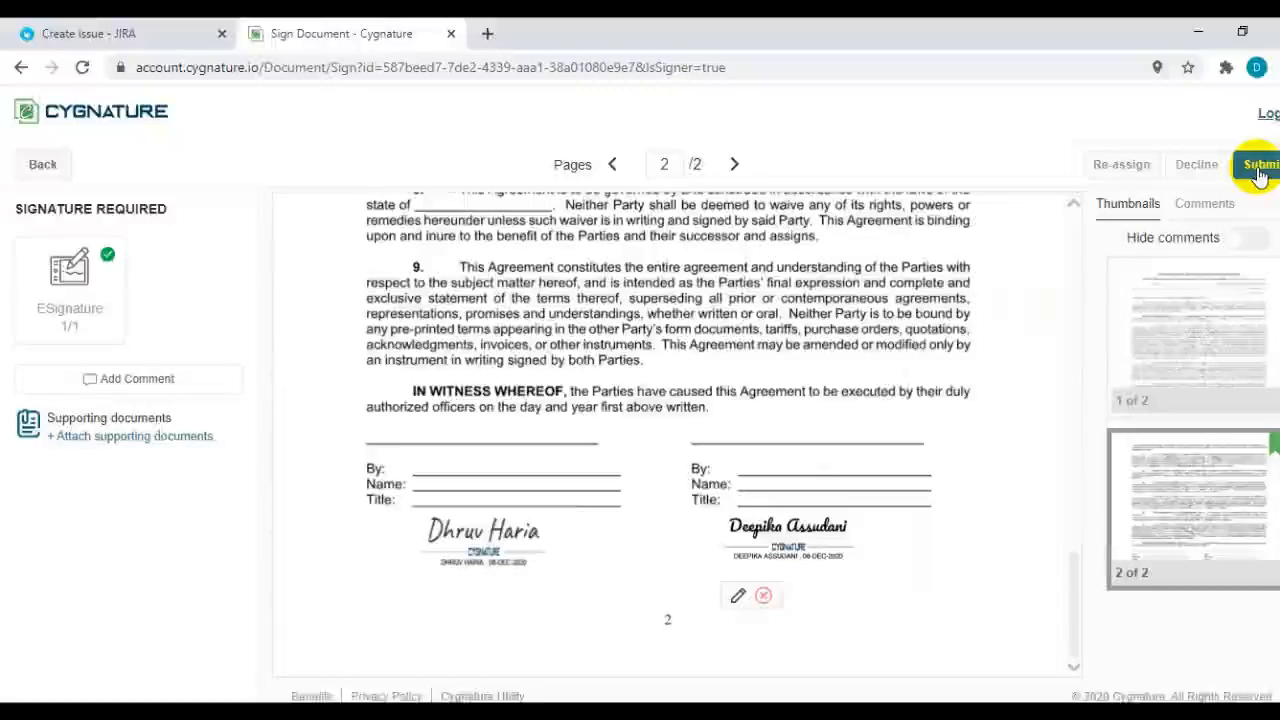
- Submit the signed NDA and continue once all four signing-process steps complete
left_click(1260, 164)
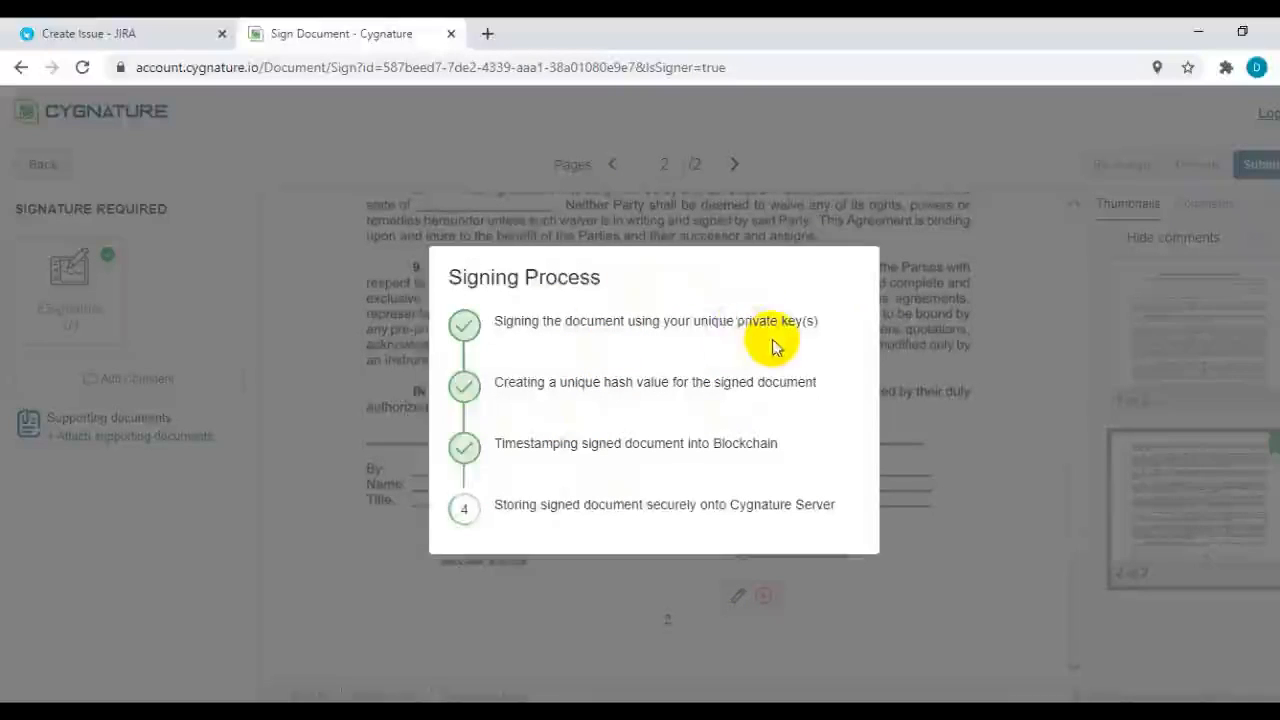
mouse_move(612, 380)
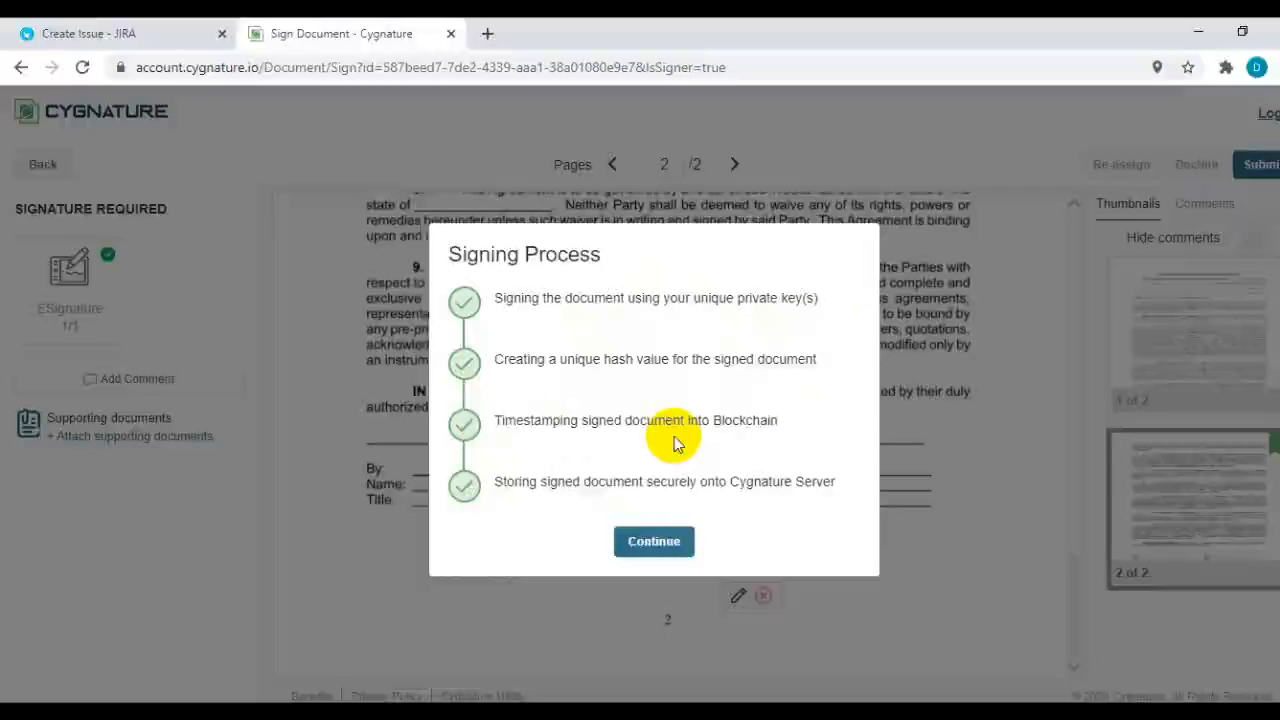
mouse_move(516, 470)
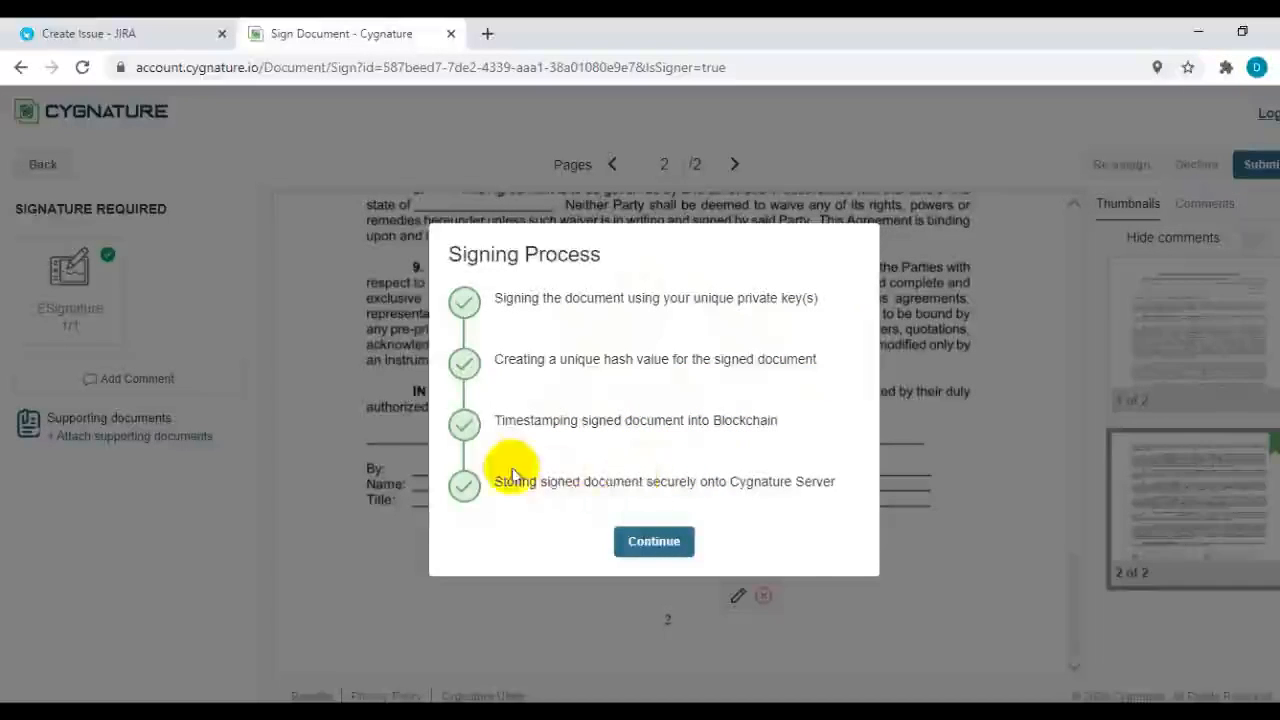
mouse_move(652, 516)
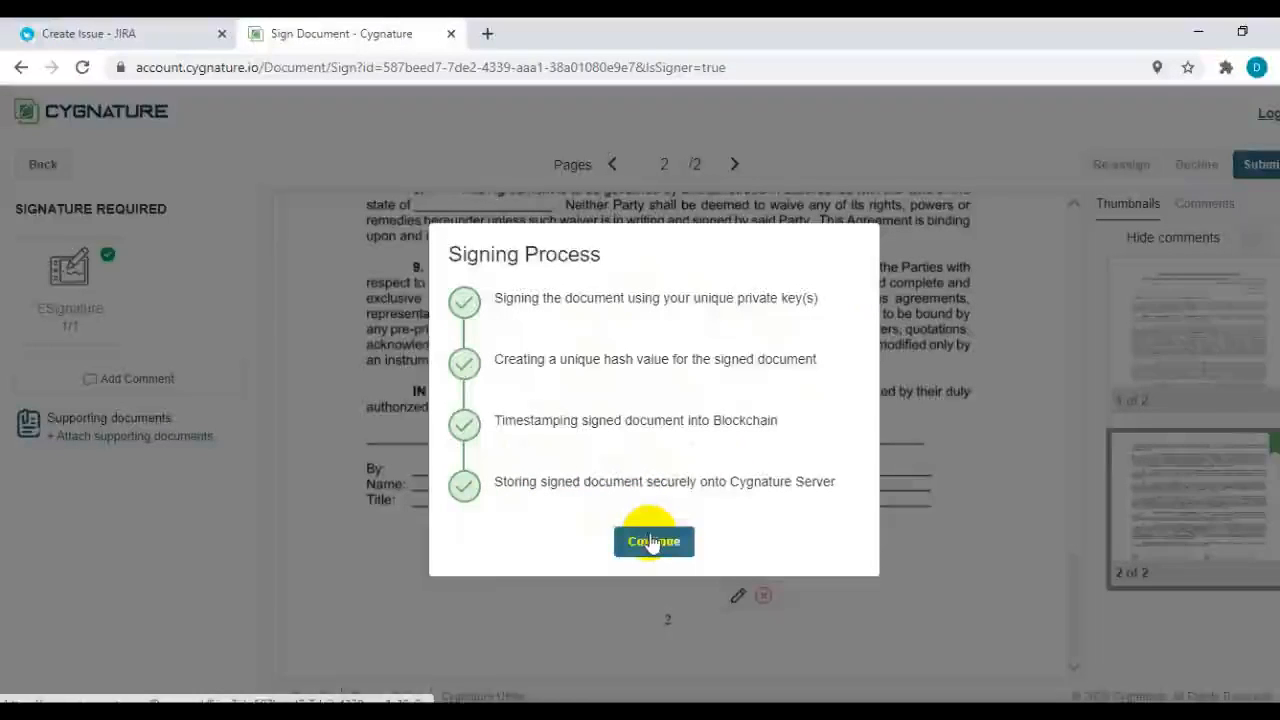
left_click(652, 540)
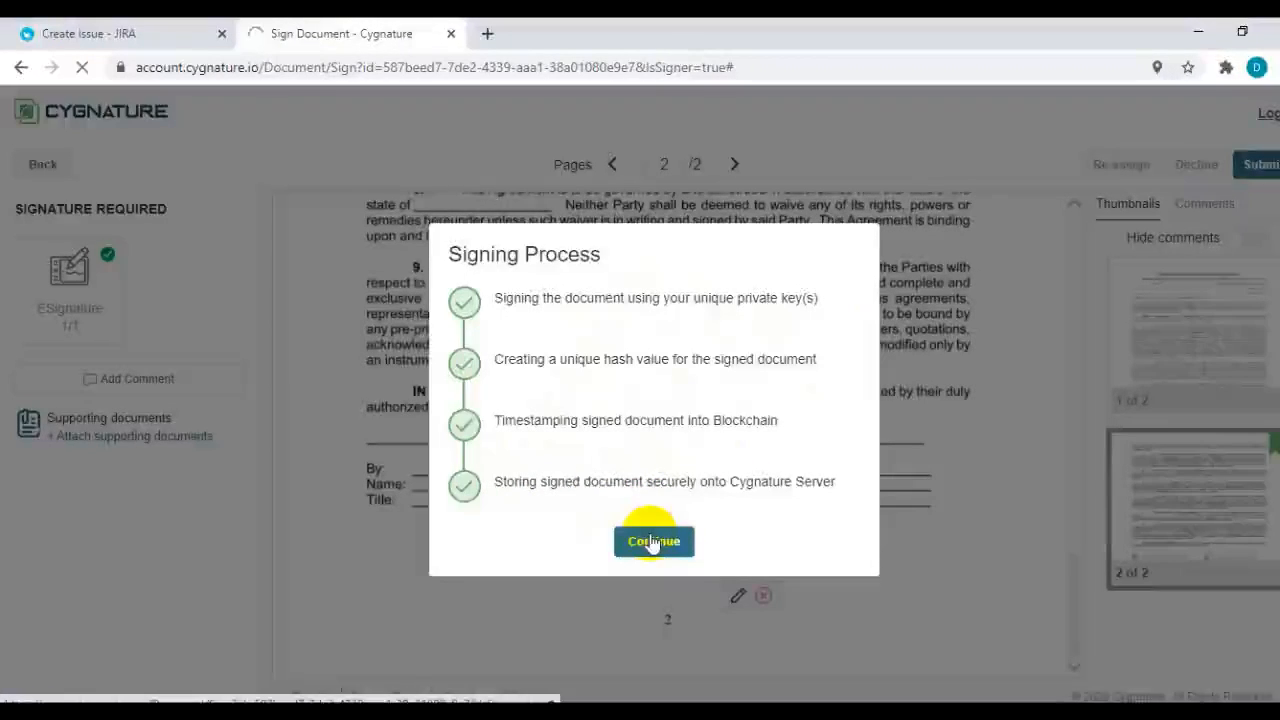
left_click(652, 540)
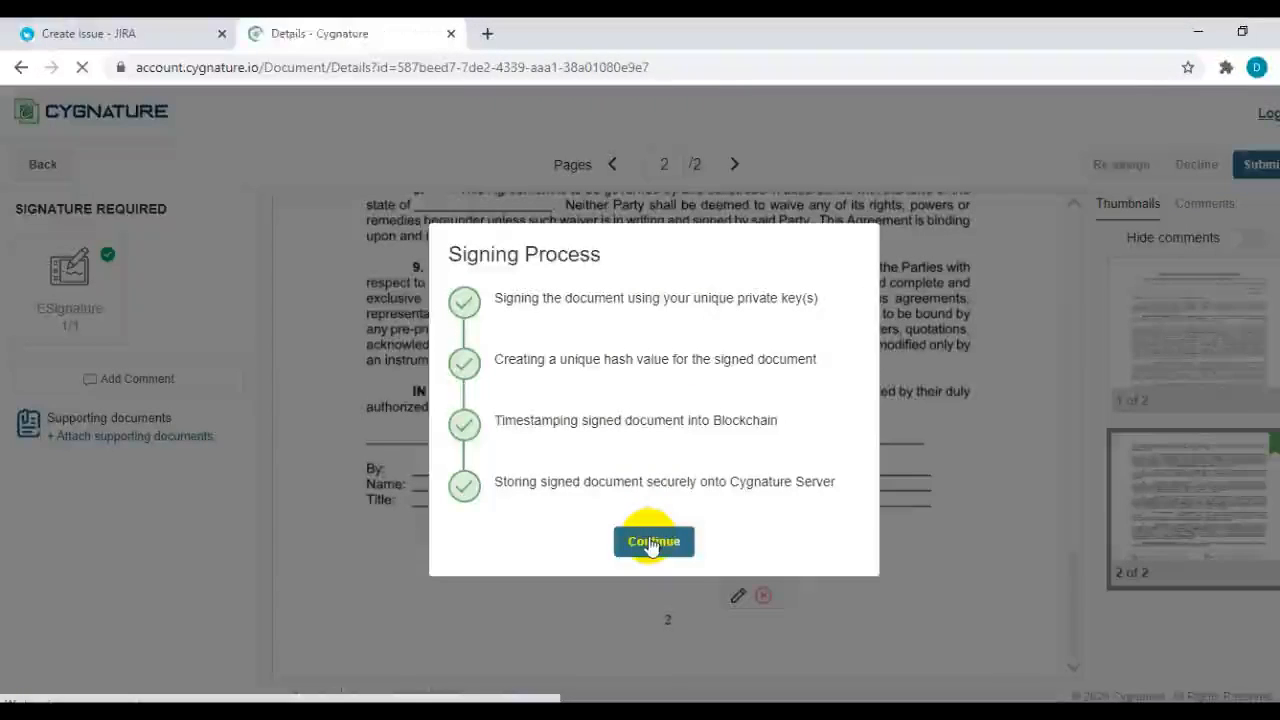
- Review the details page with both signers signed, document history and blockchain hashes
left_click(652, 540)
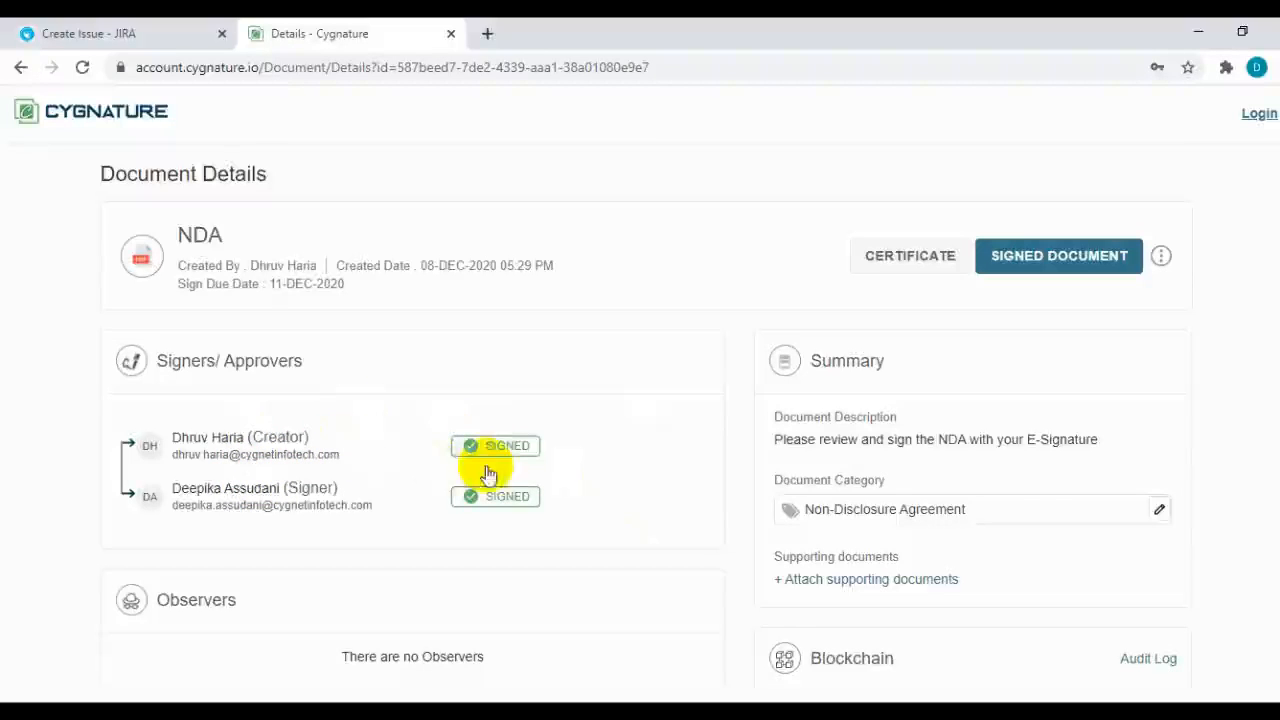
scroll("down", 3)
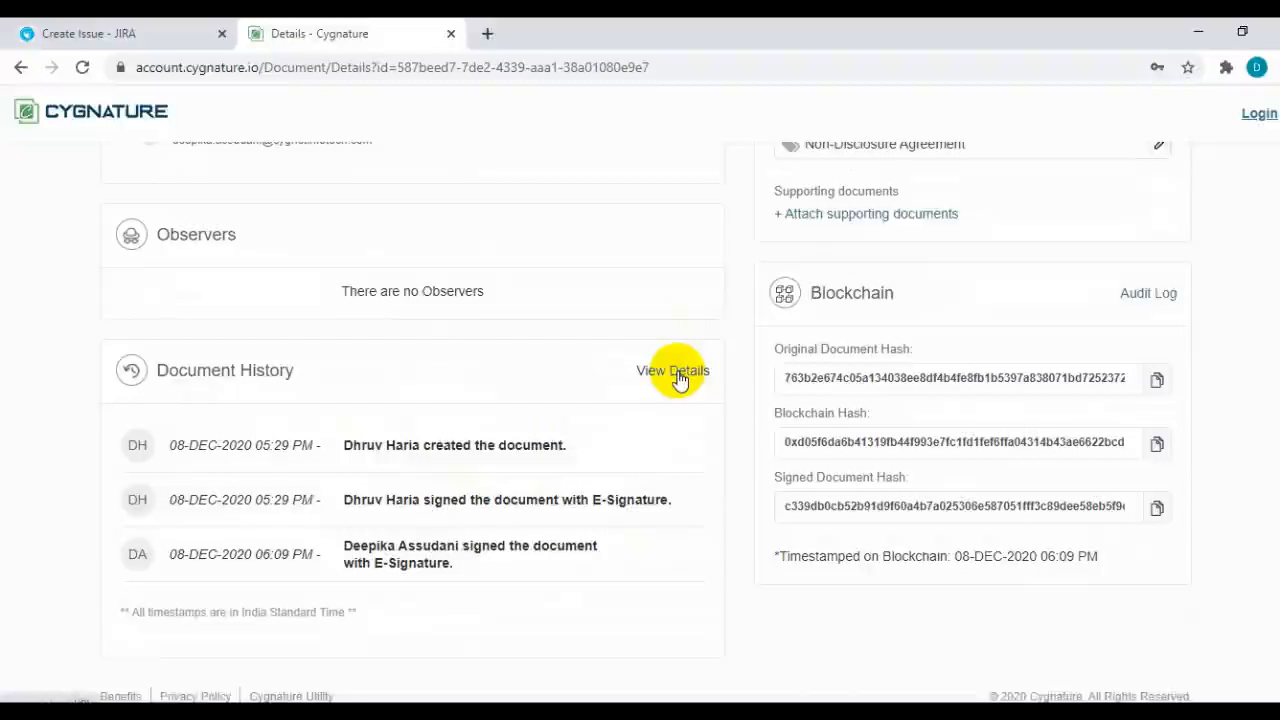
- View the detailed document history from creation through passcodes, consent, views and both signatures
left_click(672, 370)
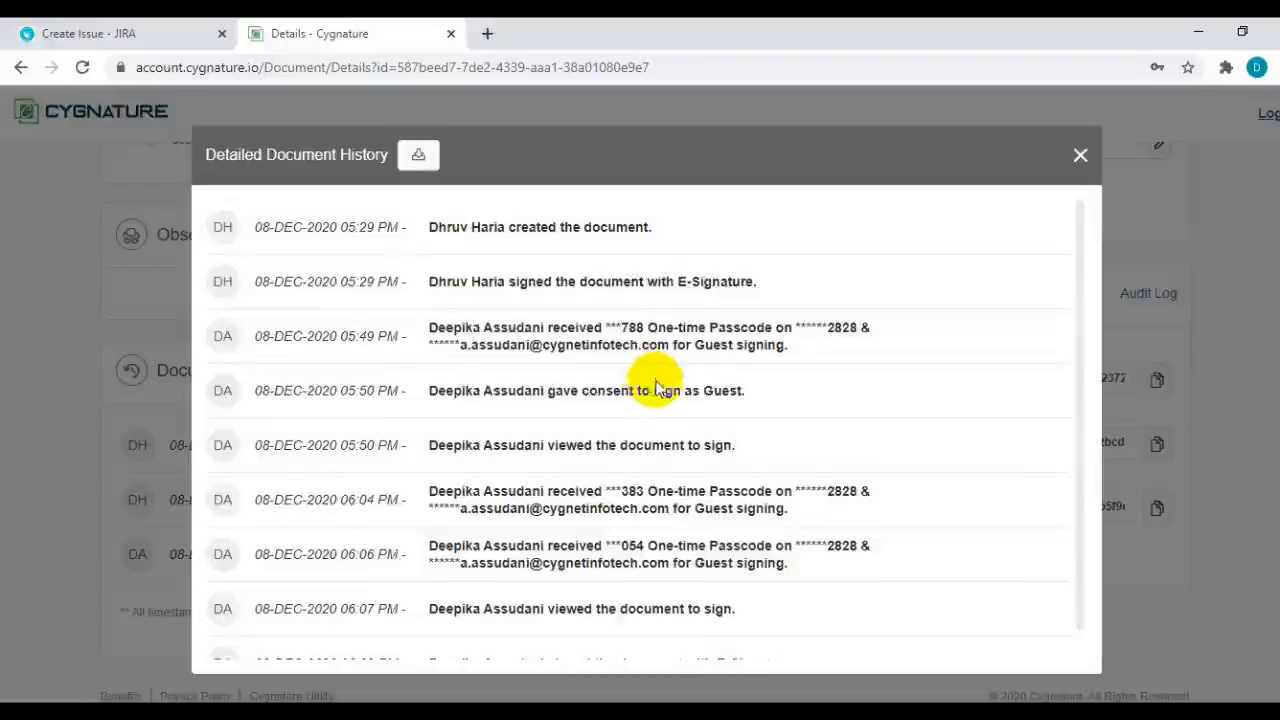
scroll("down", 3)
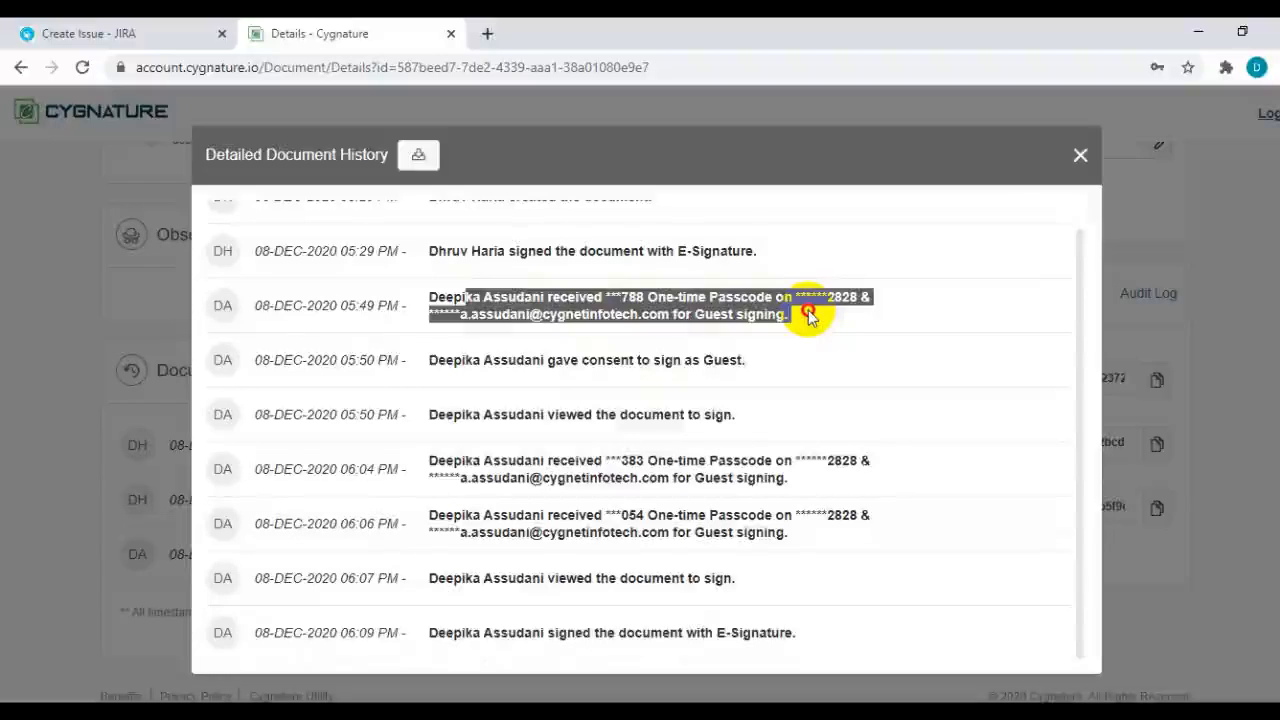
scroll("up", 3)
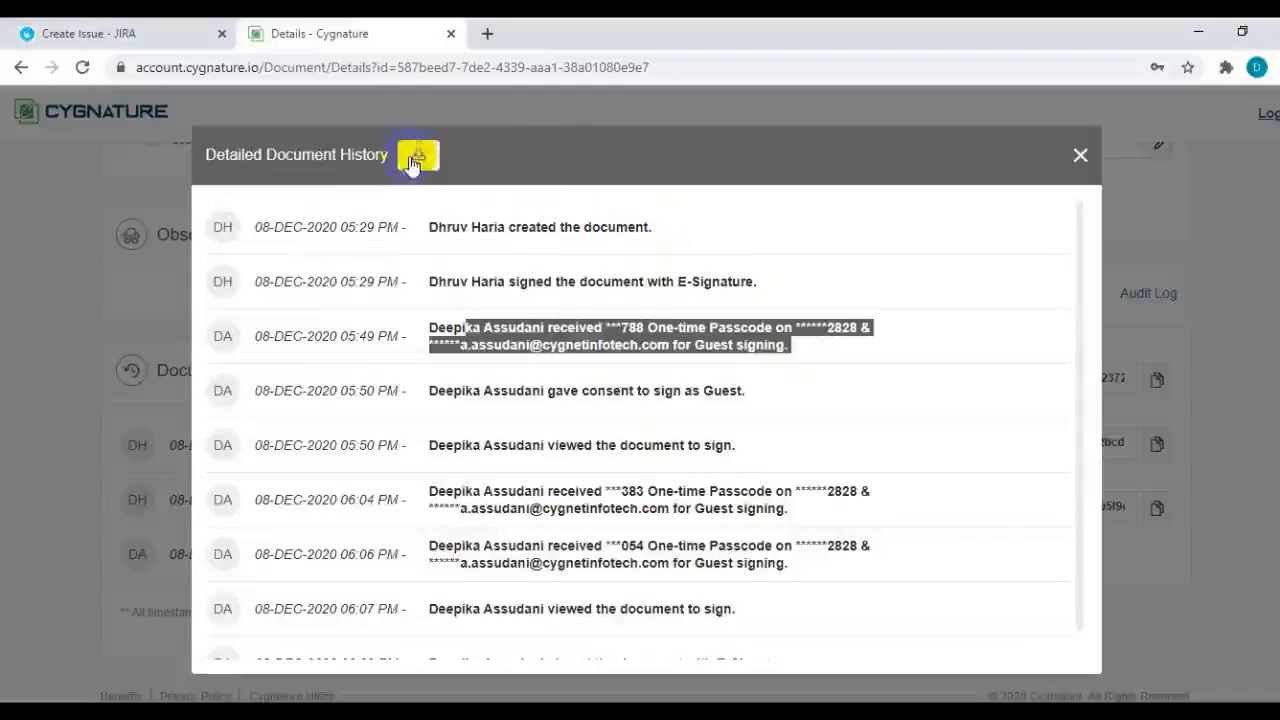
mouse_move(416, 156)
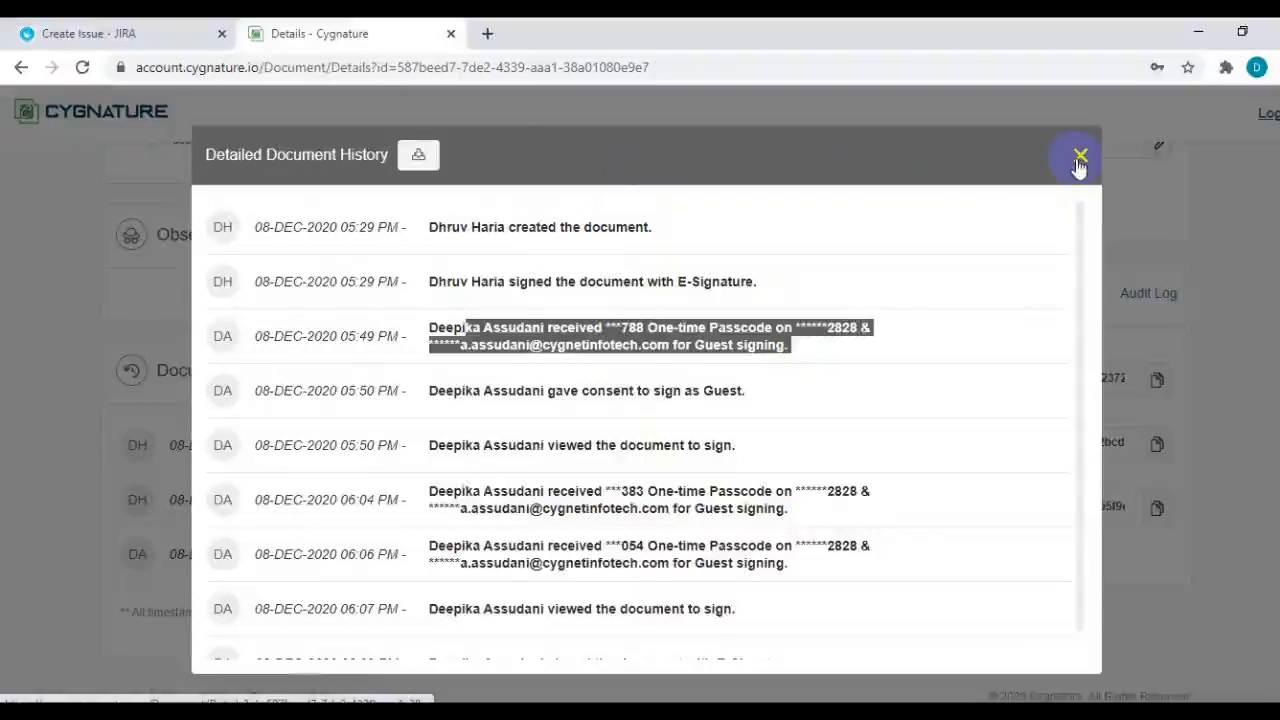
- Close the detailed history and return to the NDA's document details page
left_click(1078, 156)
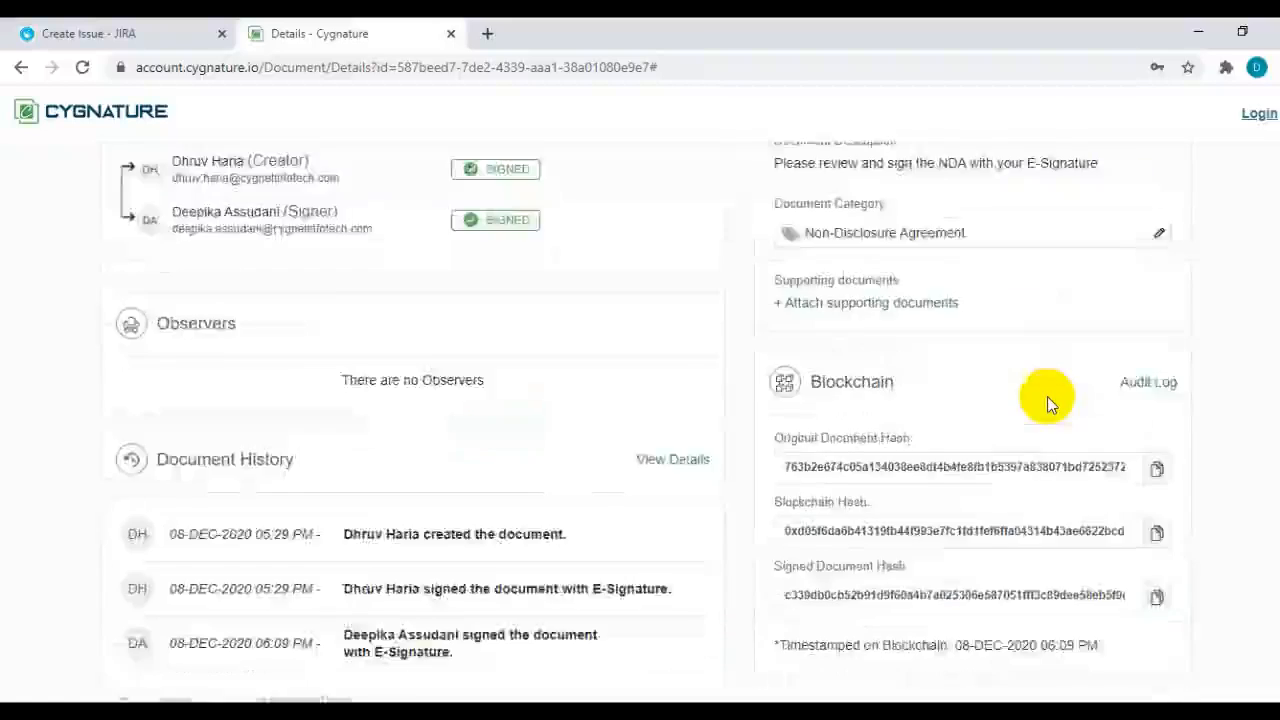
scroll("down", 3)
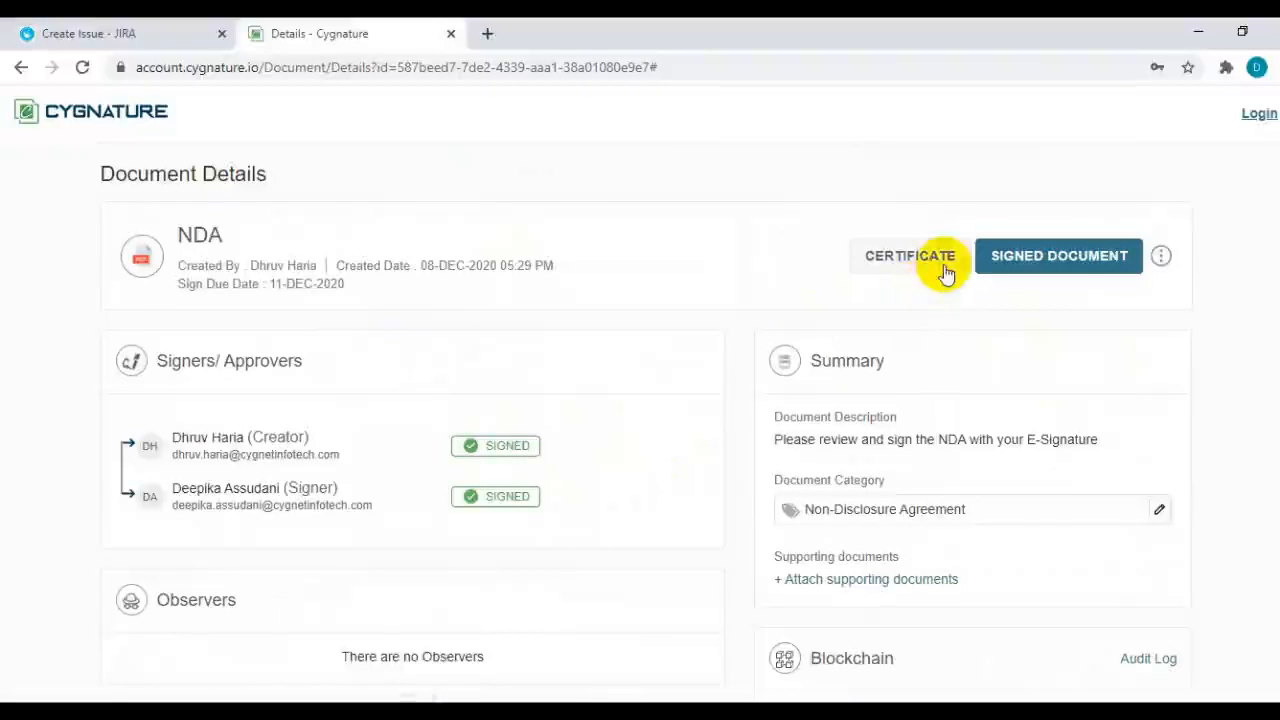
- Open the completion certificate and review the first signer's IP and browser details
left_click(908, 256)
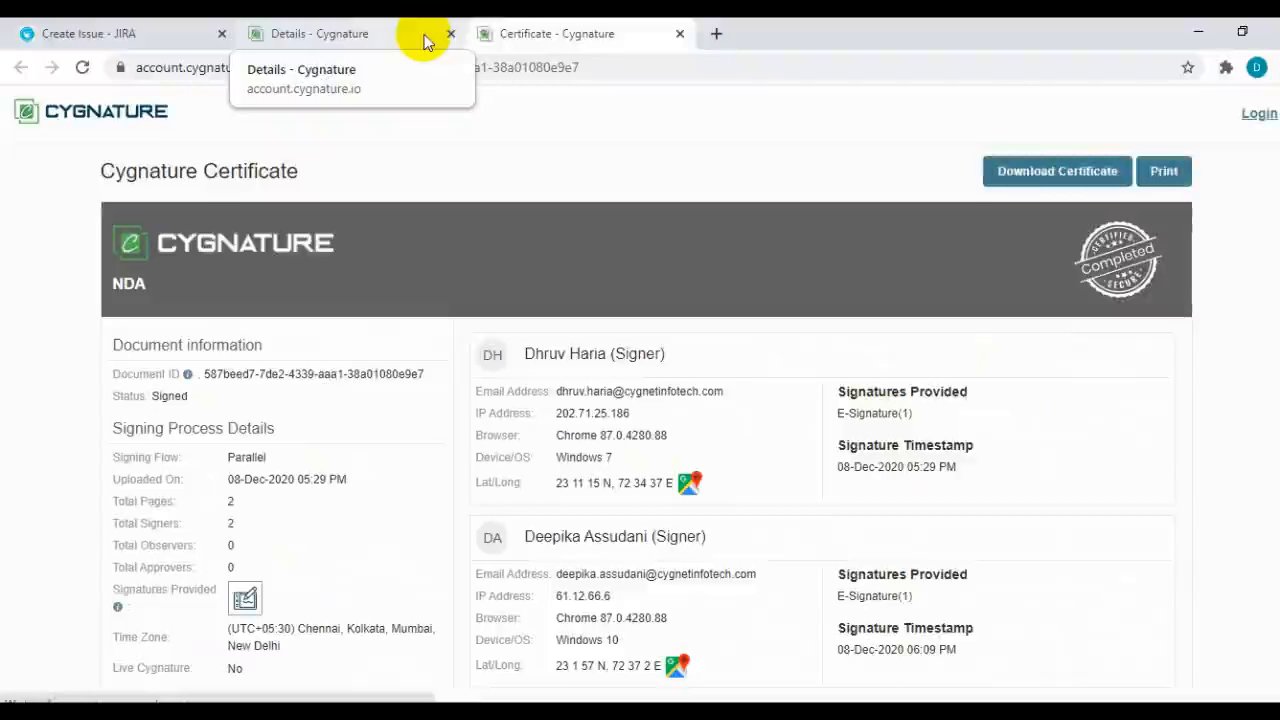
scroll("down", 3)
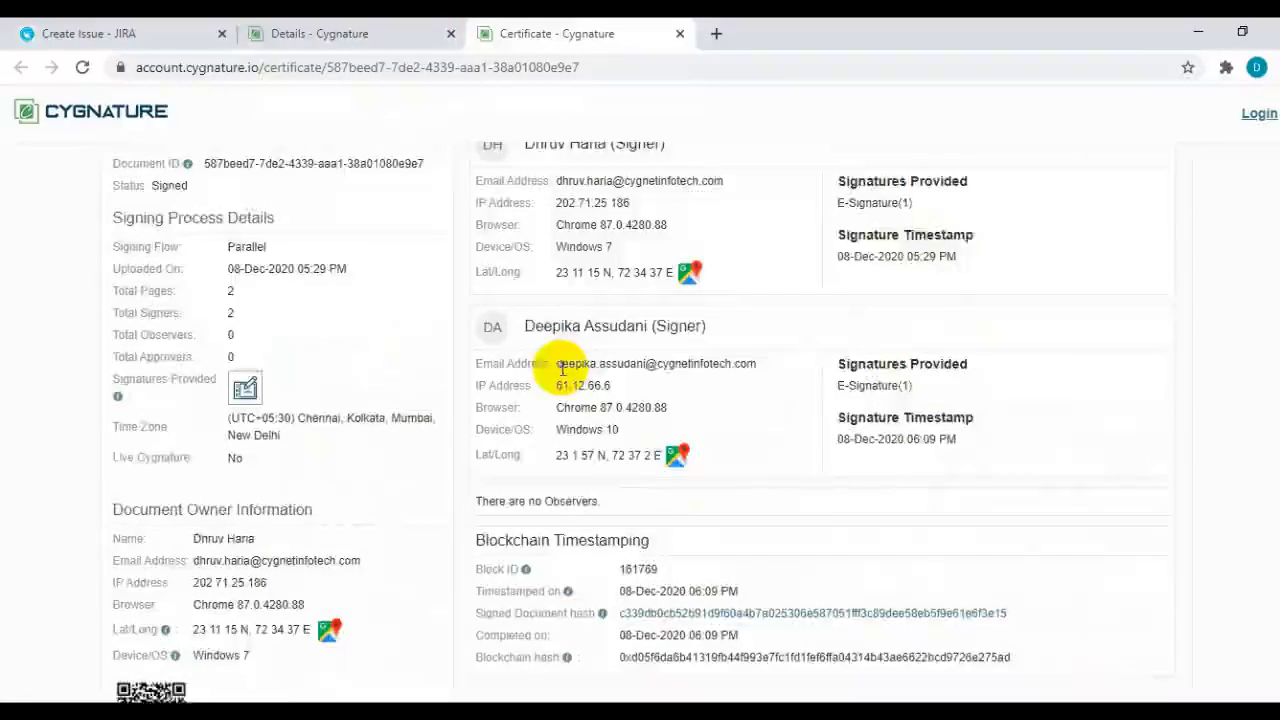
scroll("up", 3)
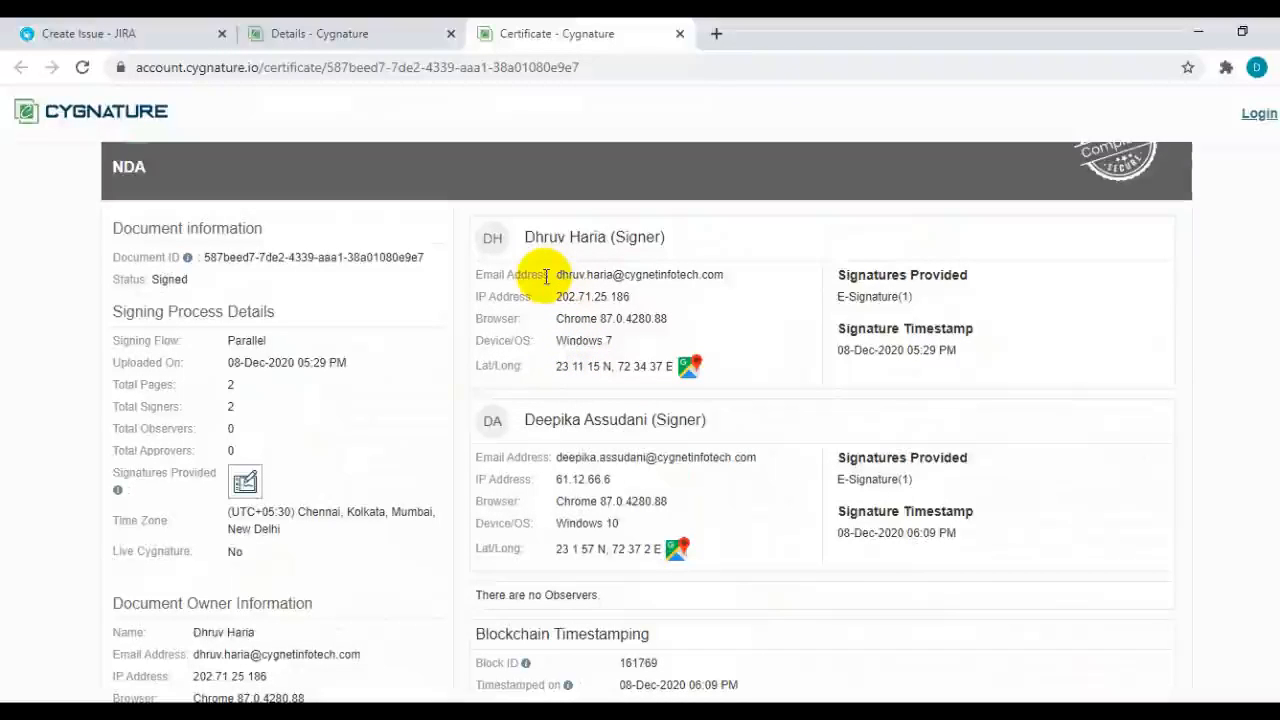
left_click_drag(548, 296, 680, 318)
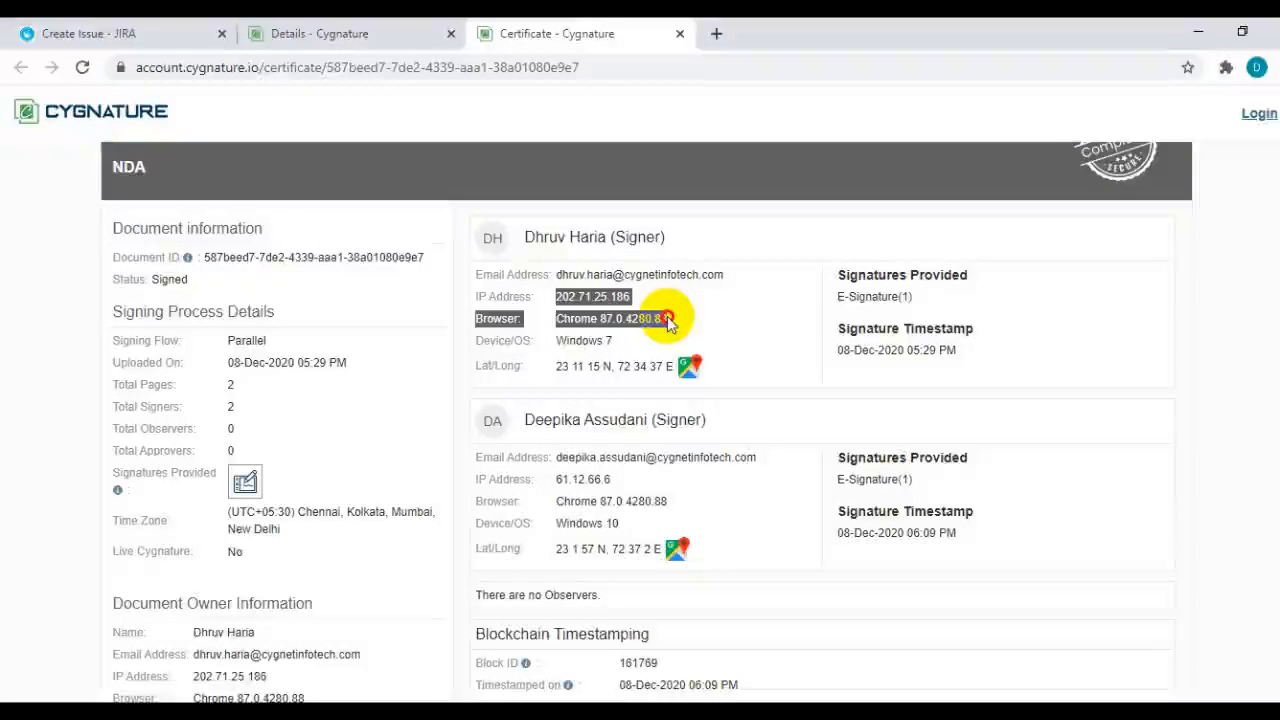
mouse_move(690, 370)
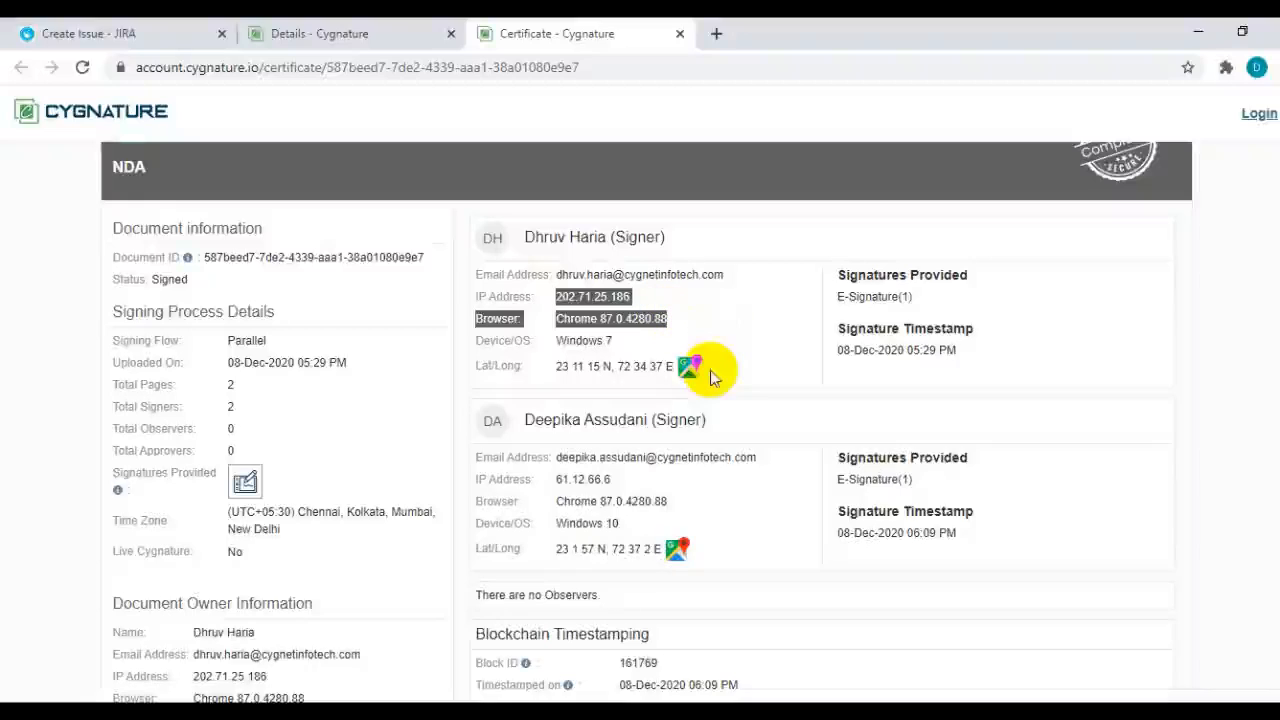
- View the first signer's Lat/Long location on the map and close it
left_click(690, 366)
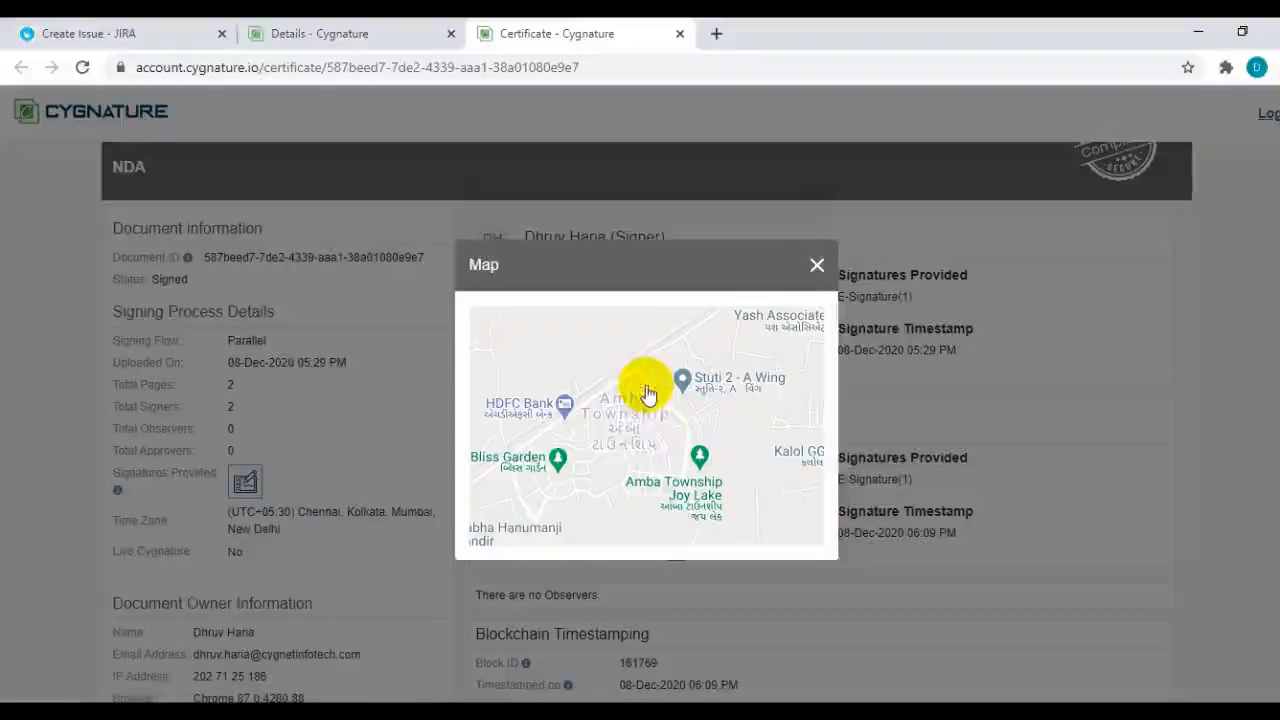
left_click_drag(648, 390, 660, 424)
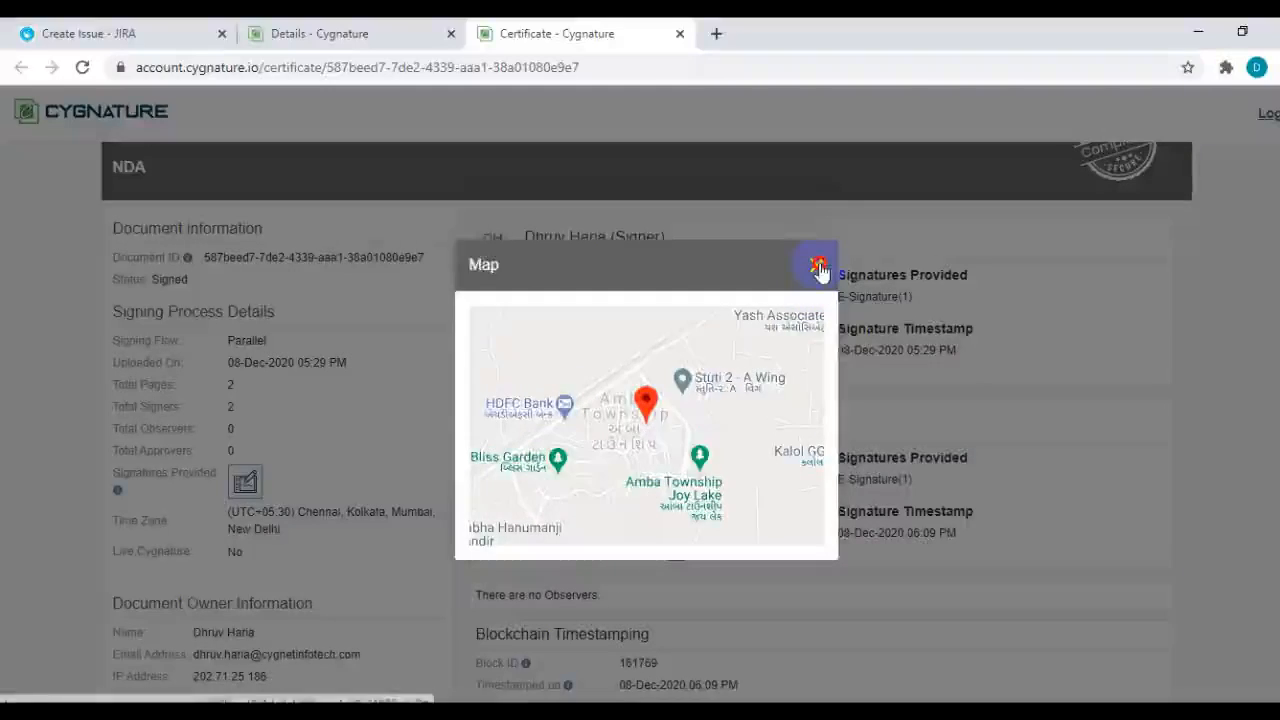
left_click(816, 264)
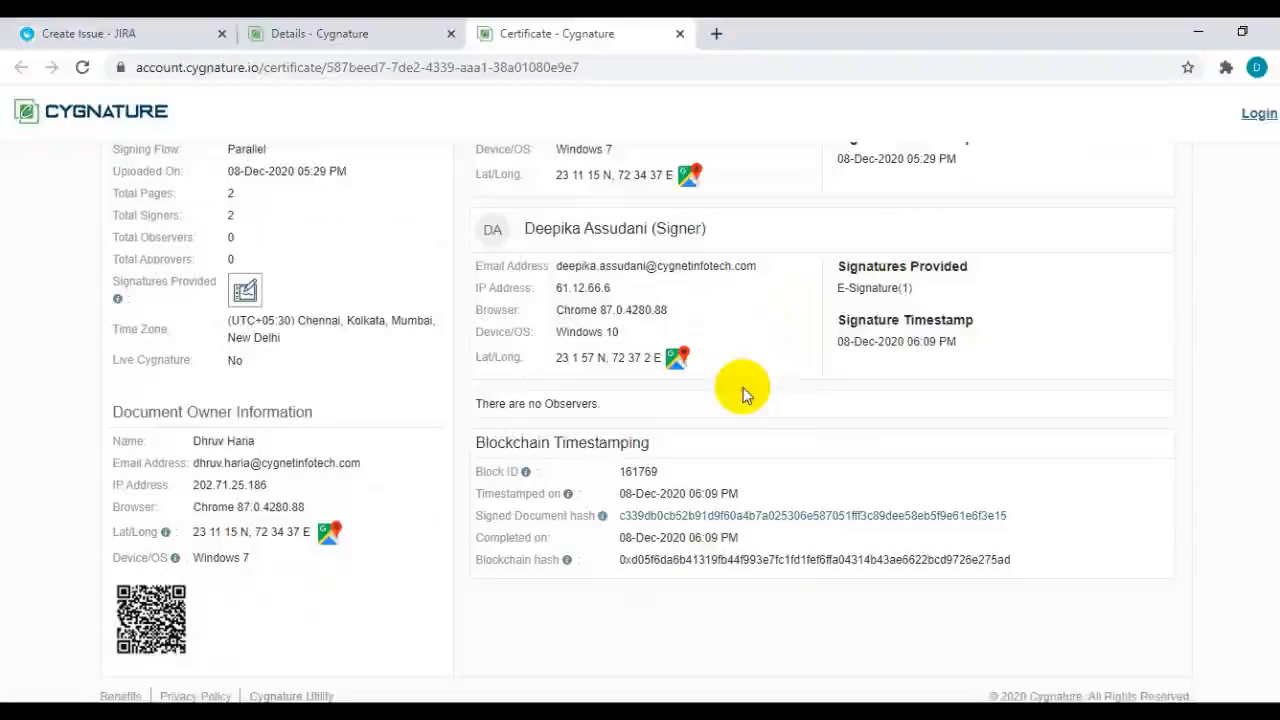
mouse_move(398, 290)
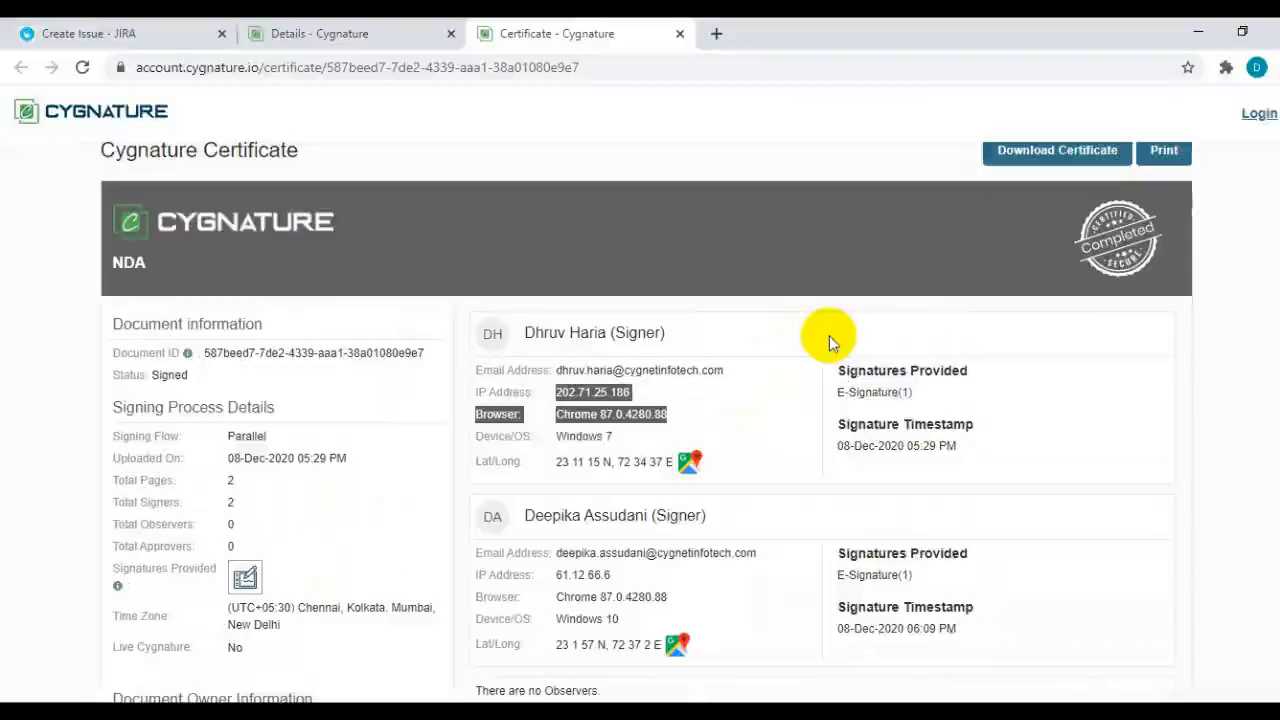
mouse_move(848, 336)
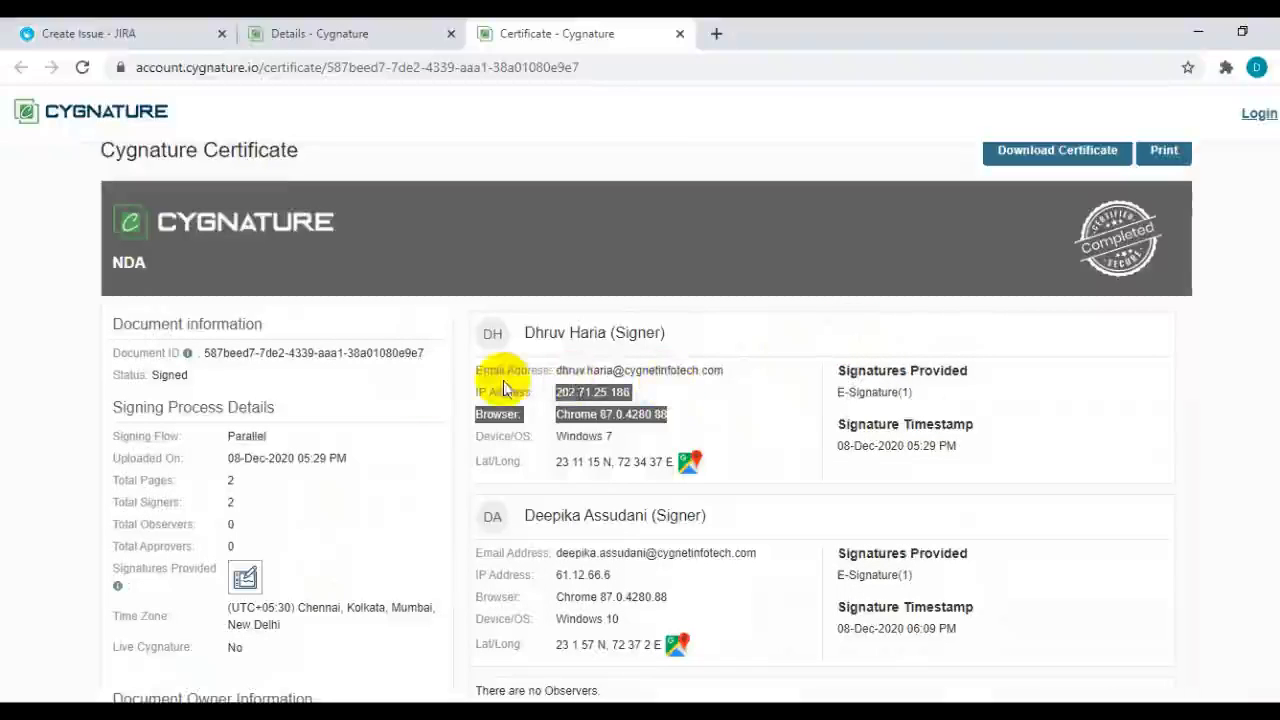
mouse_move(910, 470)
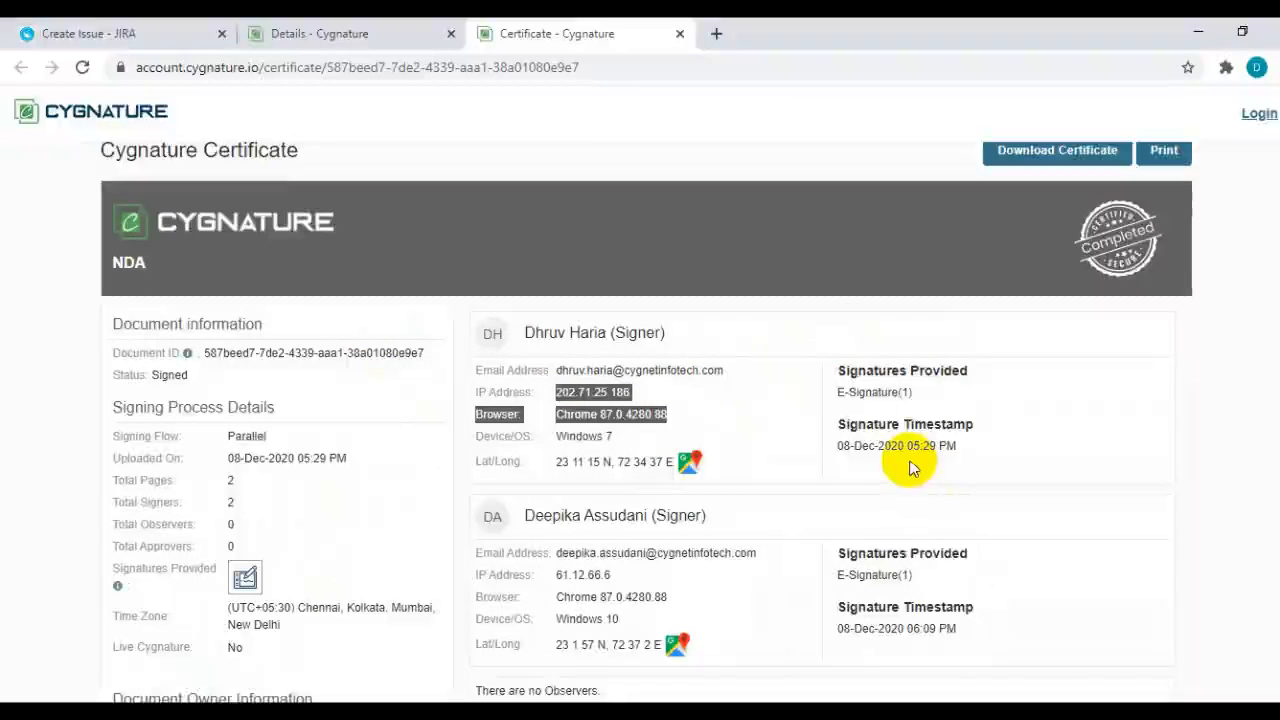
- Scroll down the NDA details page to the Blockchain panel with its hashes
scroll("down", 3)
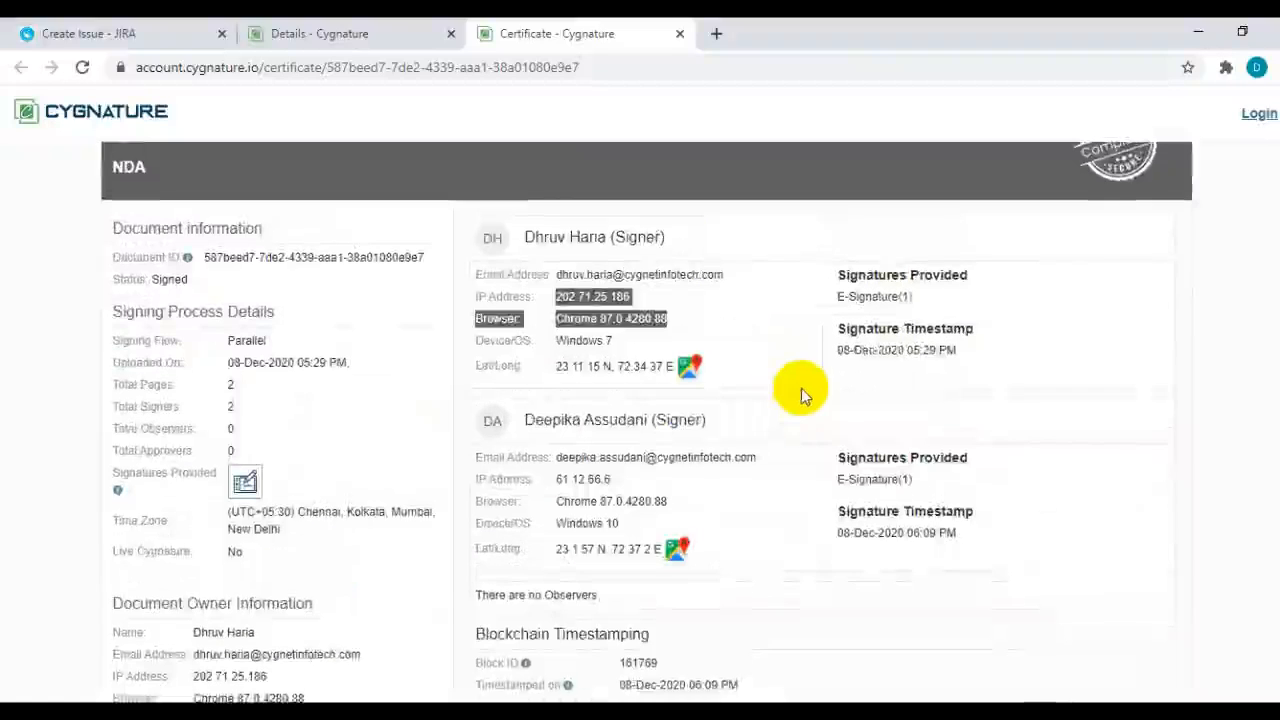
mouse_move(890, 360)
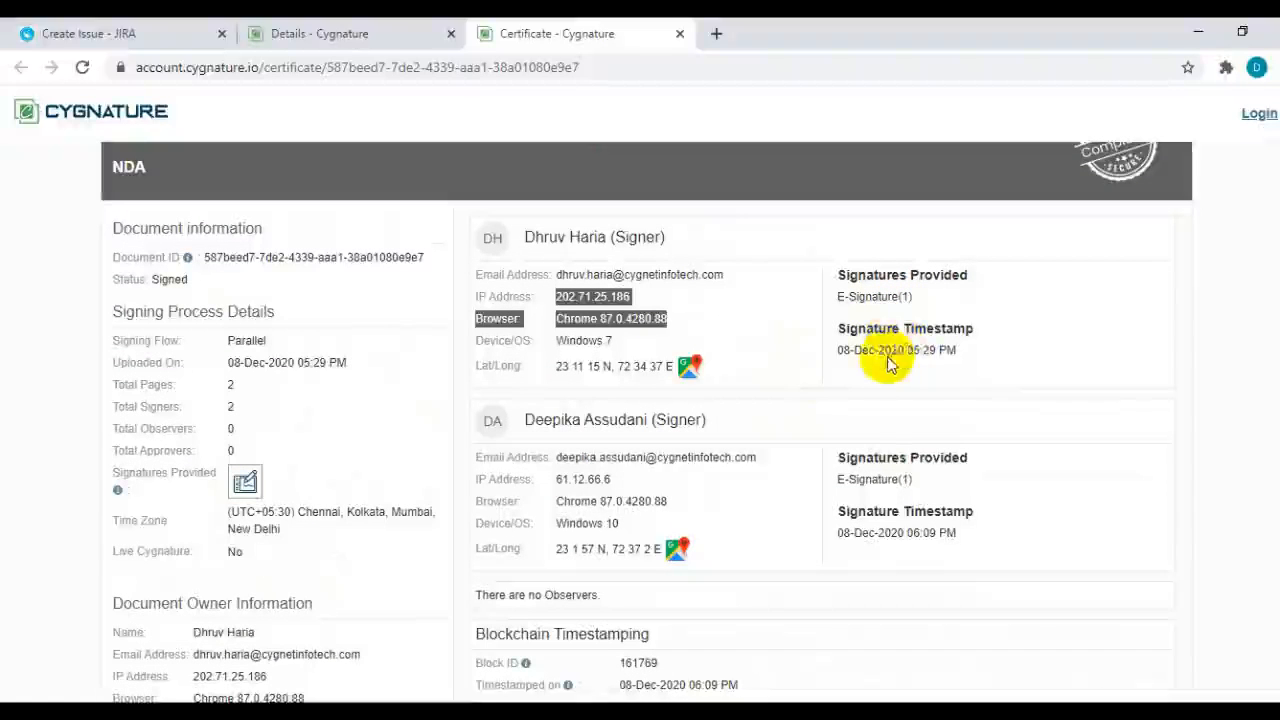
mouse_move(872, 480)
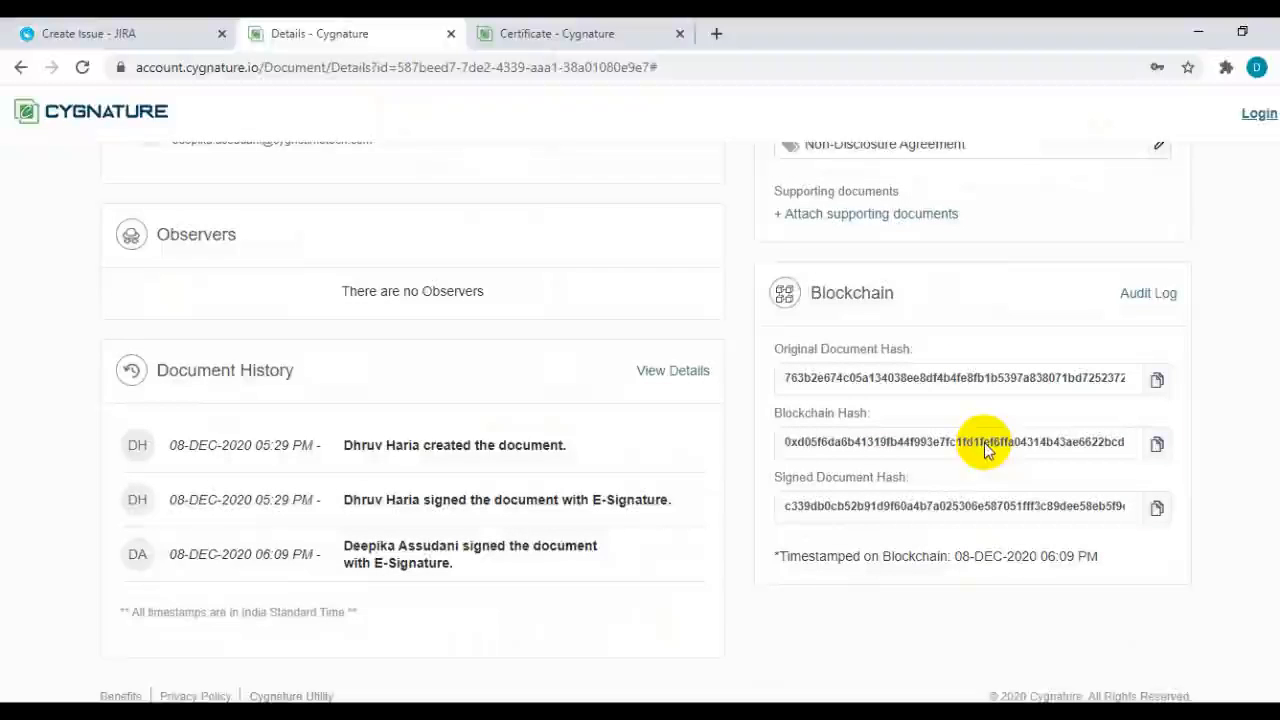
- View the NDA's blockchain audit log, reviewing the creation and signing transaction entries
left_click(1148, 292)
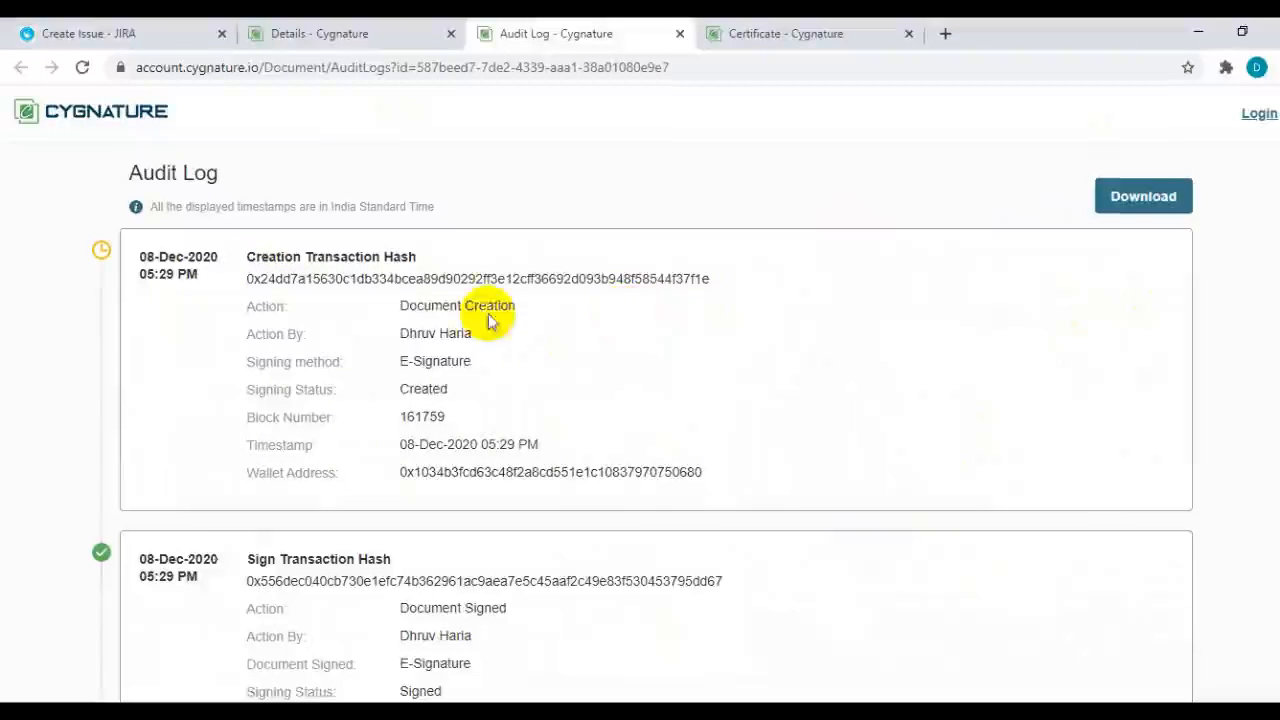
scroll("down", 3)
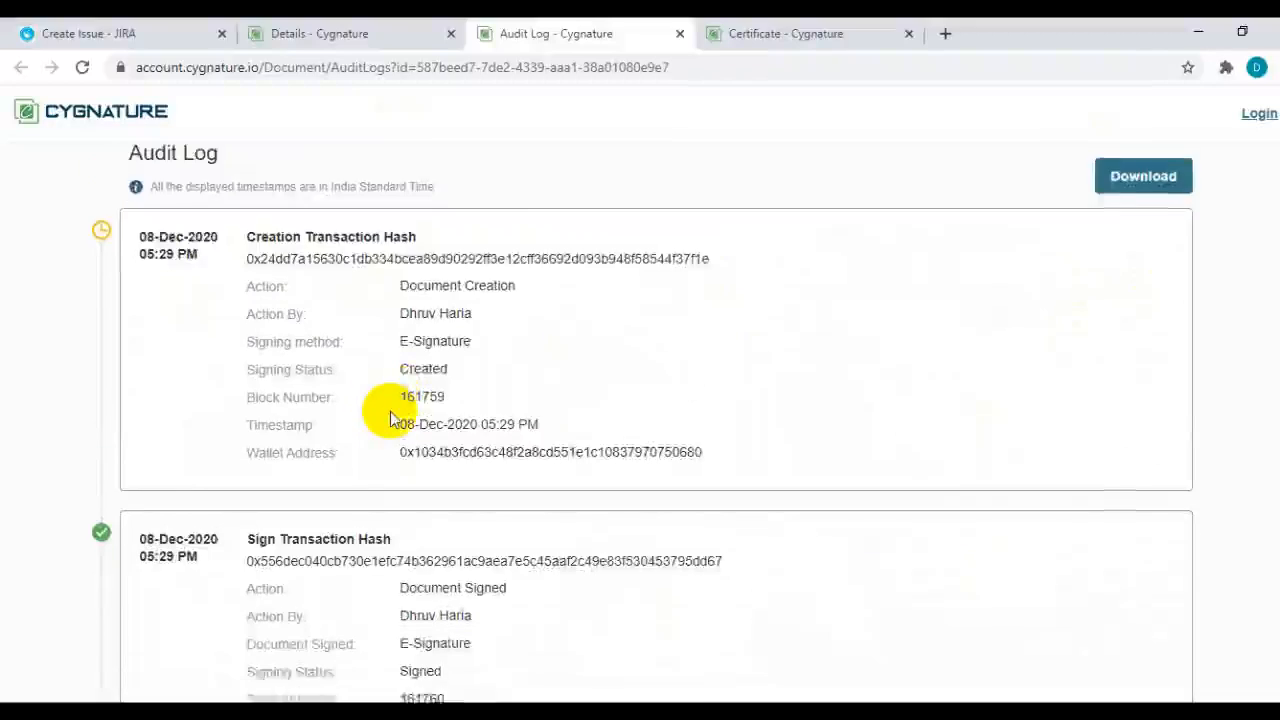
scroll("down", 3)
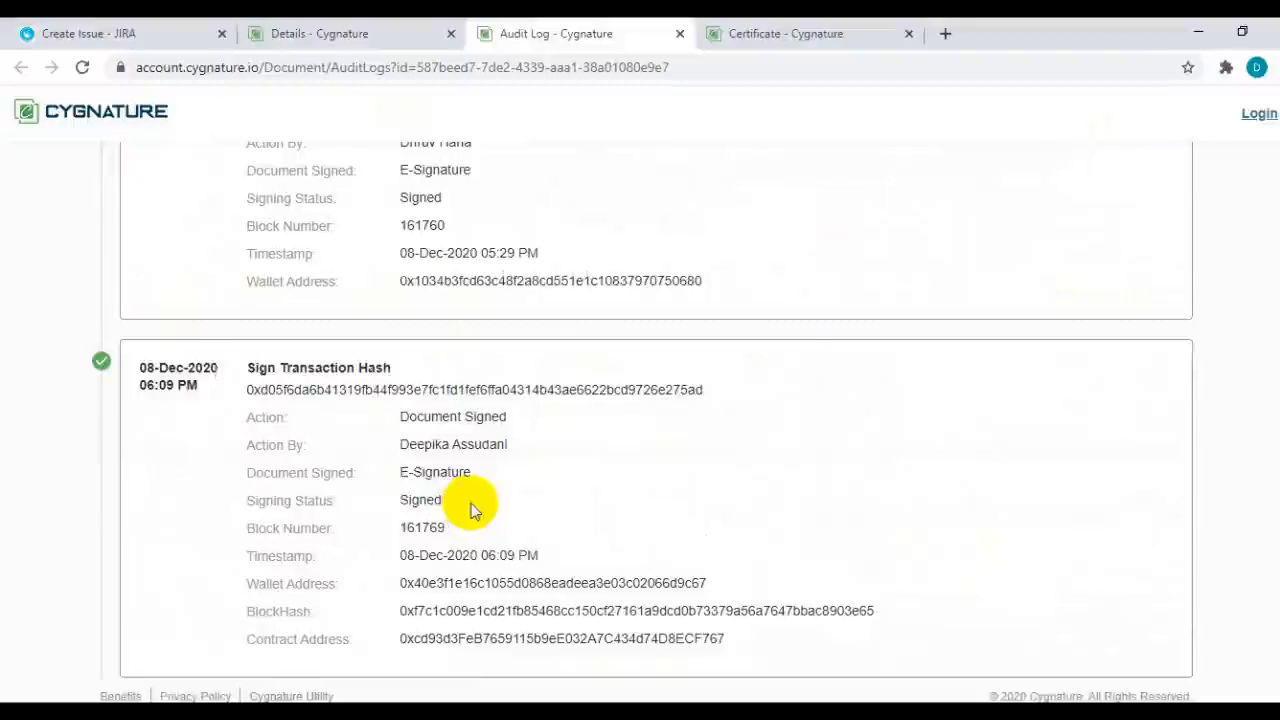
scroll("up", 3)
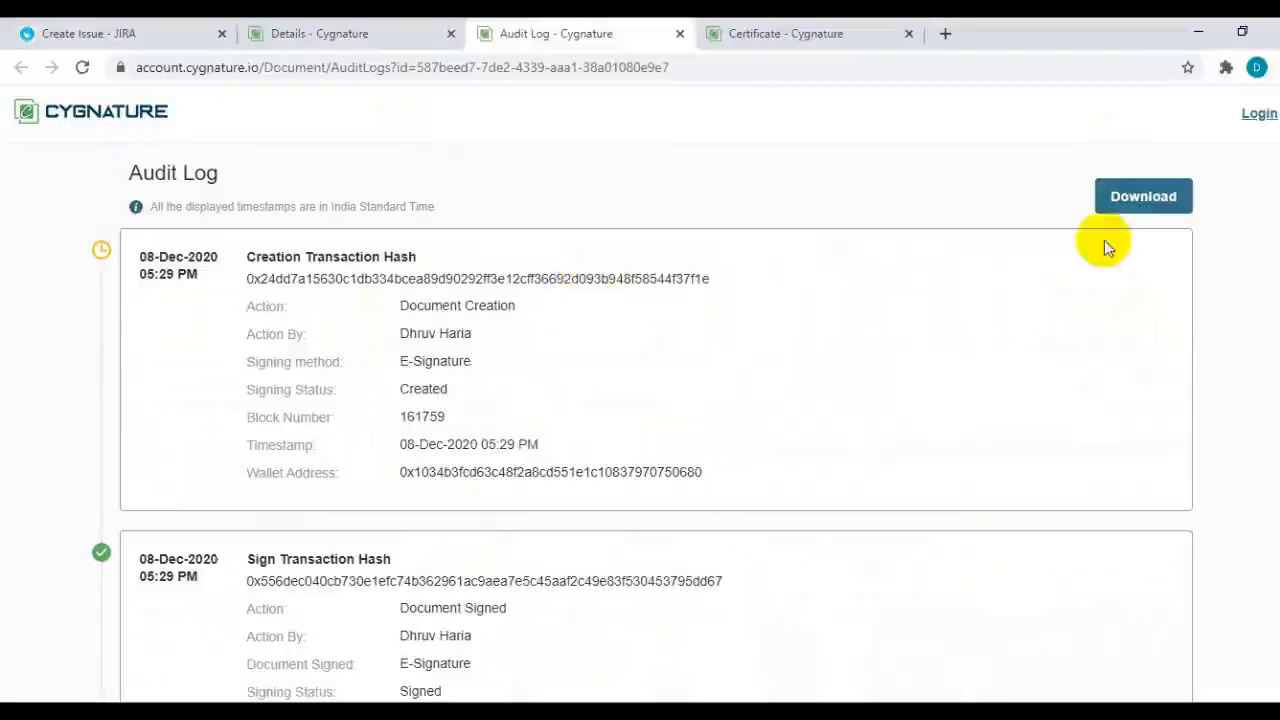
mouse_move(1144, 196)
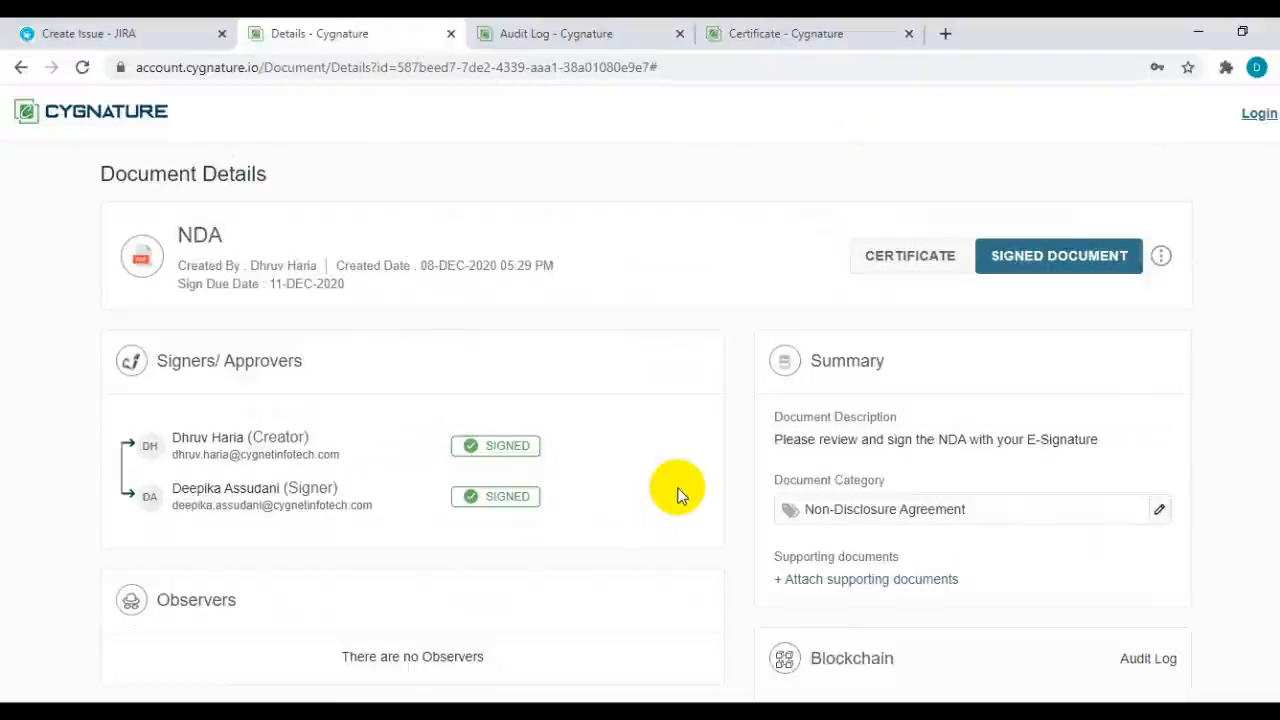
mouse_move(684, 496)
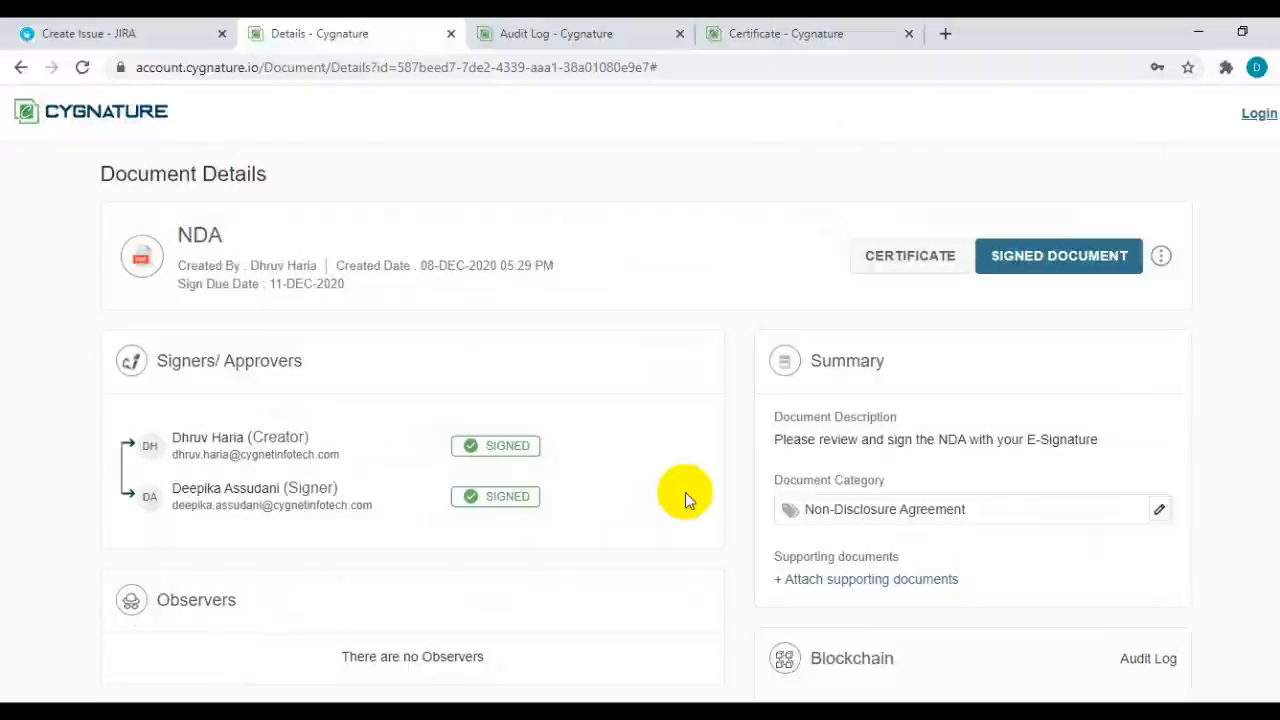